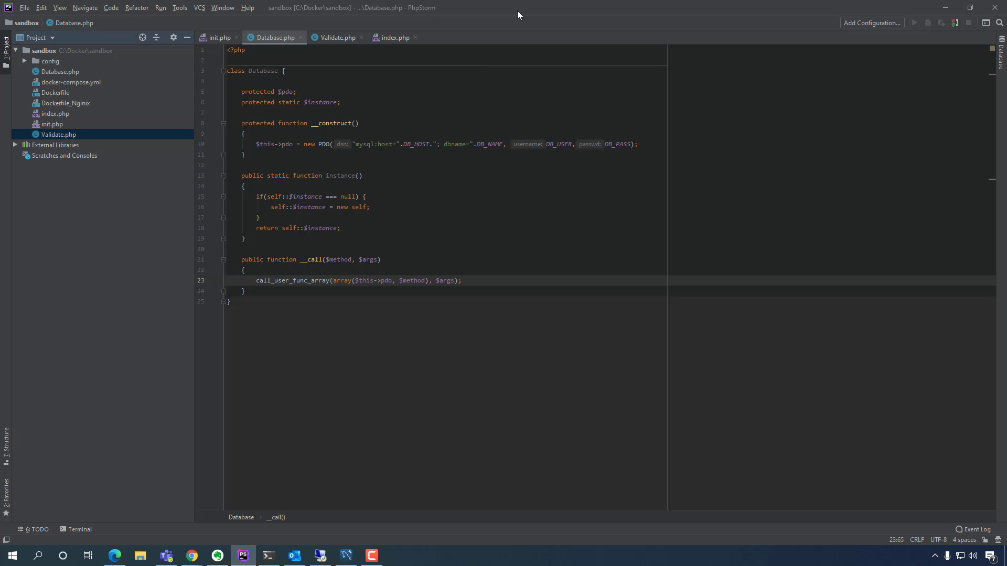
{"action": "mouse_move", "coordinate": [432, 190]}
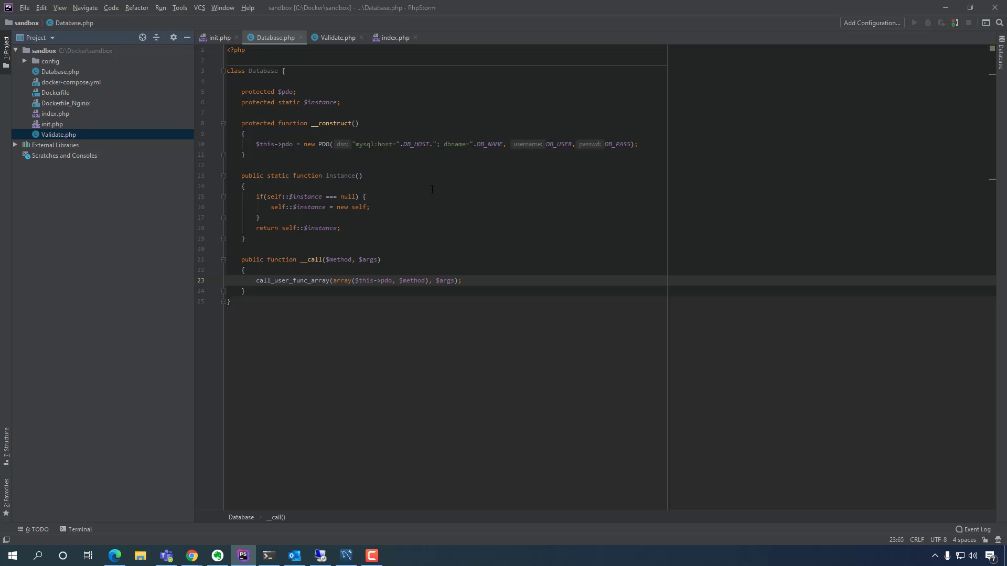
- Create a new PHP class named User from the sandbox folder's New menu and confirm it
{"action": "left_click", "coordinate": [337, 37]}
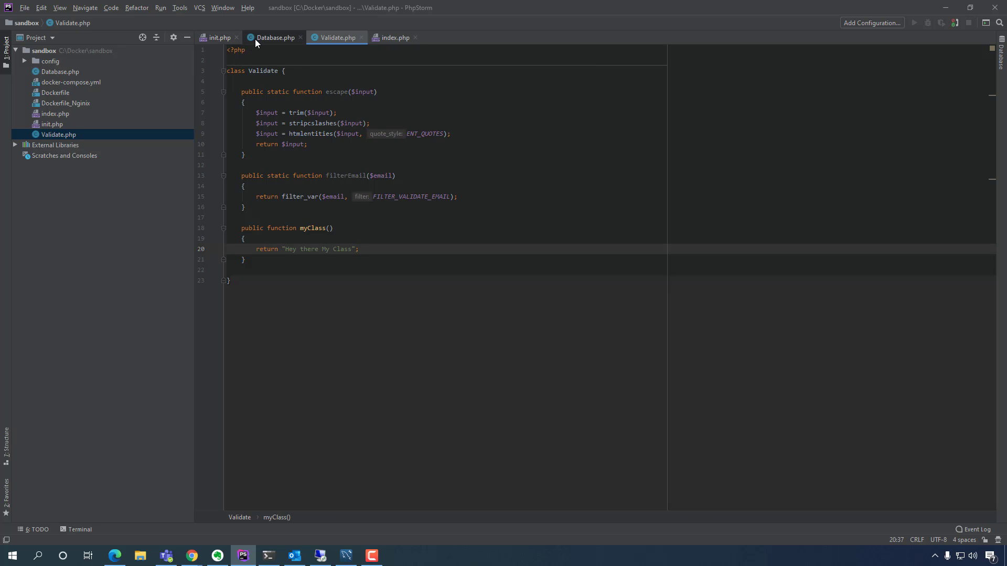
{"action": "left_click", "coordinate": [274, 37]}
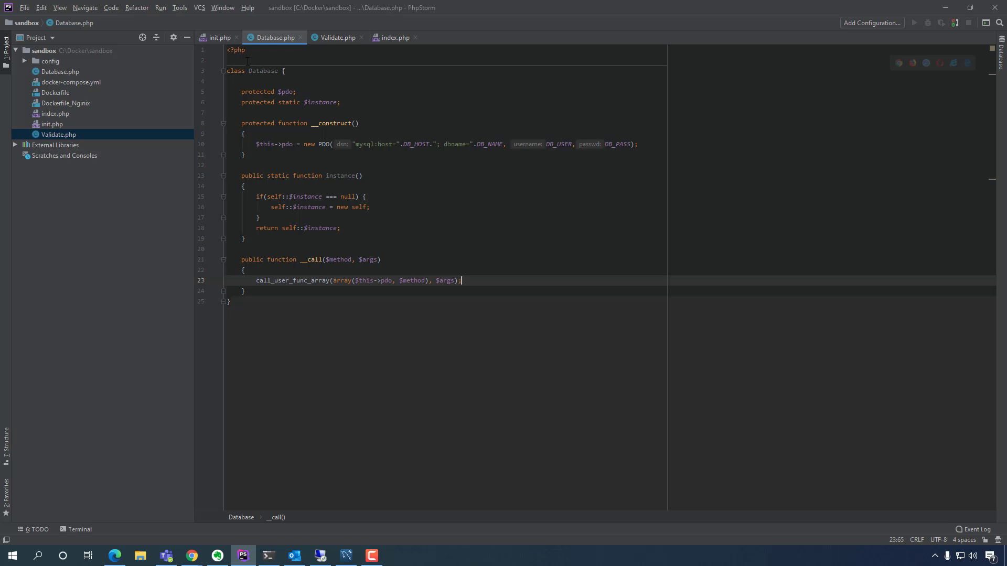
{"action": "mouse_move", "coordinate": [48, 53]}
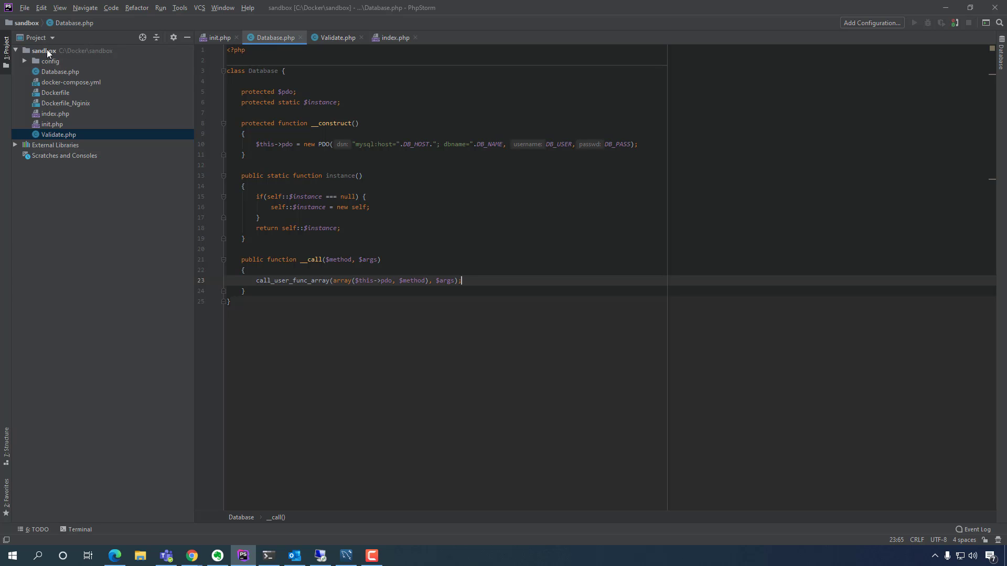
{"action": "right_click", "coordinate": [47, 51]}
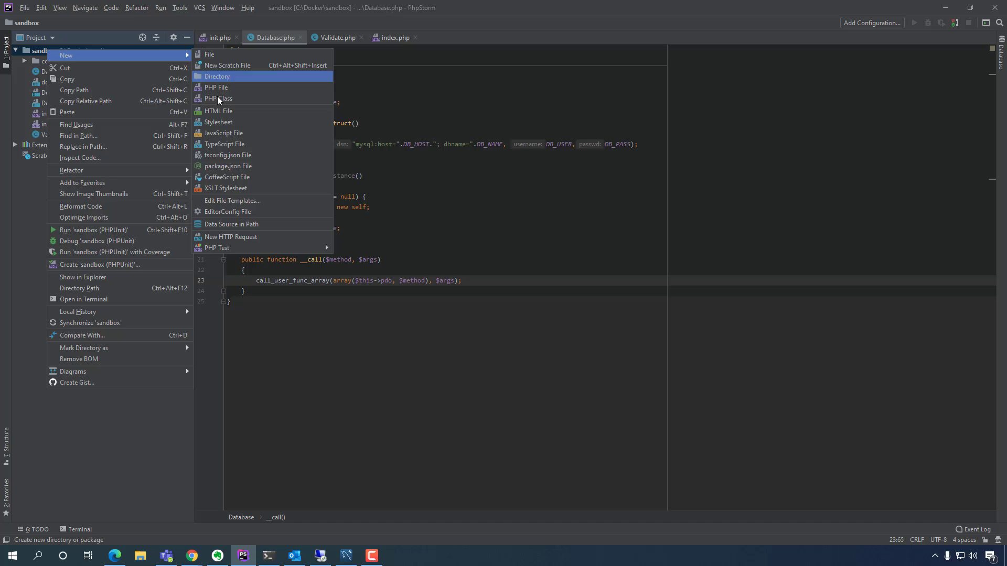
{"action": "left_click", "coordinate": [217, 98]}
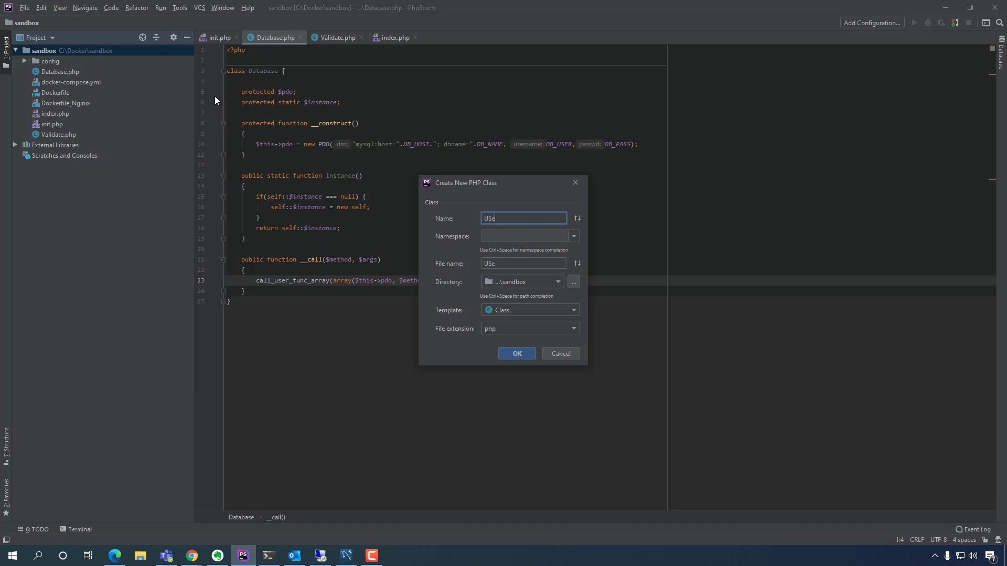
{"action": "type", "text": "r"}
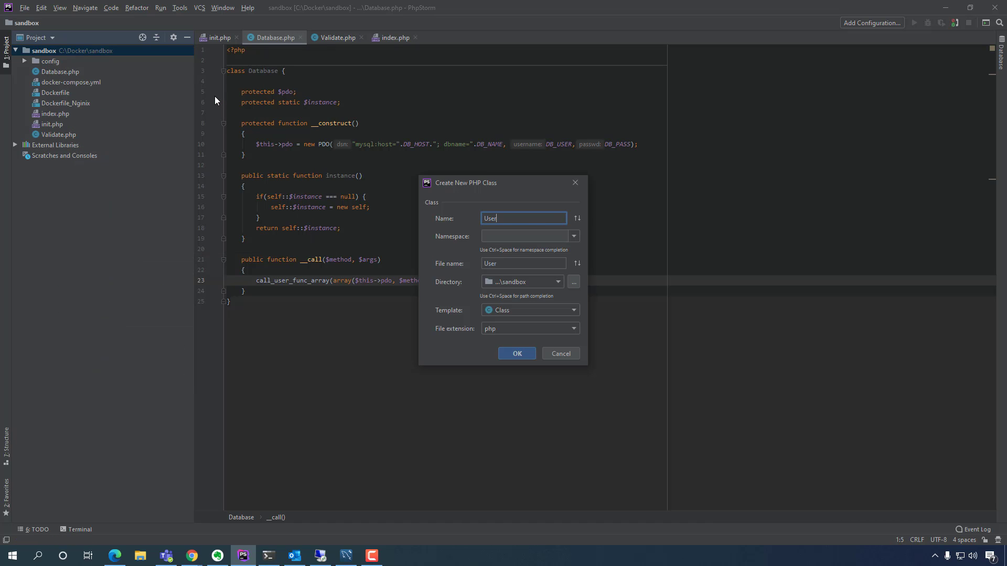
{"action": "mouse_move", "coordinate": [543, 327]}
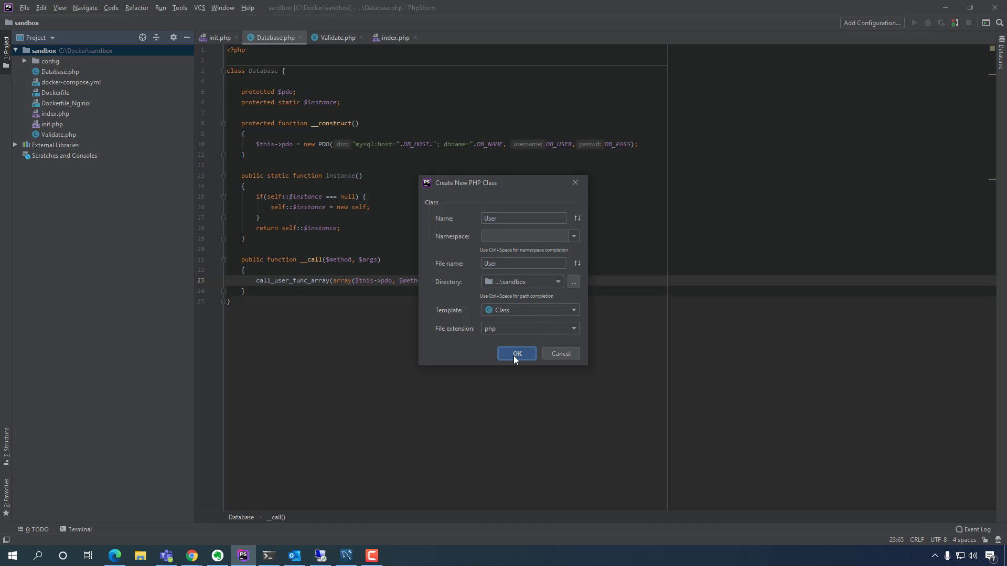
{"action": "left_click", "coordinate": [516, 354]}
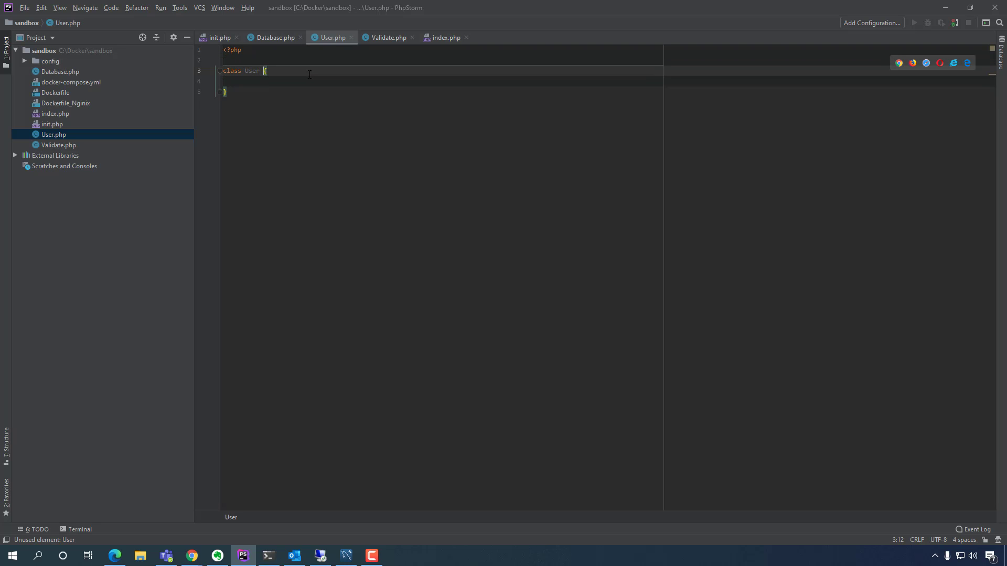
- Begin a property declaration in the User class body with the keyword protected
{"action": "key", "text": "Enter"}
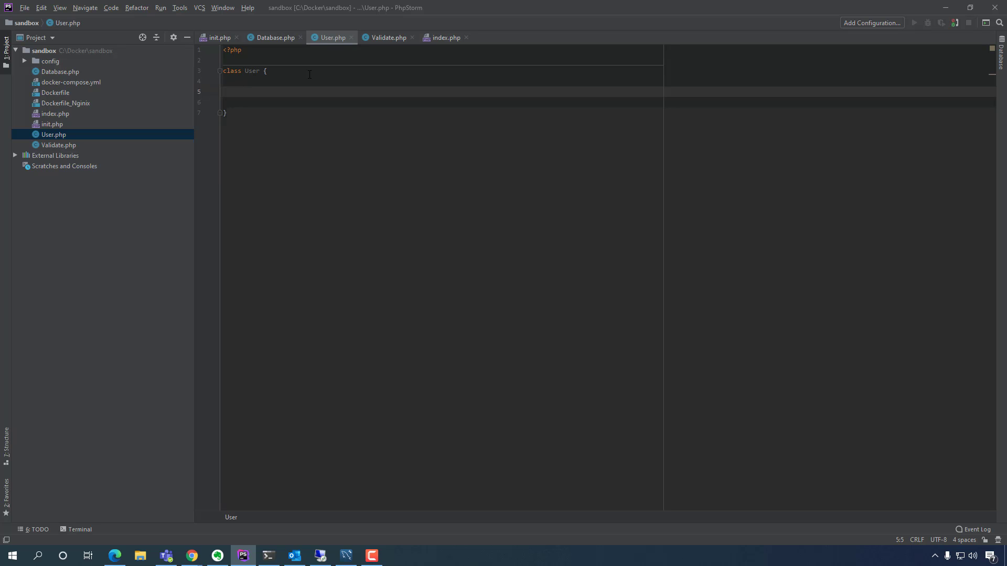
{"action": "left_click", "coordinate": [237, 92]}
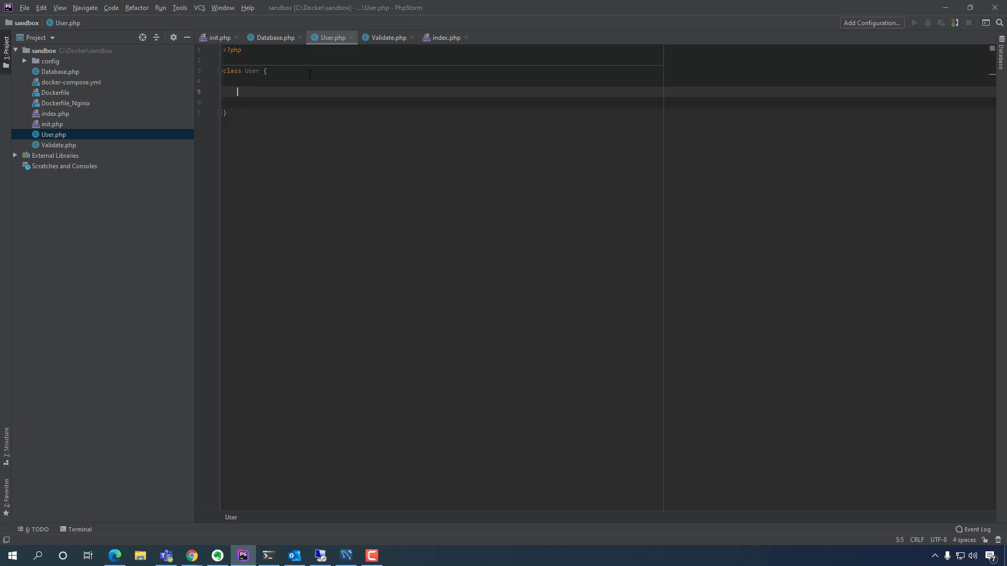
{"action": "mouse_move", "coordinate": [320, 281]}
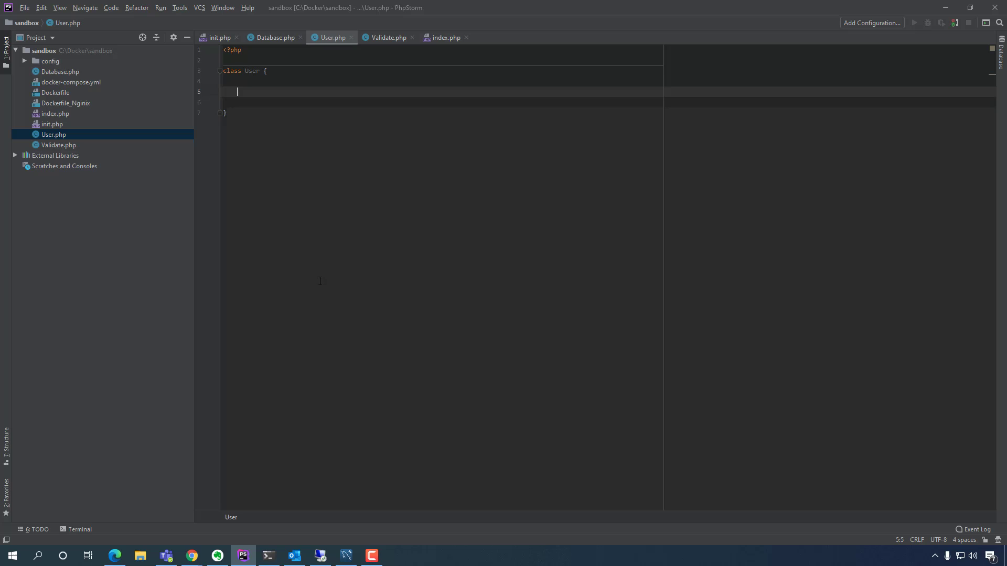
{"action": "mouse_move", "coordinate": [998, 265]}
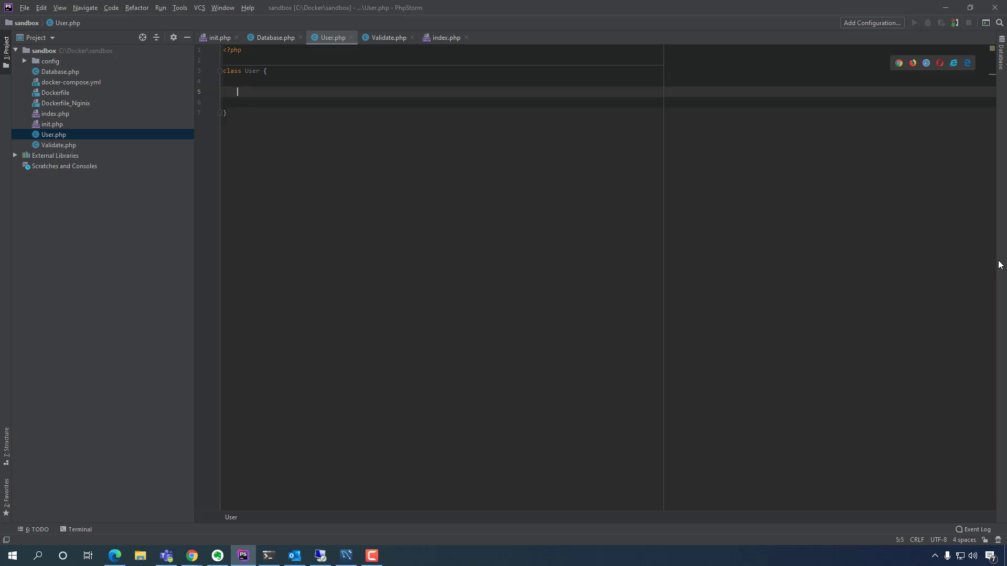
{"action": "mouse_move", "coordinate": [991, 252]}
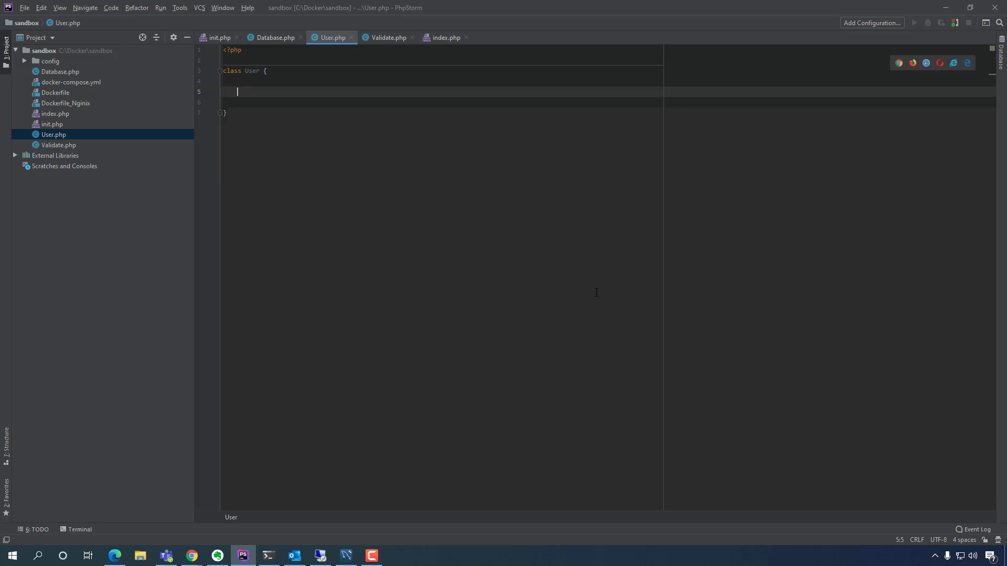
{"action": "mouse_move", "coordinate": [292, 78]}
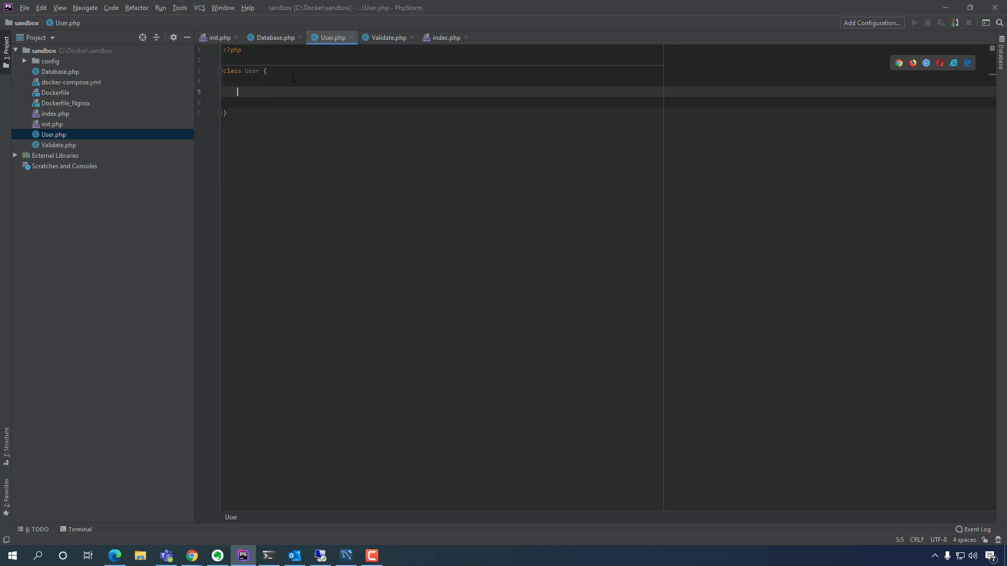
{"action": "type", "text": "protected"}
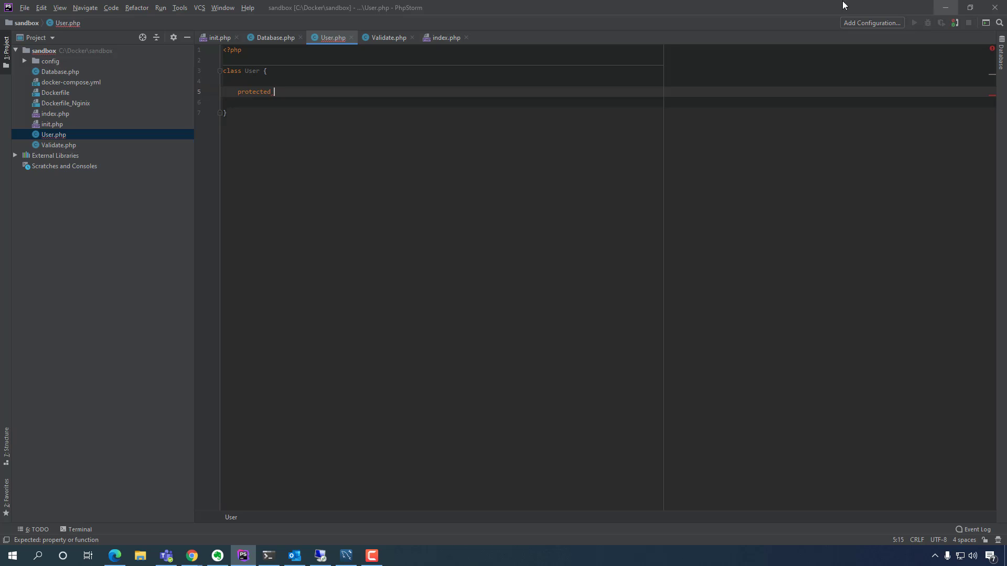
- Complete the declaration as protected $db; after checking Database.php, leaving blank lines below
{"action": "left_click", "coordinate": [272, 37]}
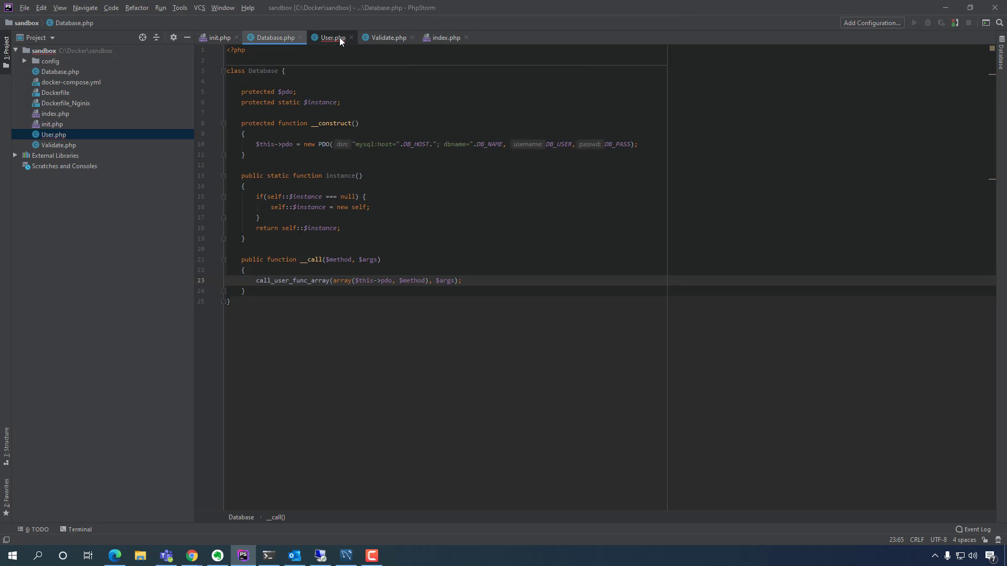
{"action": "left_click", "coordinate": [332, 37]}
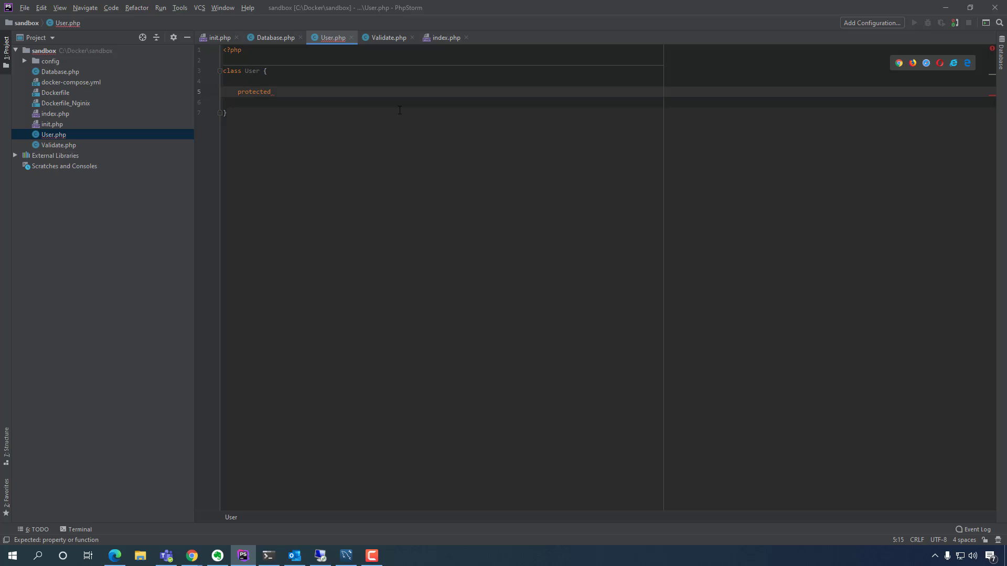
{"action": "type", "text": "$db;"}
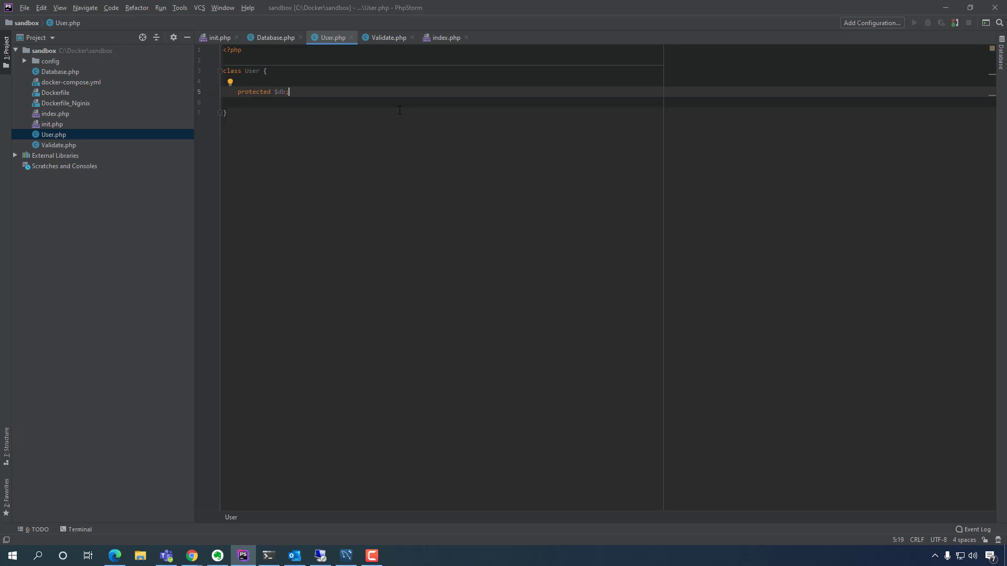
{"action": "key", "text": "enter"}
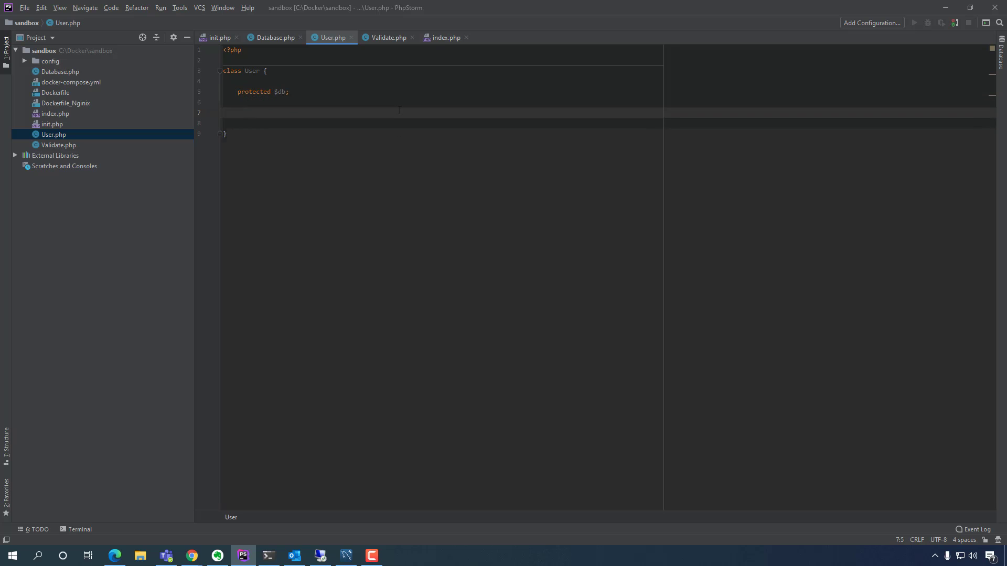
- Write public function __construct() assigning $this->db = Database::instance();
{"action": "type", "text": "p["}
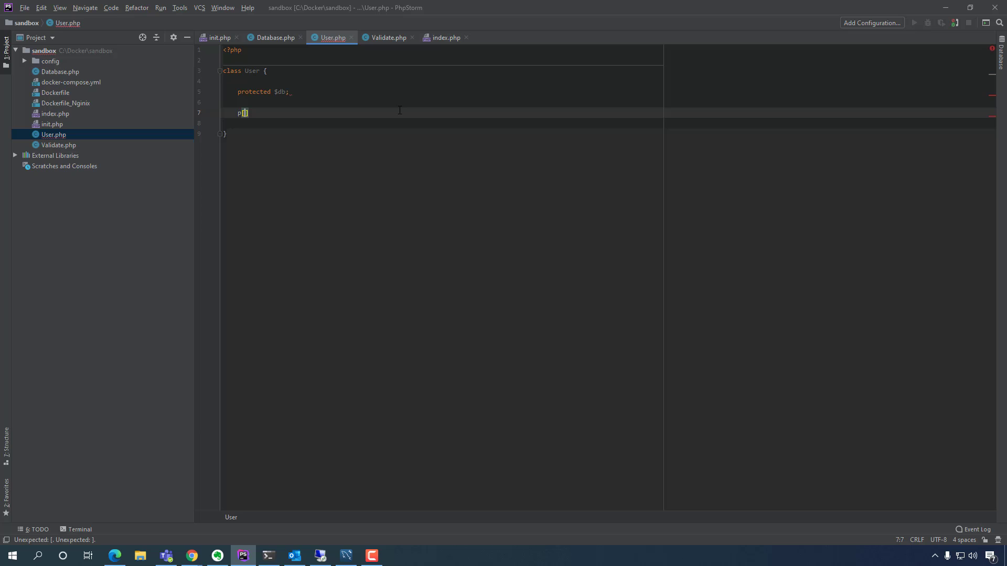
{"action": "type", "text": "ublic function"}
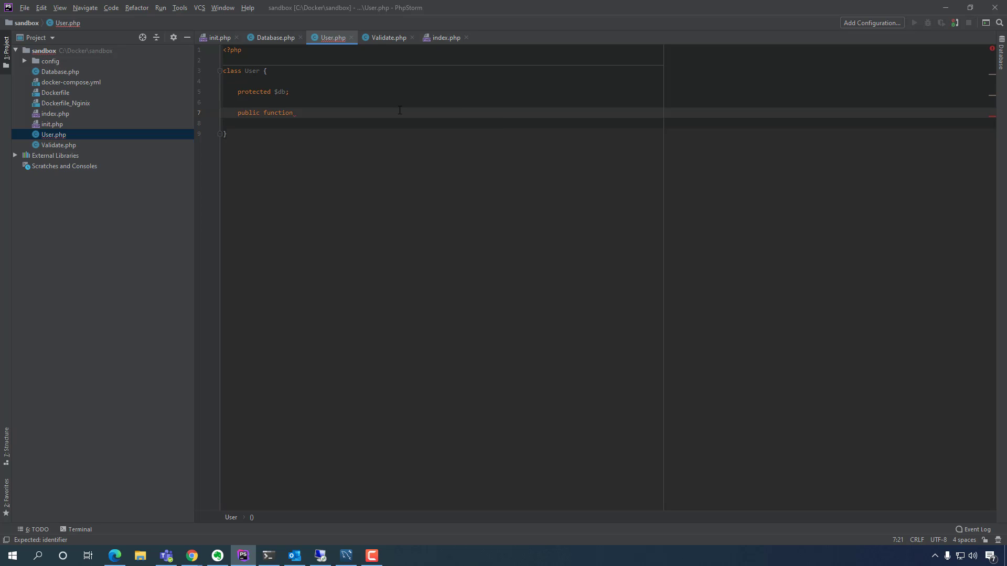
{"action": "type", "text": "__construct("}
{"action": "type", "text": "{"}
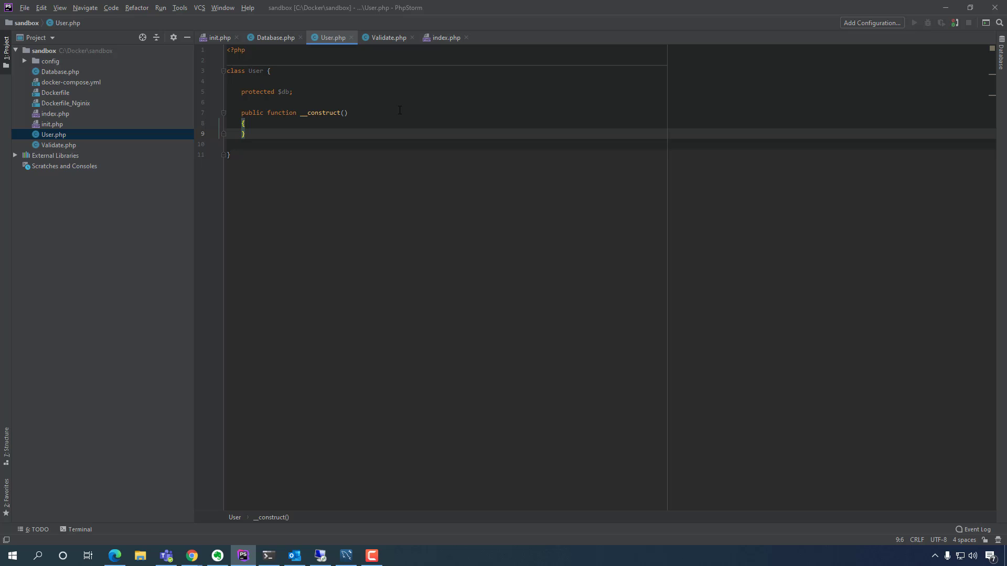
{"action": "type", "text": "$this"}
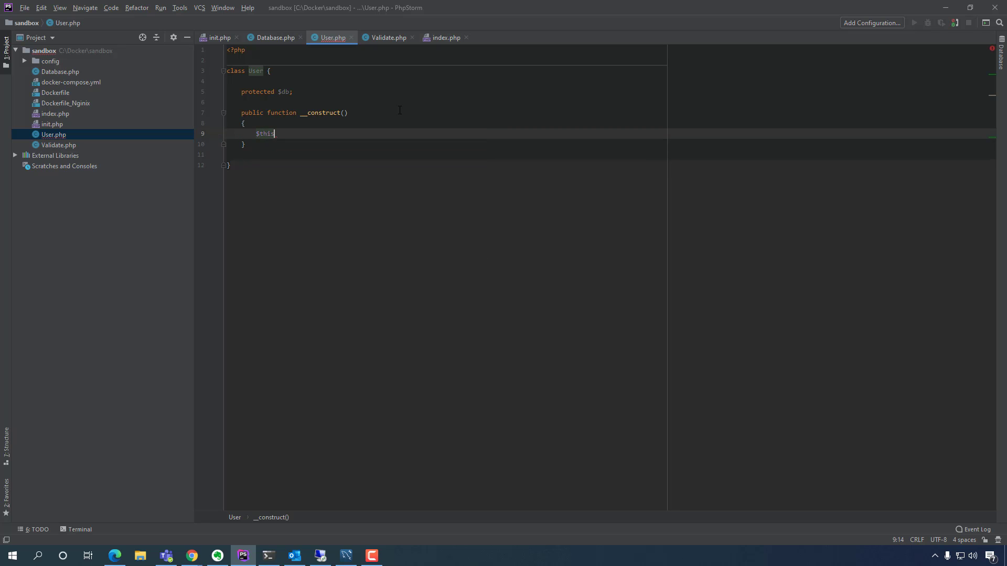
{"action": "type", "text": "->"}
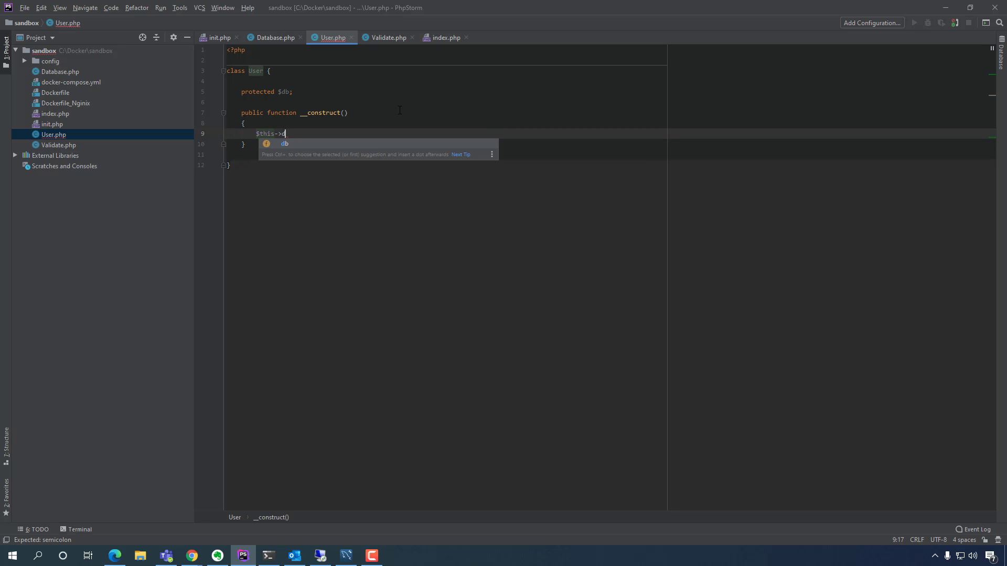
{"action": "type", "text": "db ="}
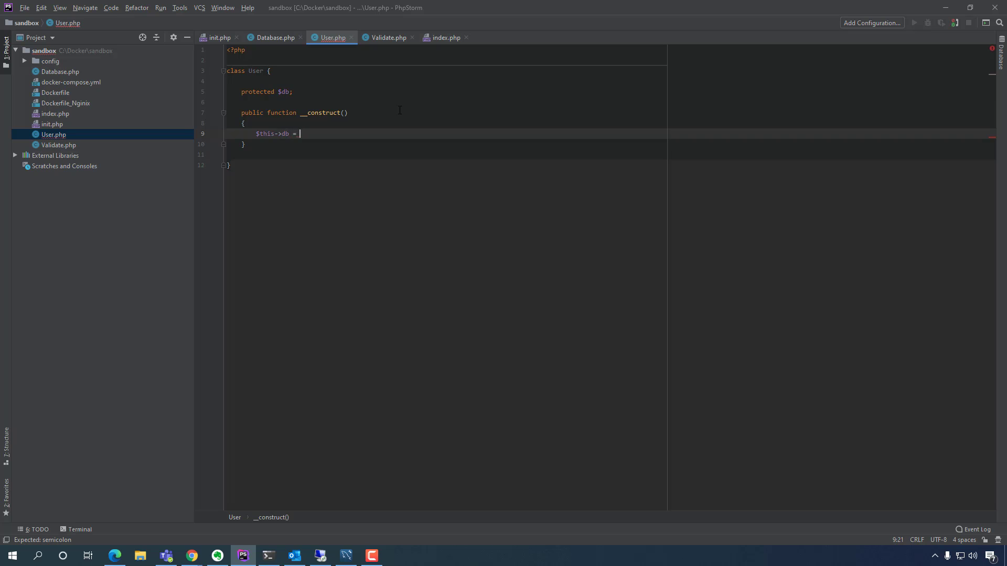
{"action": "type", "text": "Database::"}
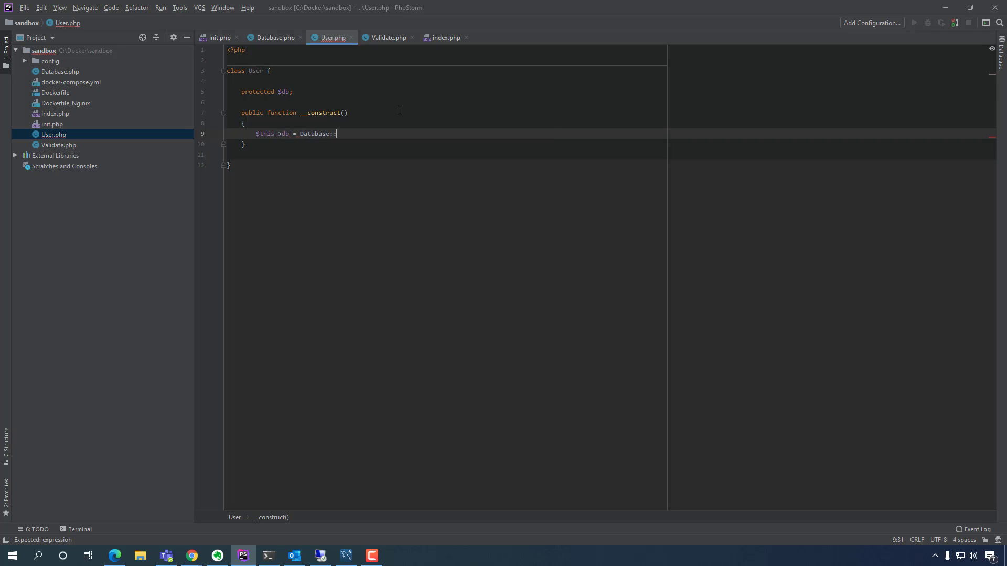
{"action": "type", "text": "instance()"}
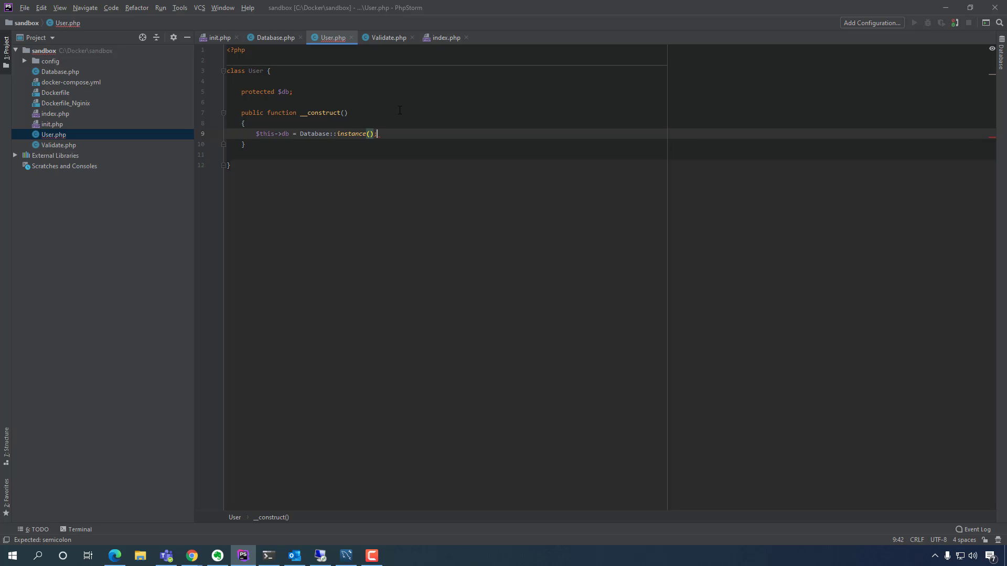
{"action": "type", "text": ";"}
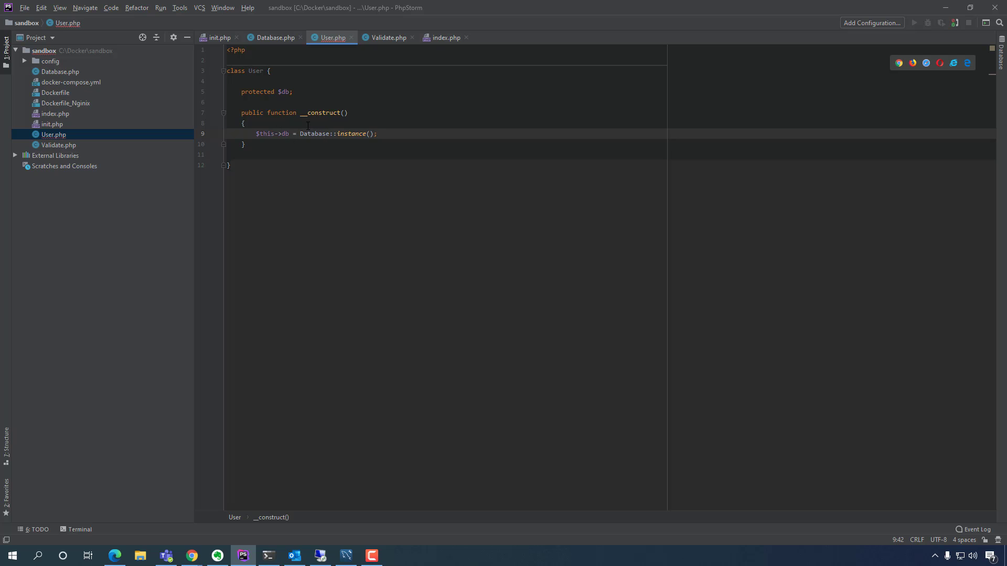
- Place the insertion point after the constructor's closing brace for a new method
{"action": "double_click", "coordinate": [284, 91]}
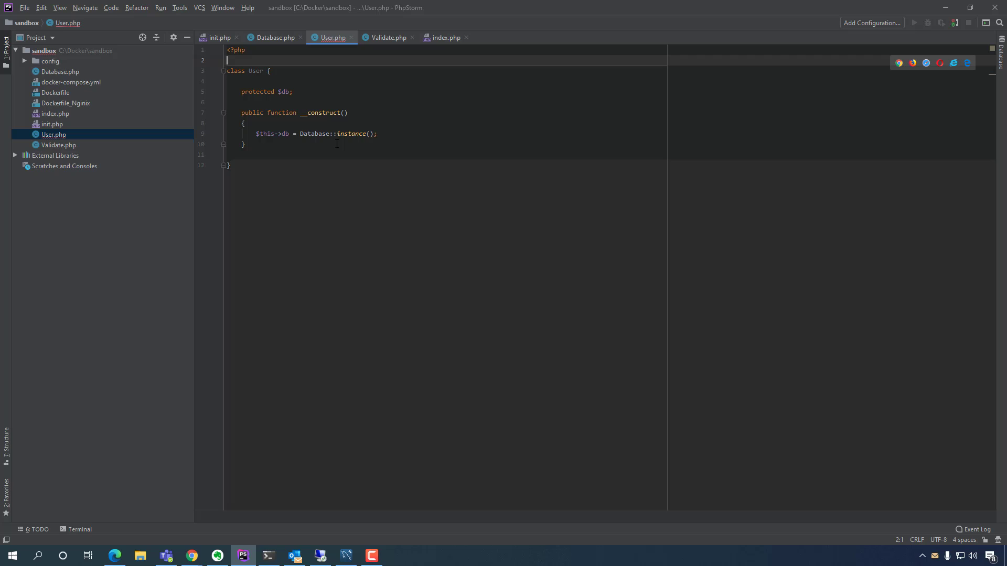
{"action": "mouse_move", "coordinate": [281, 71]}
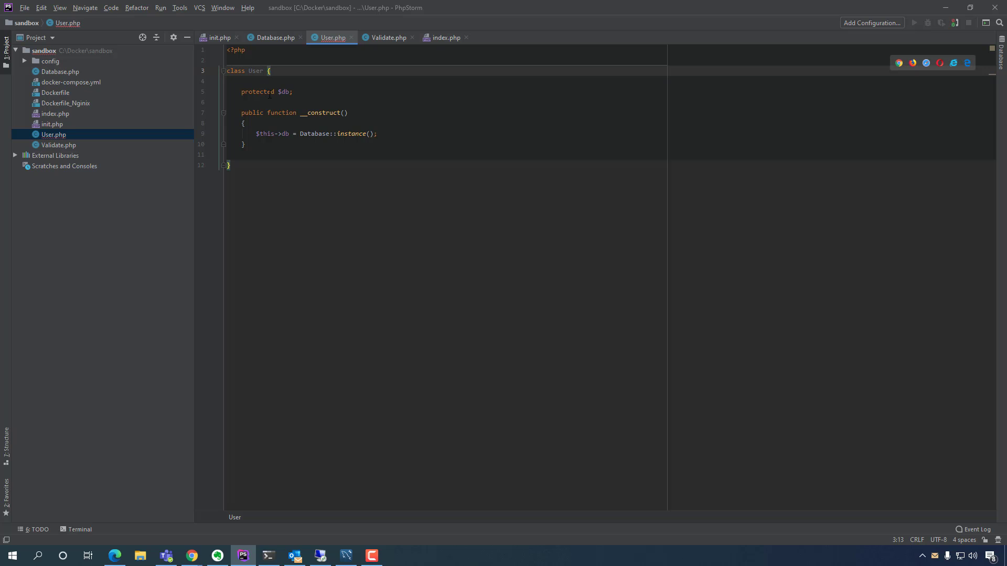
{"action": "mouse_move", "coordinate": [286, 141]}
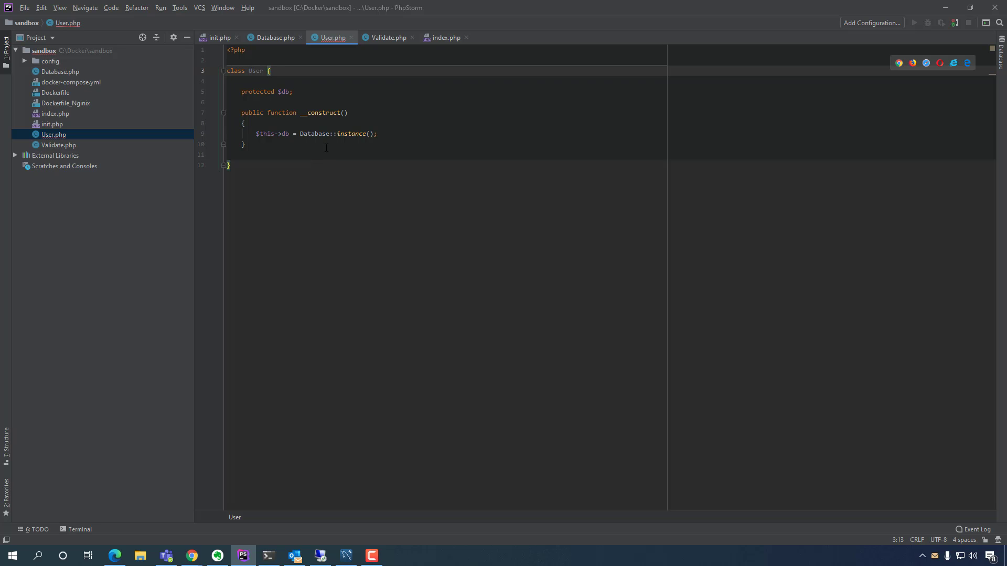
{"action": "left_click", "coordinate": [267, 145]}
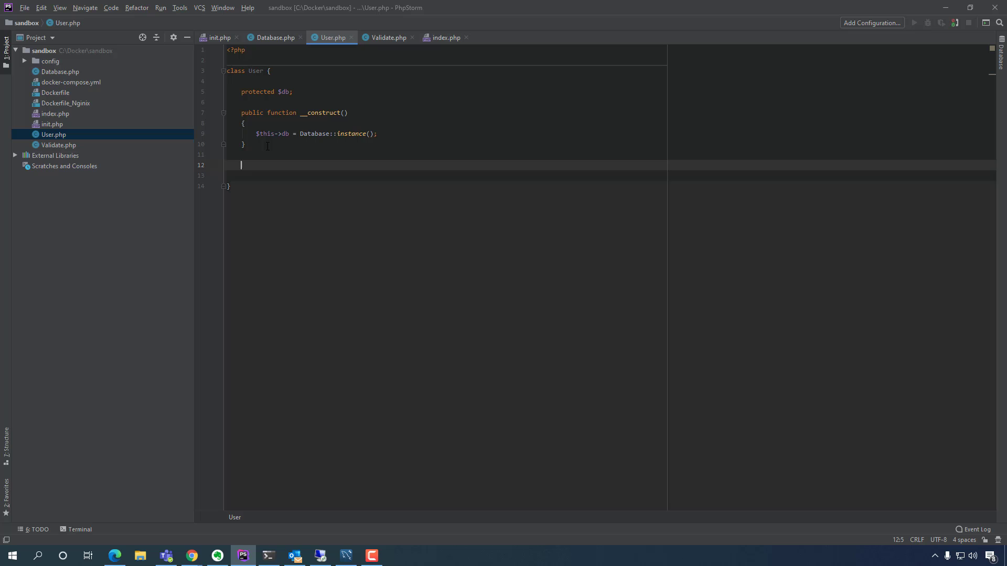
- Declare public function emailExists($email) in the User class
{"action": "type", "text": "public f"}
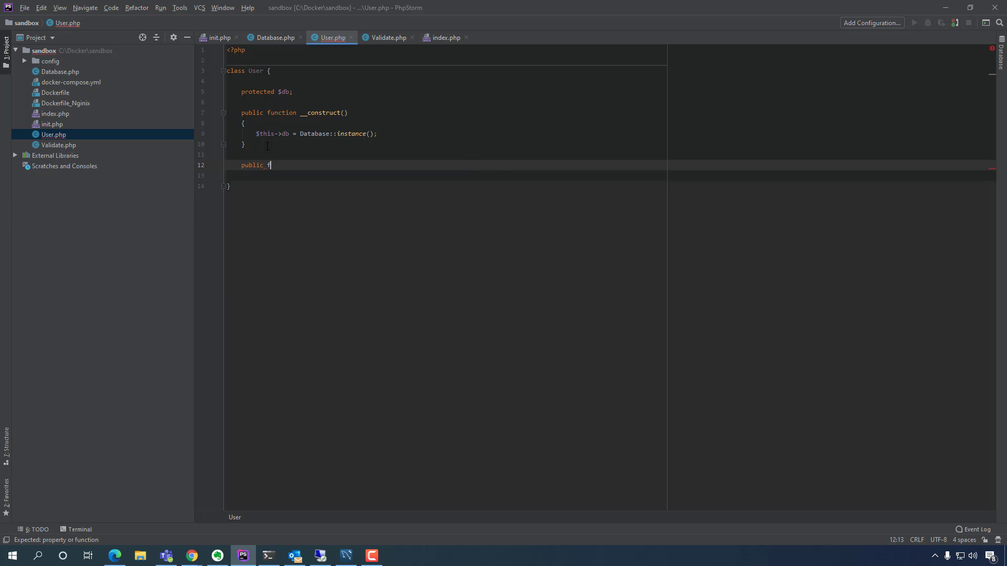
{"action": "type", "text": "unction e"}
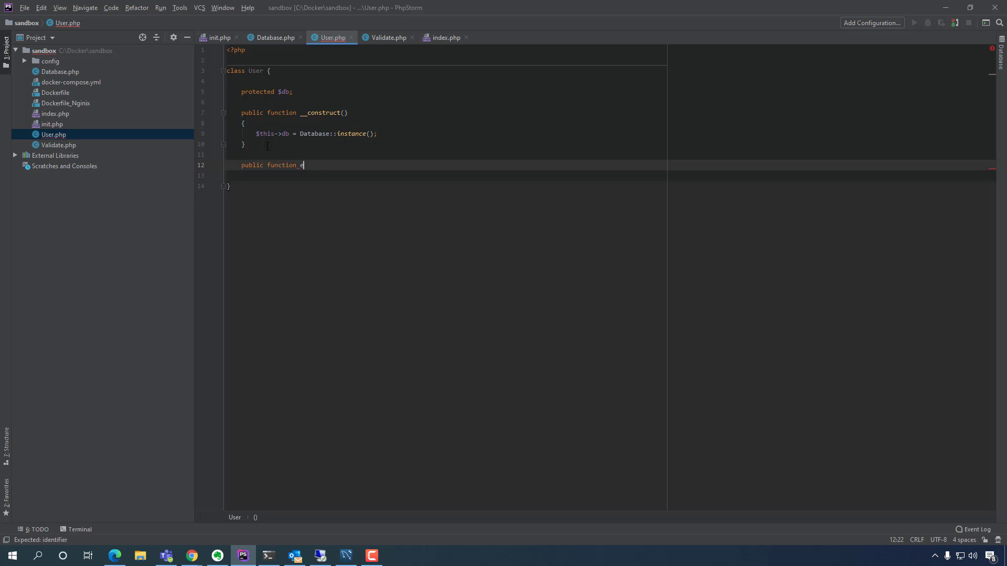
{"action": "type", "text": "e"}
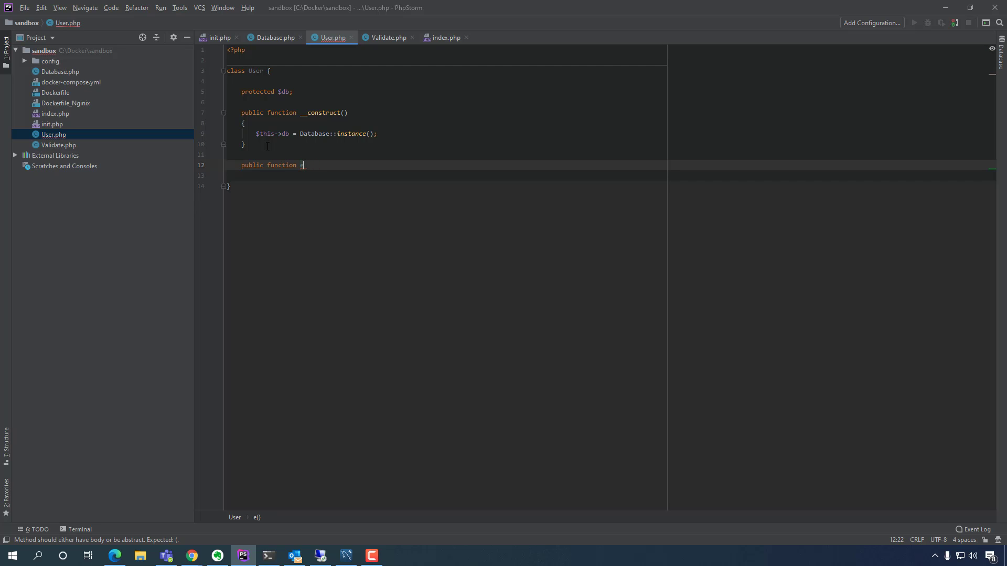
{"action": "type", "text": "emailExists"}
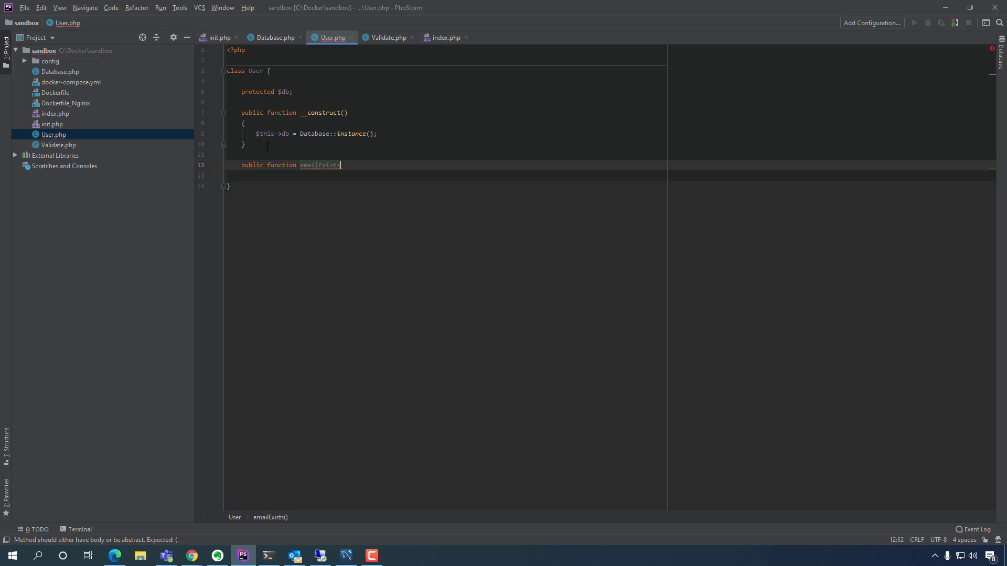
{"action": "type", "text": "()"}
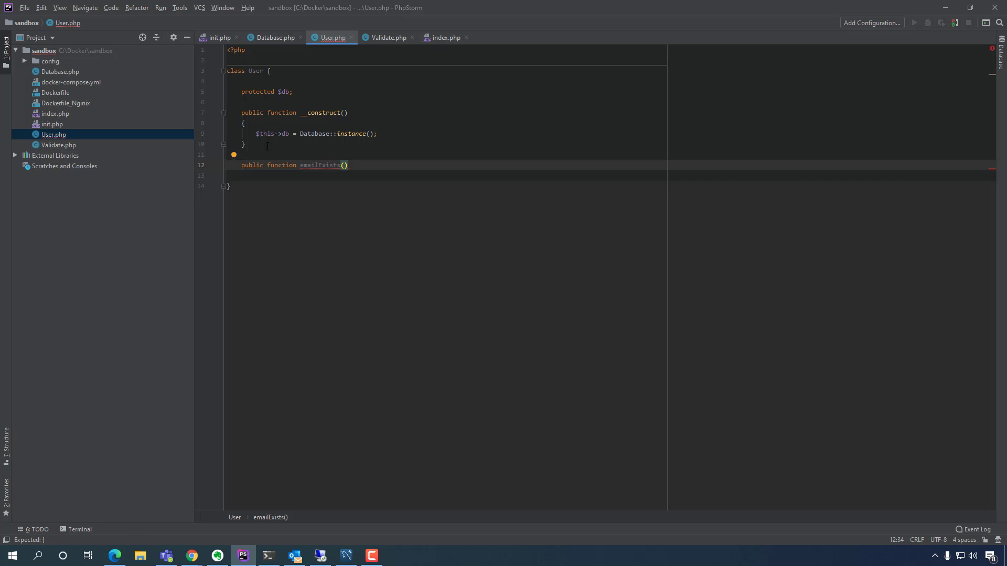
{"action": "type", "text": "$email"}
{"action": "left_click", "coordinate": [610, 175]}
{"action": "type", "text": "{"}
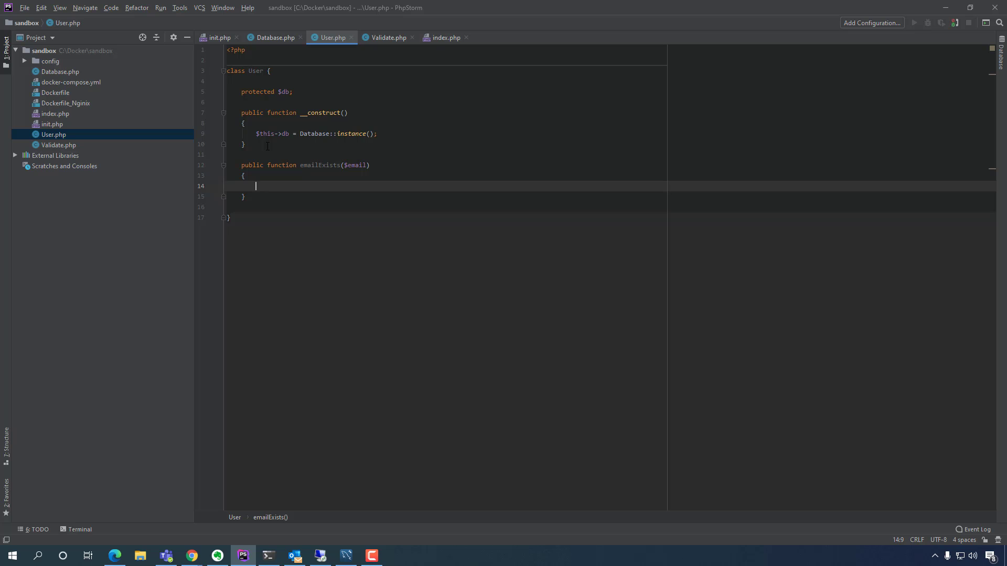
- Write $stmt = $this->db->prepare("SELECT * FROM `users` WHERE `email` = :email");
{"action": "type", "text": "$s"}
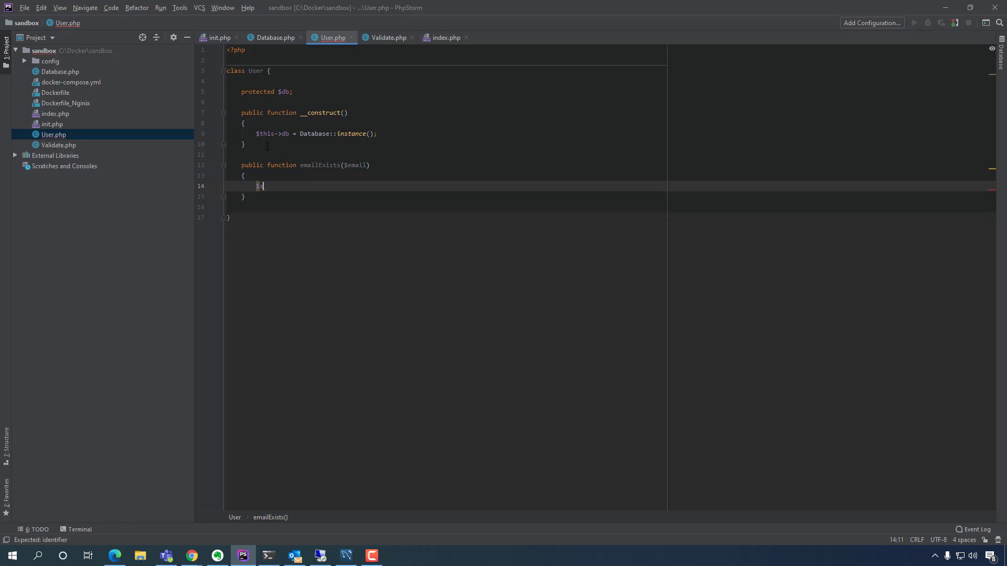
{"action": "type", "text": "$stmt"}
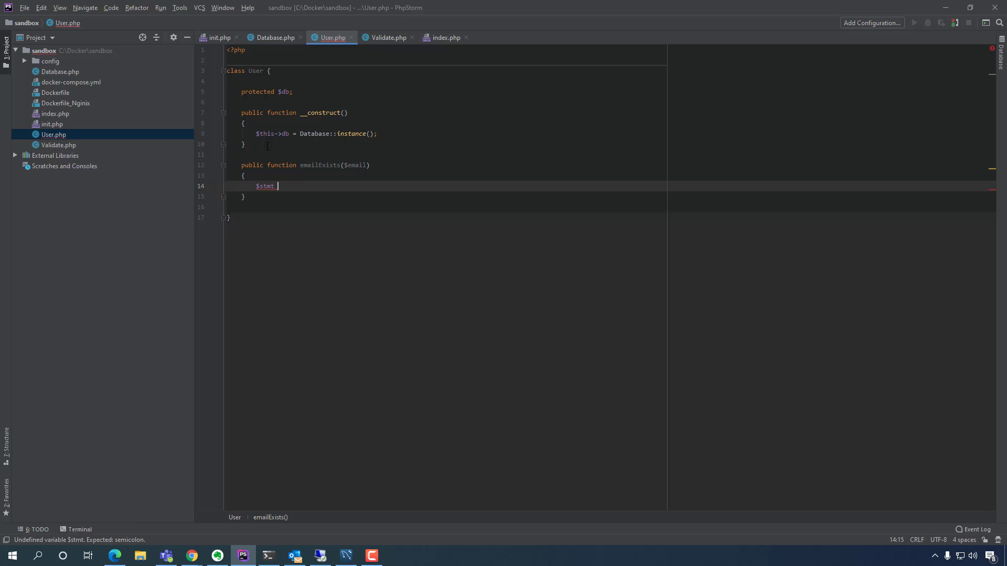
{"action": "type", "text": "= $this"}
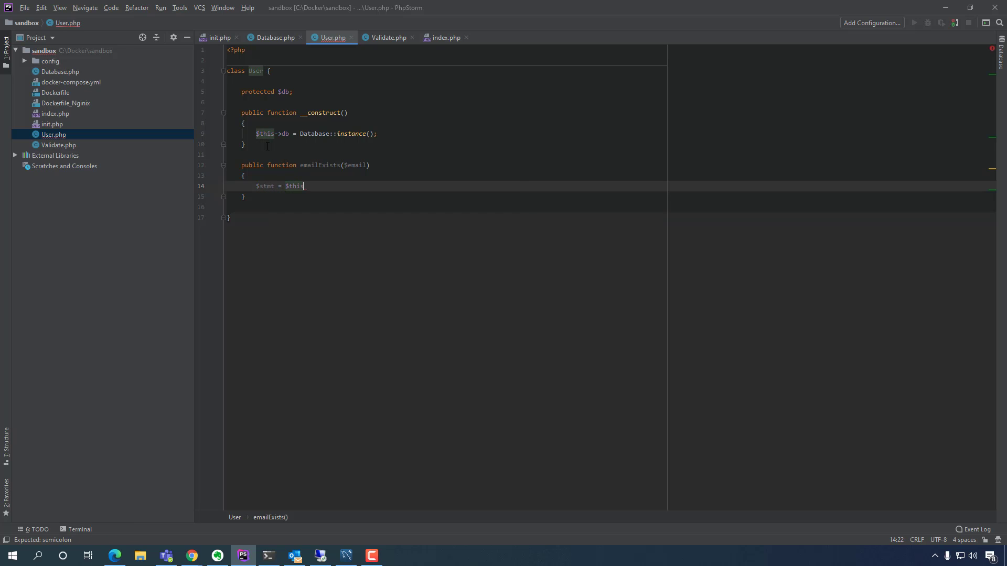
{"action": "type", "text": "->d"}
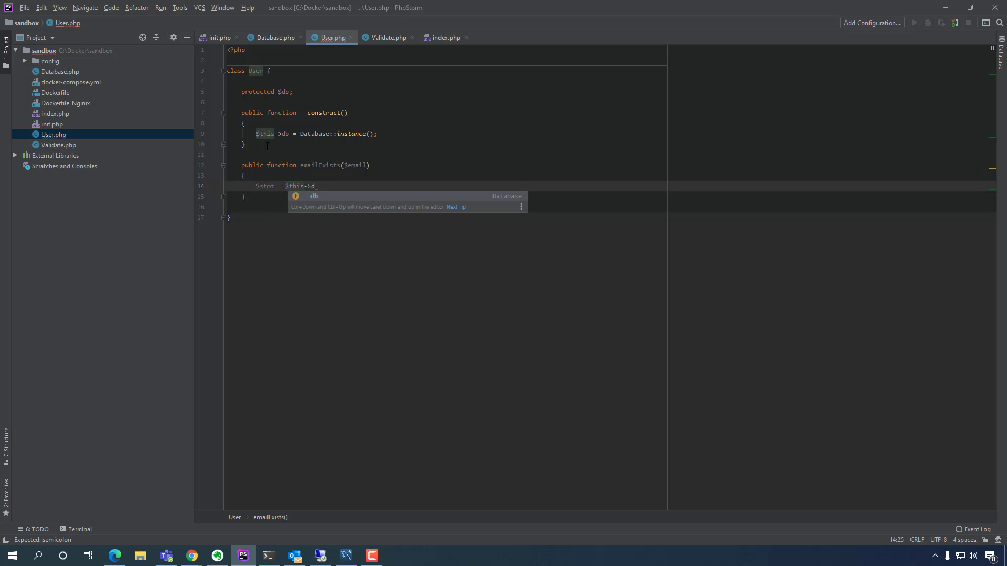
{"action": "type", "text": "b->prepare()l;"}
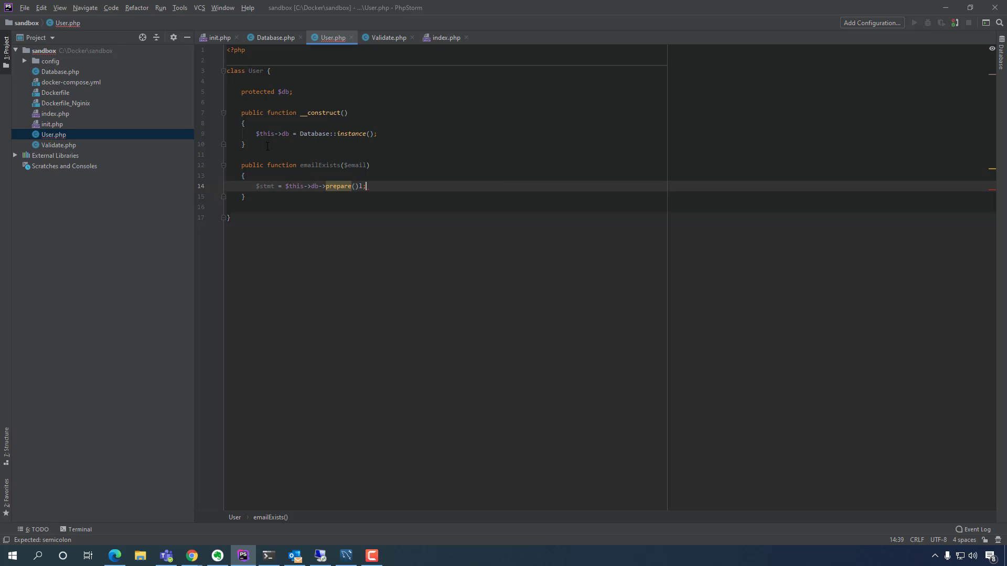
{"action": "key", "text": "Backspace"}
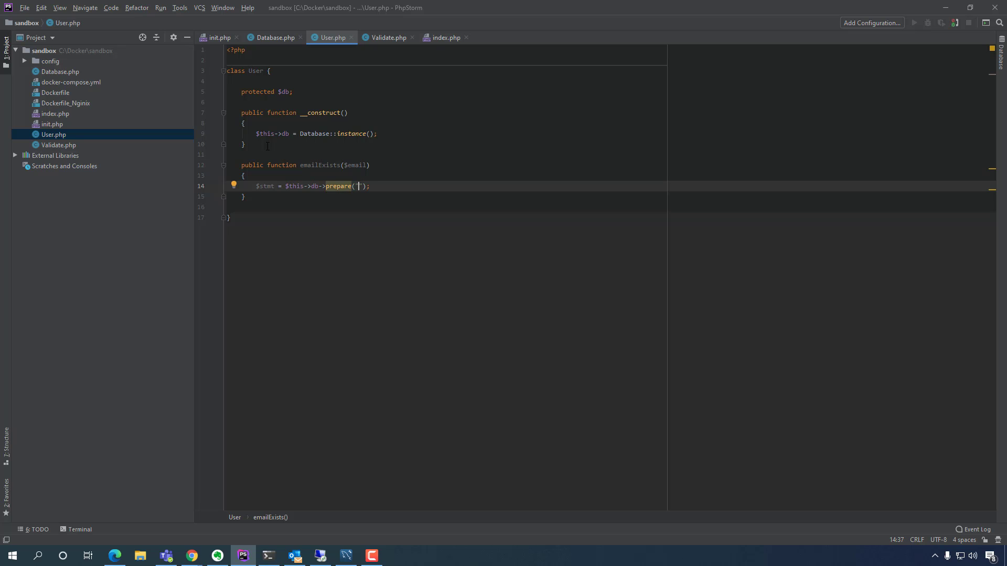
{"action": "type", "text": "SELECT *"}
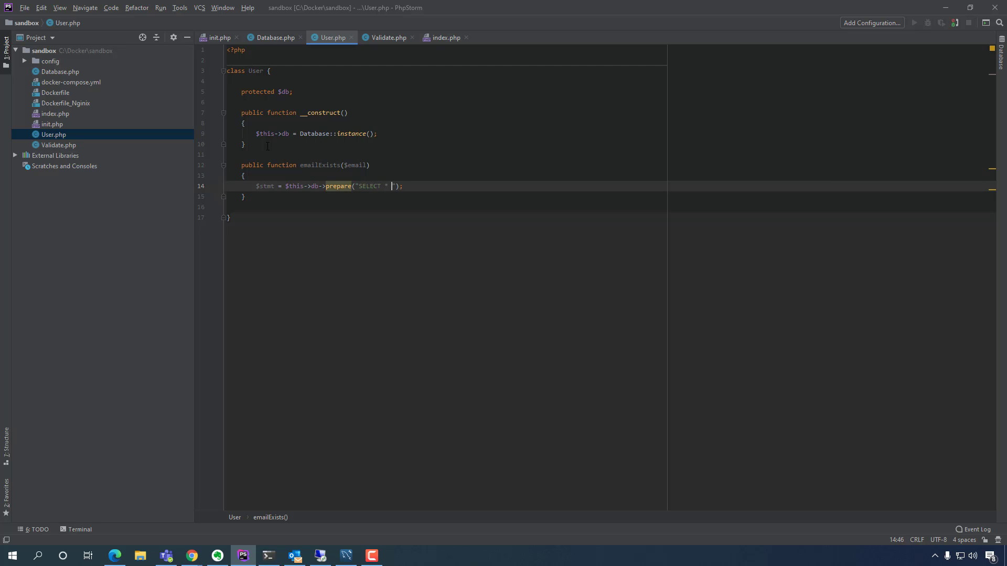
{"action": "type", "text": "FROM `user"}
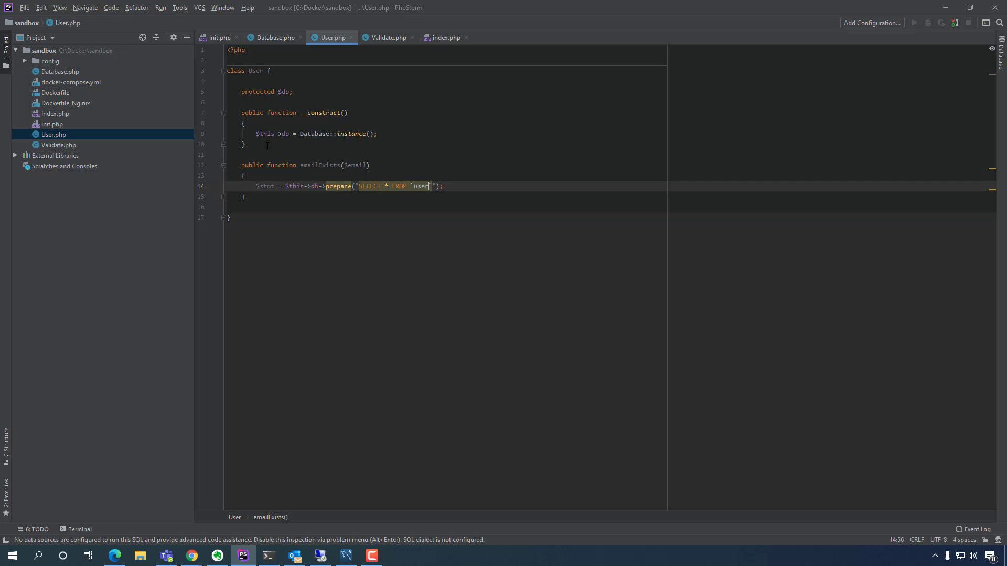
{"action": "type", "text": "s"}
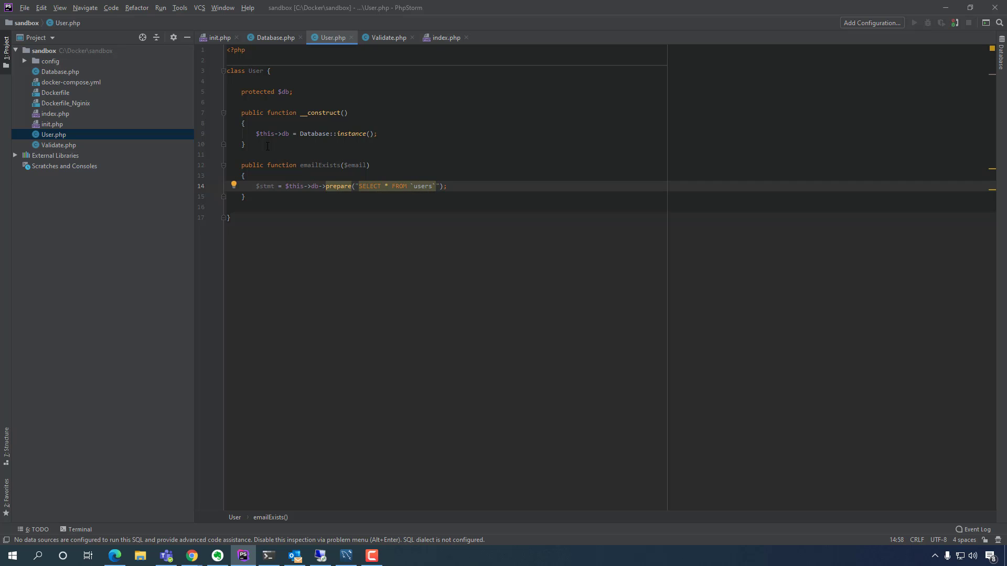
{"action": "type", "text": "WHERE `"}
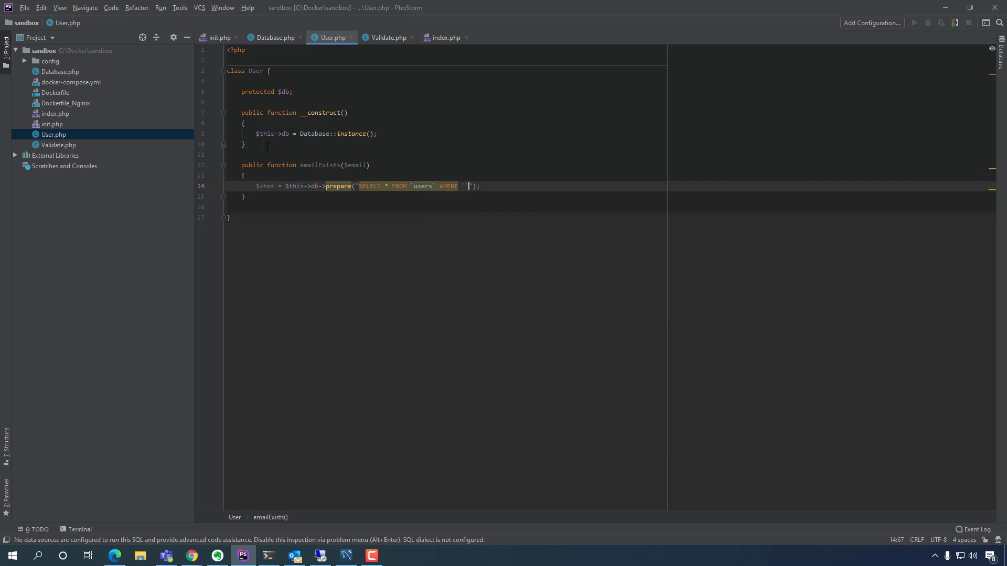
{"action": "type", "text": "email"}
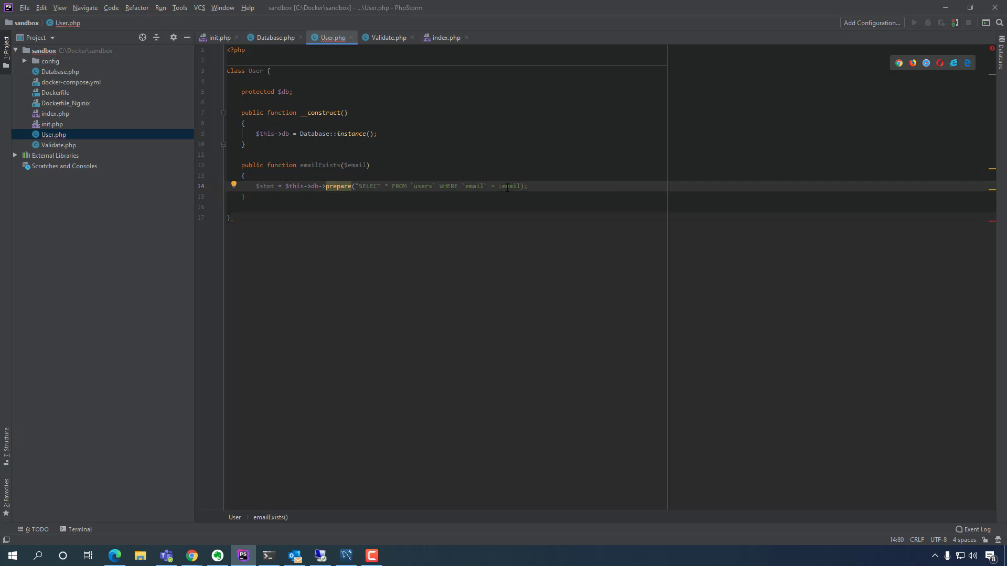
- Inspect the :email placeholder and position the cursor after the prepare statement
{"action": "double_click", "coordinate": [509, 186]}
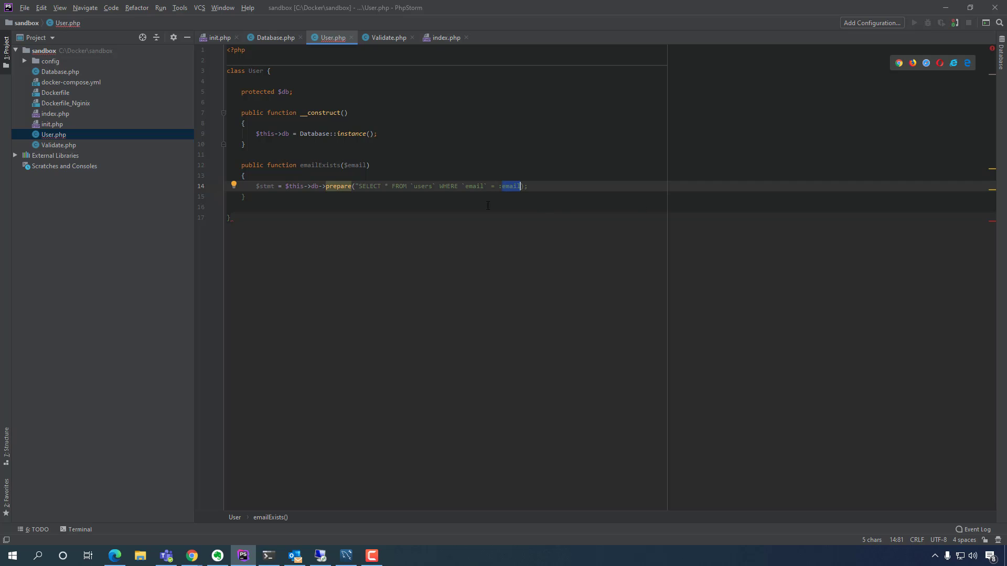
{"action": "mouse_move", "coordinate": [500, 186]}
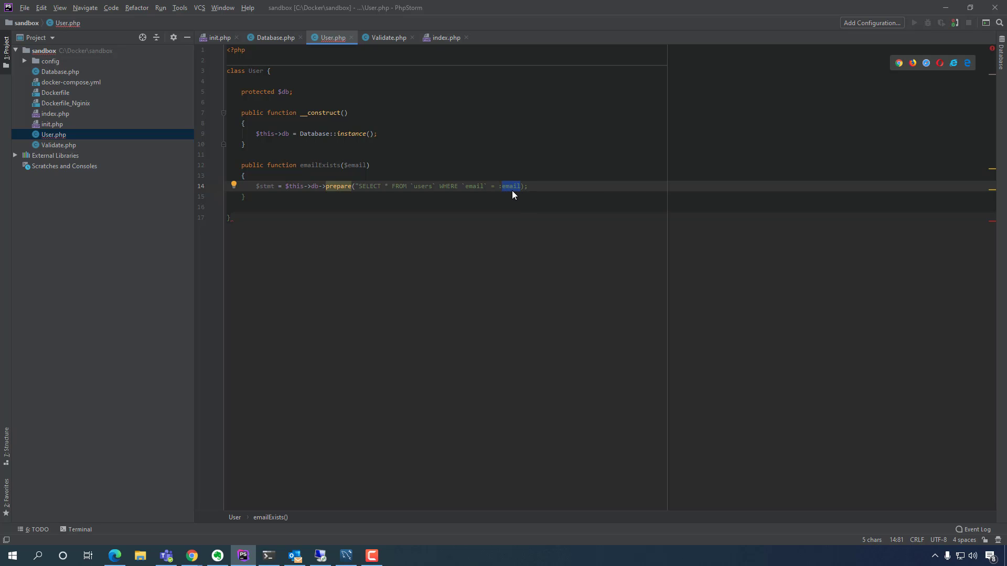
{"action": "mouse_move", "coordinate": [507, 207]}
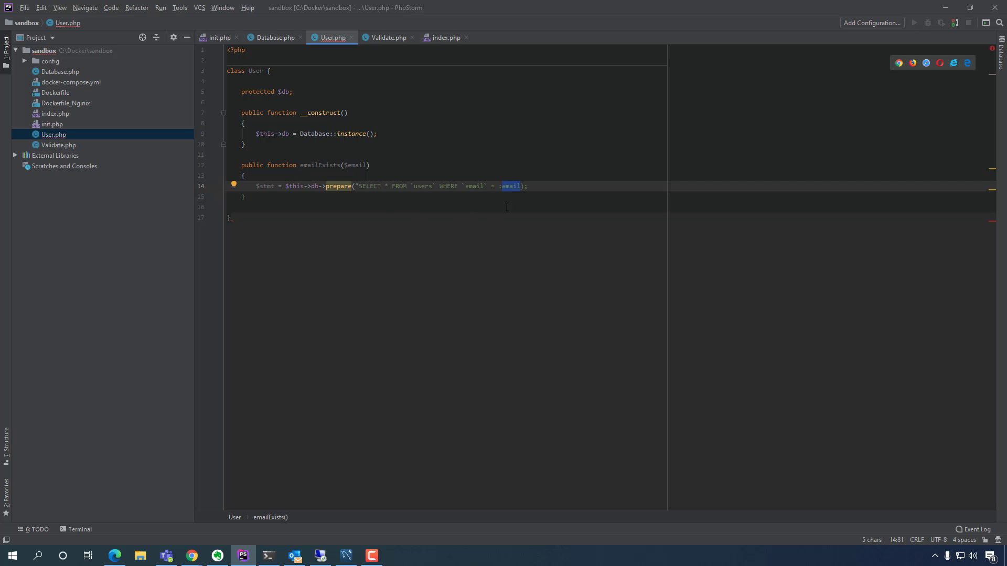
{"action": "mouse_move", "coordinate": [503, 171]}
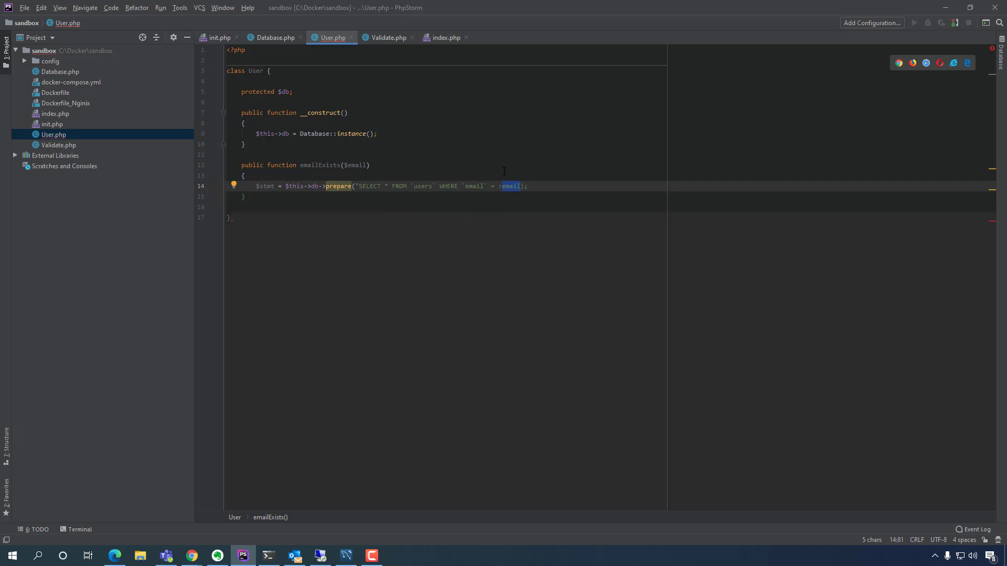
{"action": "left_click", "coordinate": [353, 165]}
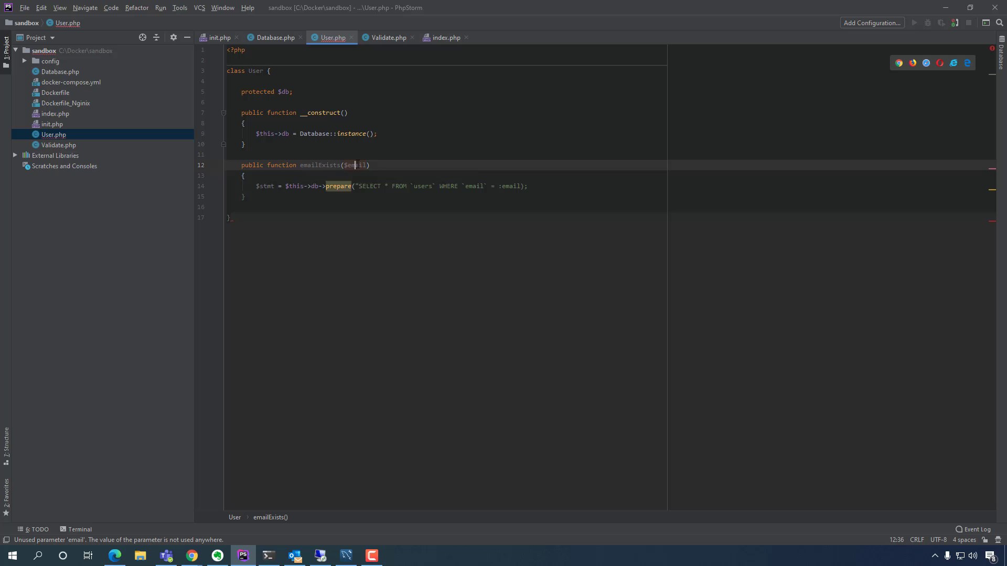
{"action": "left_click", "coordinate": [354, 165]}
{"action": "type", "text": "\""}
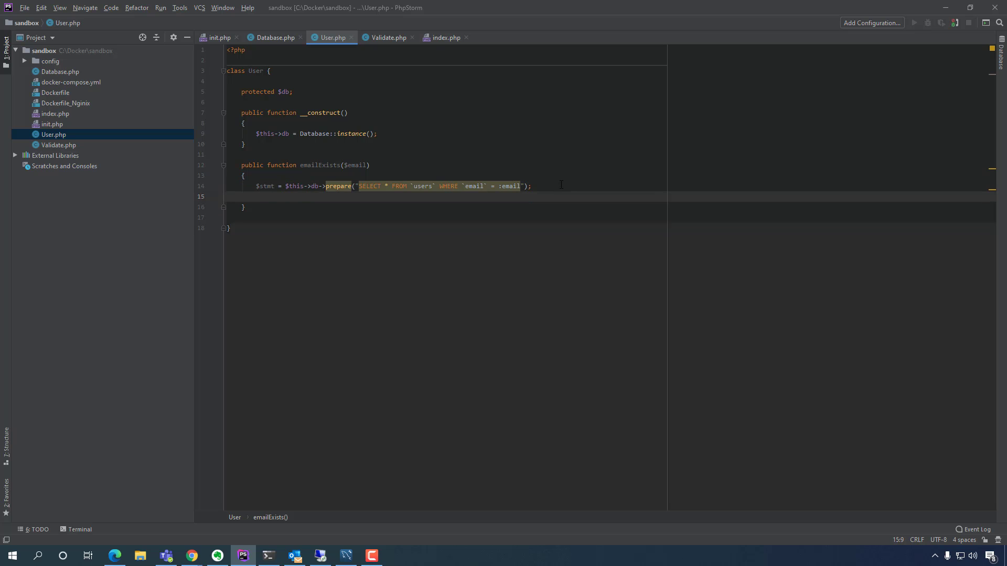
- Add $stmt->bindParam(":email", $email ...) binding the email parameter
{"action": "type", "text": "$stmt"}
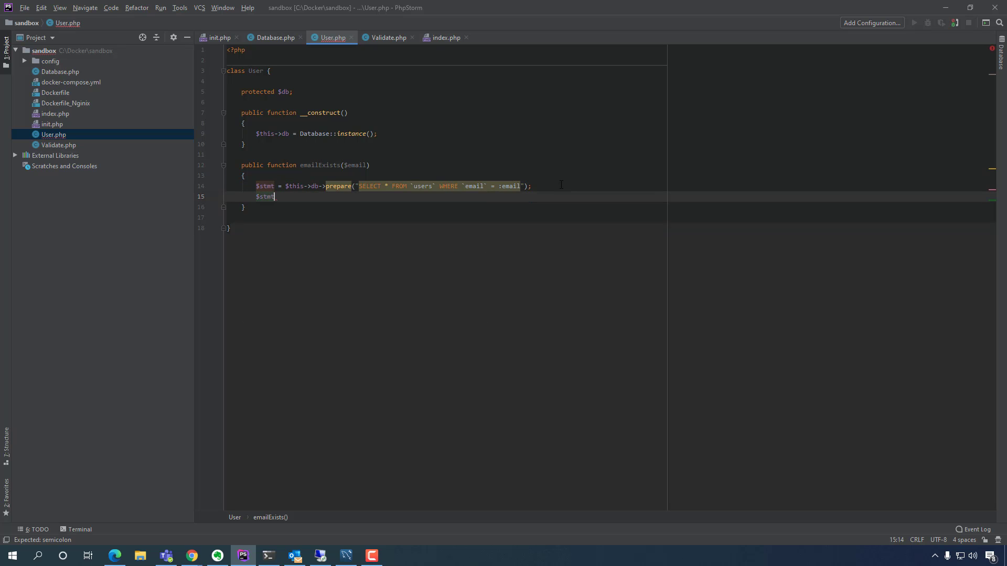
{"action": "type", "text": "->"}
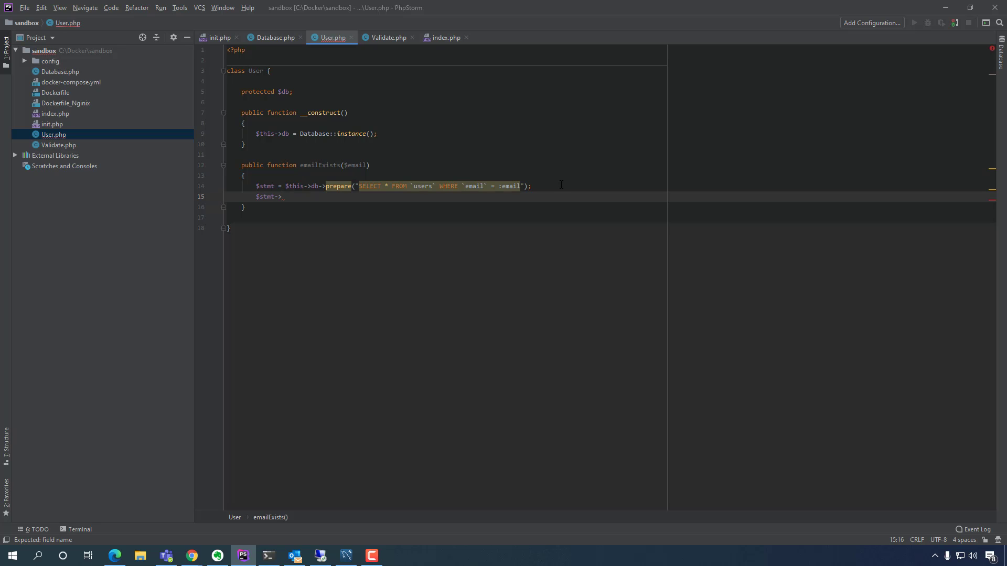
{"action": "type", "text": "bindParam"}
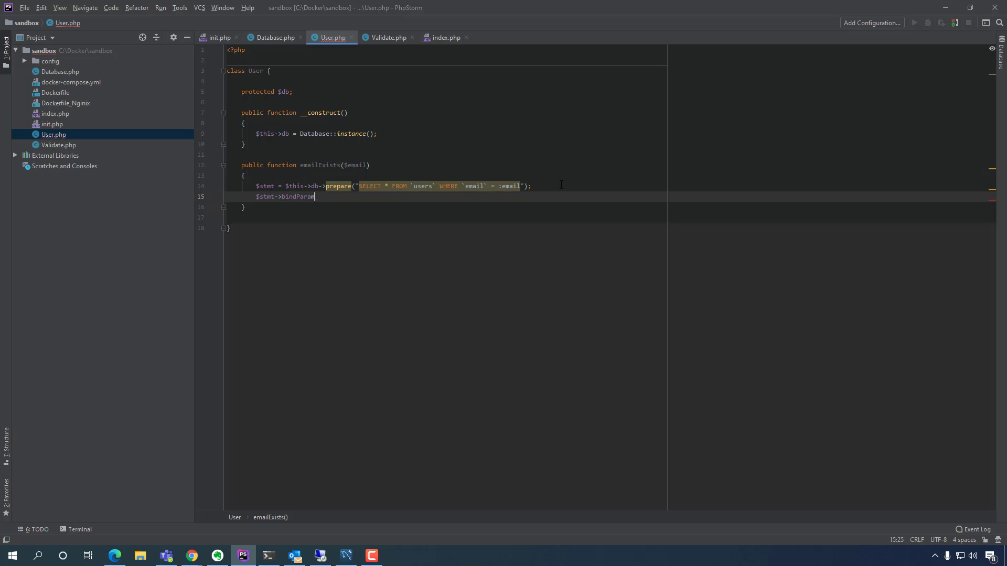
{"action": "type", "text": "();"}
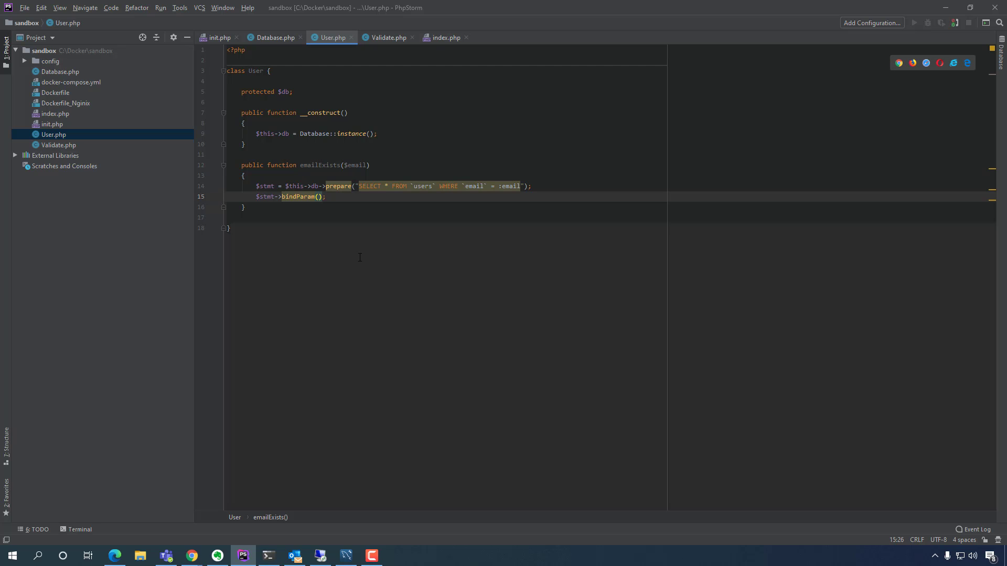
{"action": "left_click", "coordinate": [319, 197]}
{"action": "type", "text": "\":"}
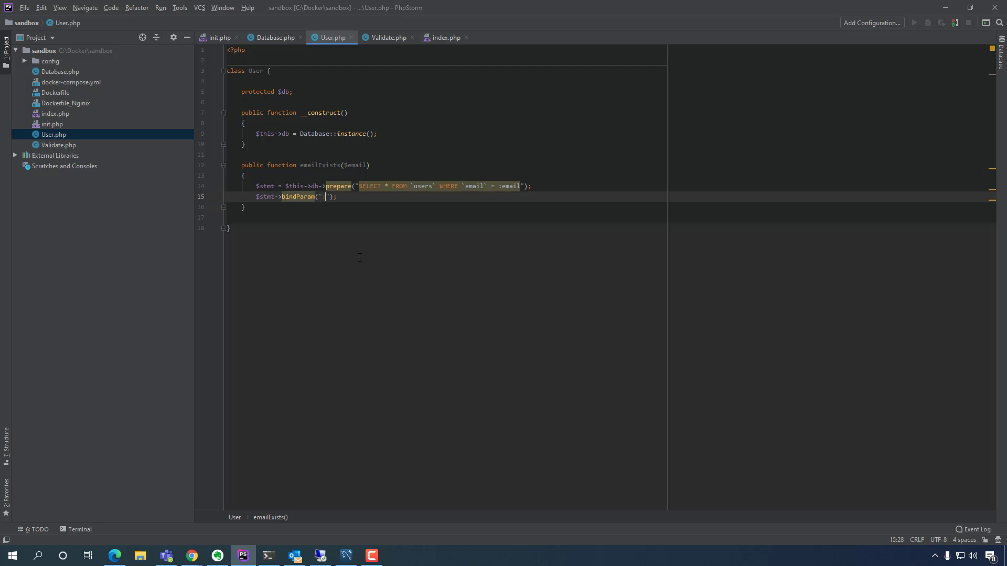
{"action": "type", "text": ":email"}
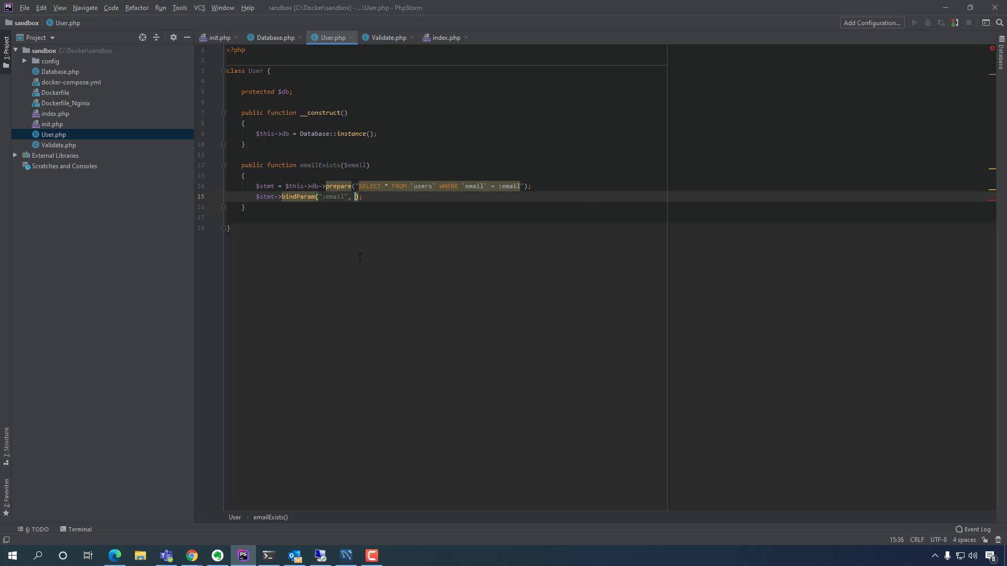
{"action": "type", "text": "$email,"}
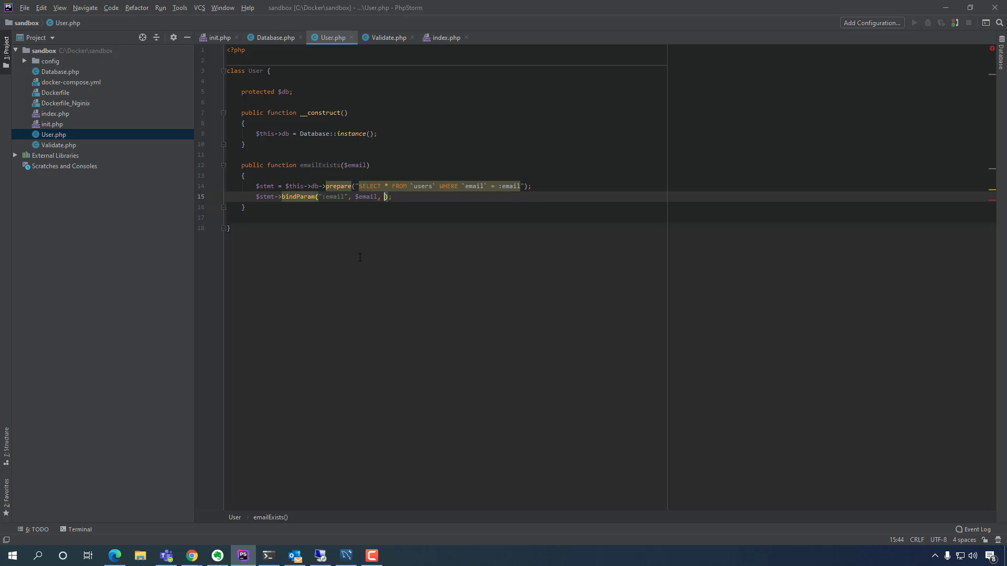
- Finish bindParam with PDO::PARAM_STR and add $stmt->execute();
{"action": "type", "text": "PDO"}
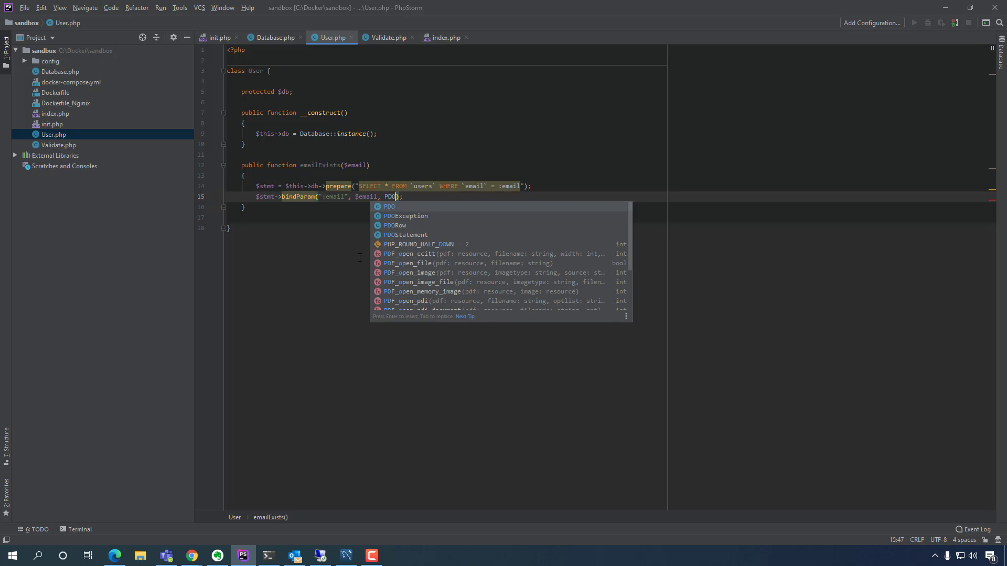
{"action": "type", "text": "::"}
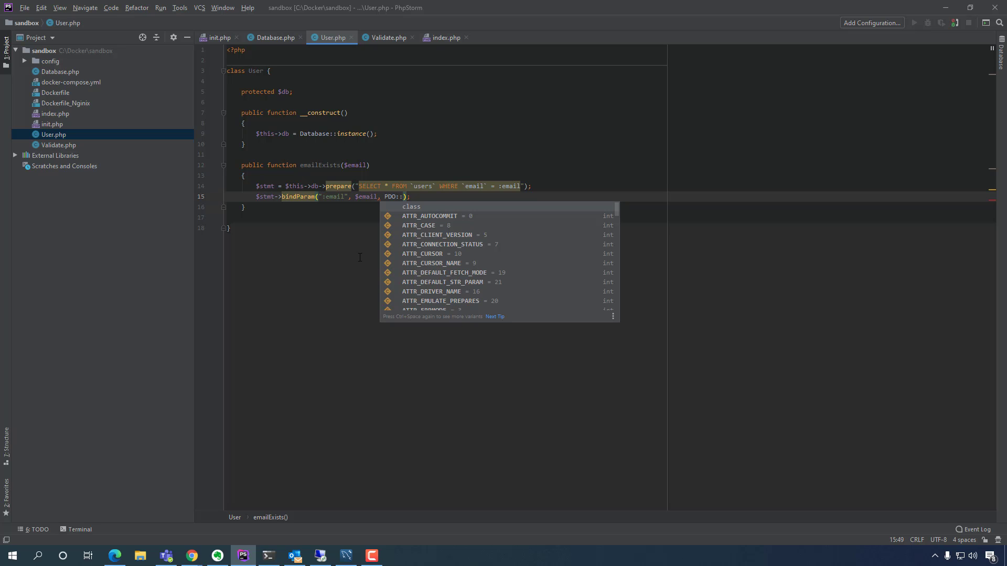
{"action": "key", "text": "Escape"}
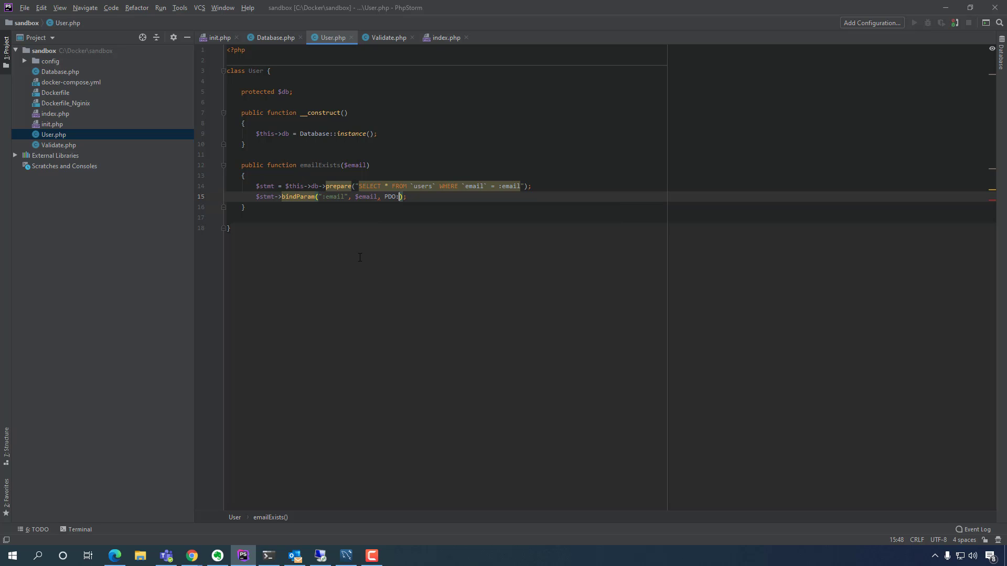
{"action": "key", "text": "Backspace"}
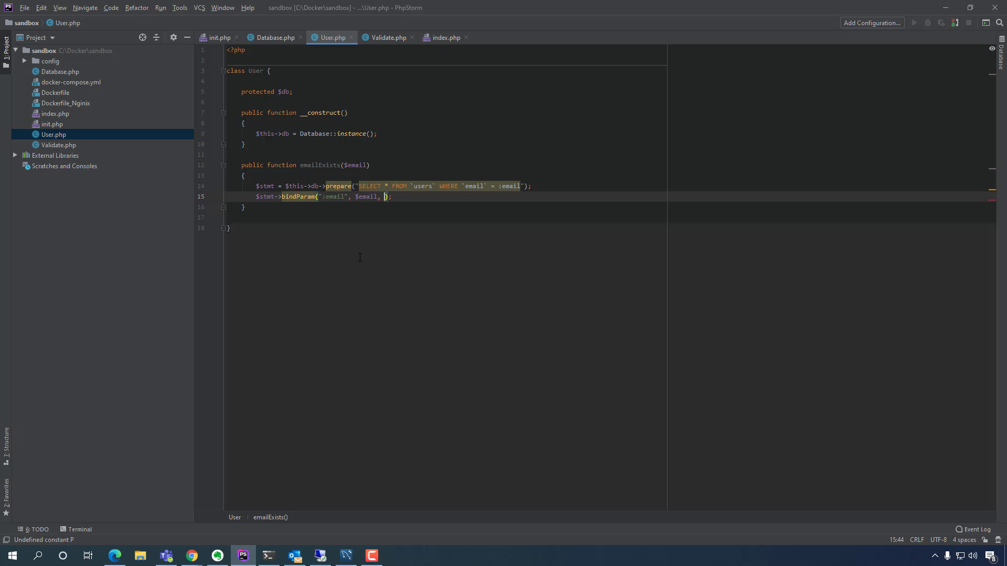
{"action": "key", "text": "Backspace"}
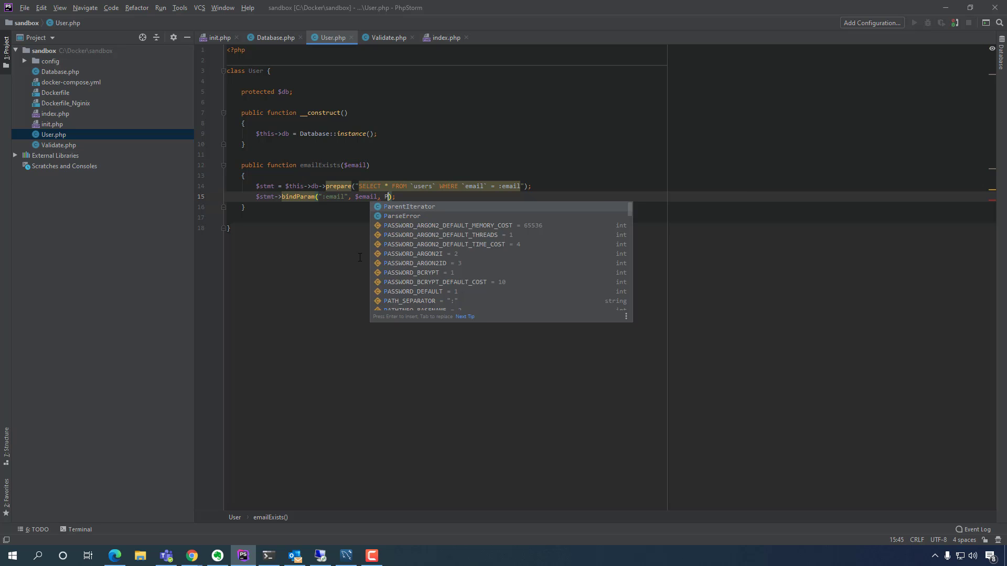
{"action": "type", "text": "PDO::"}
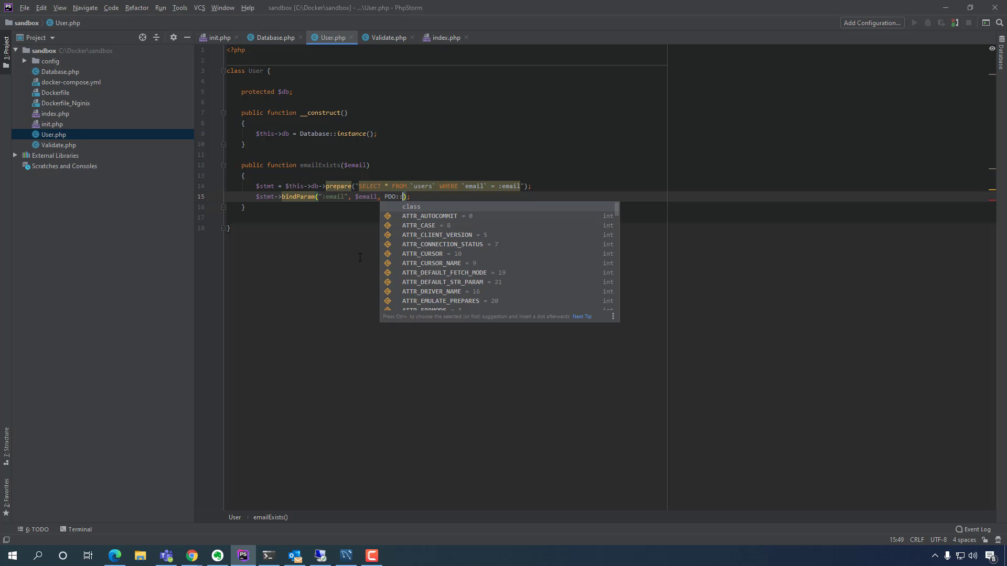
{"action": "type", "text": "PAR"}
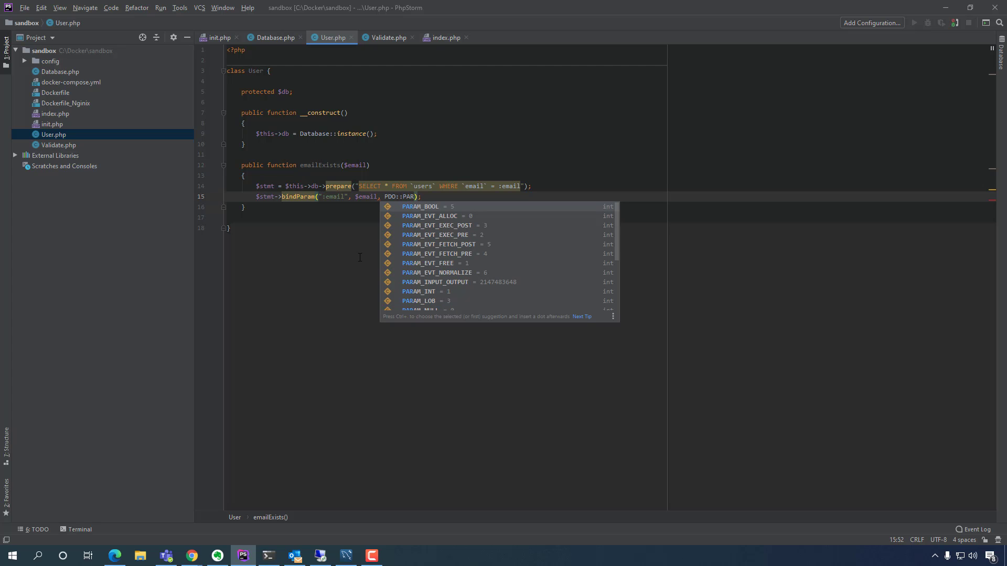
{"action": "type", "text": "AM_STR"}
{"action": "type", "text": "$stmt->execute();"}
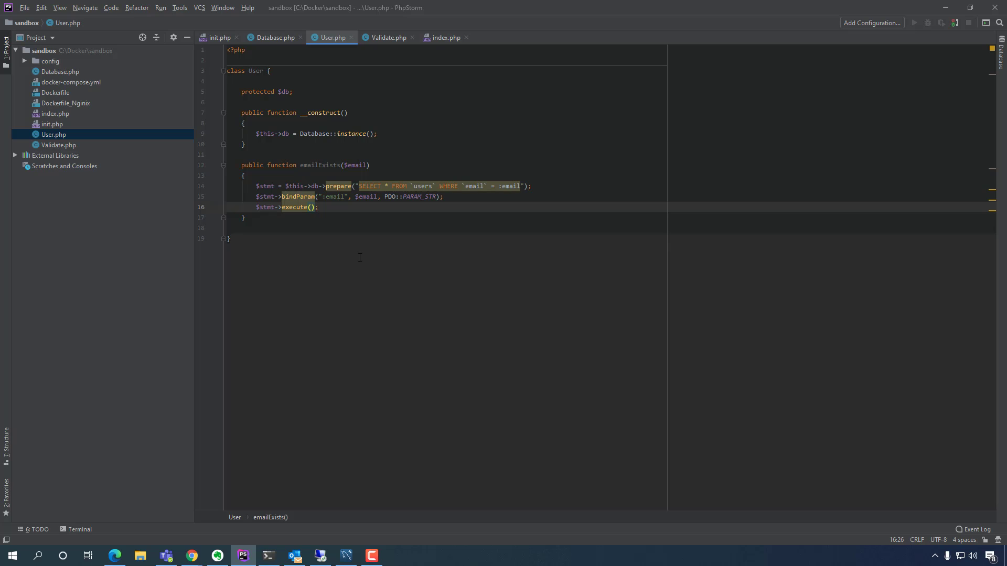
- Add return $stmt->fetch(PDO::FETCH_OBJ); as the final line of emailExists
{"action": "key", "text": "Return"}
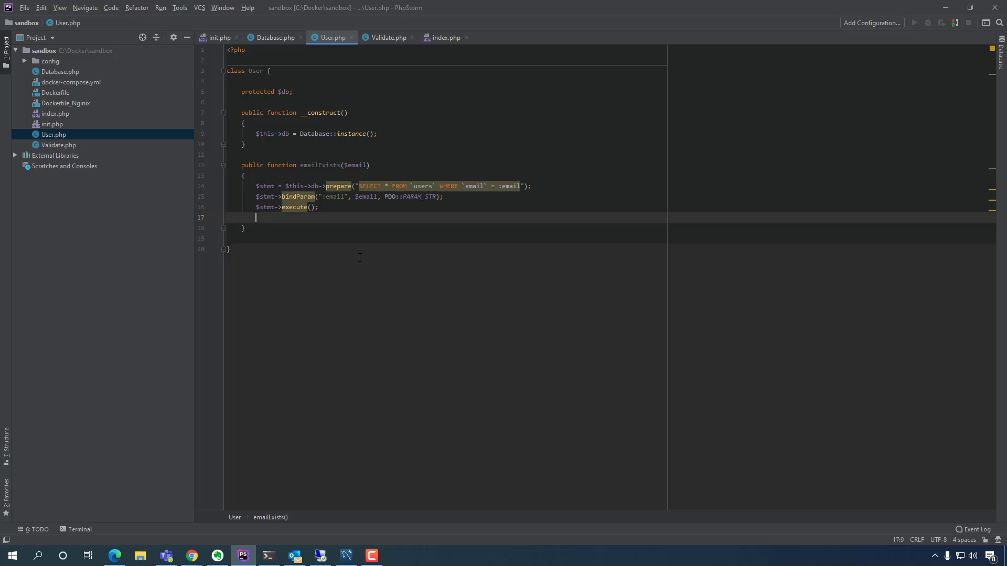
{"action": "type", "text": "return"}
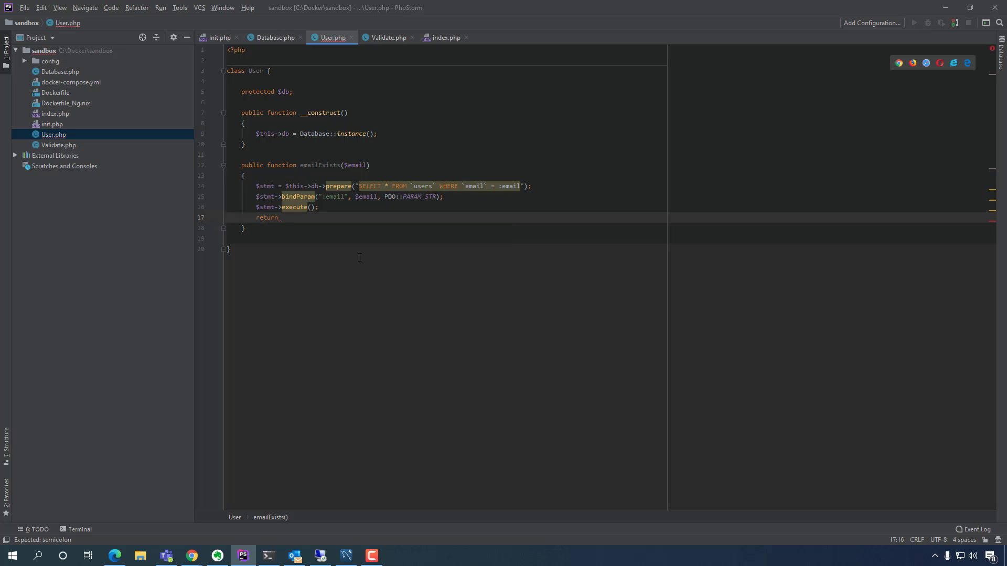
{"action": "type", "text": "$stmt"}
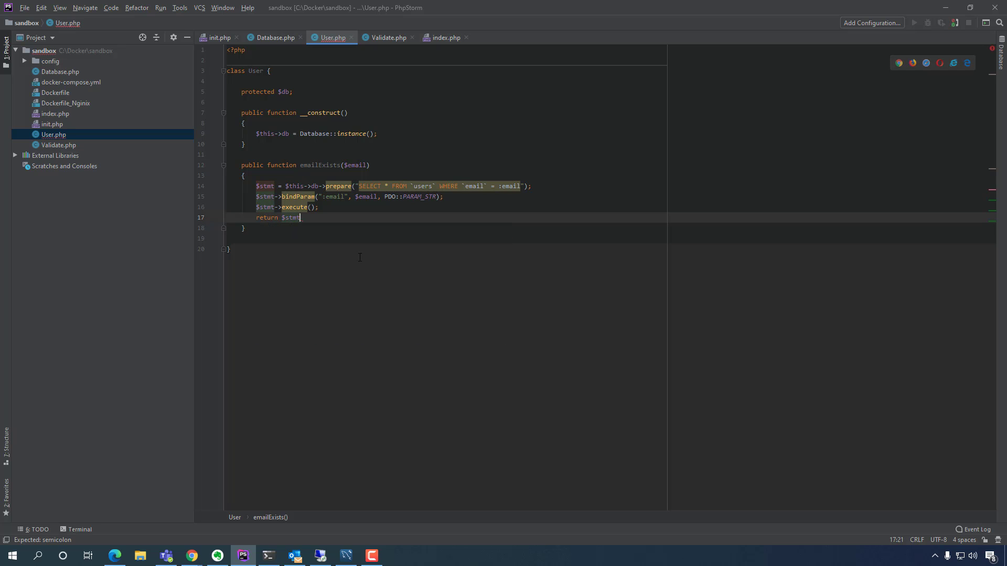
{"action": "type", "text": "-"}
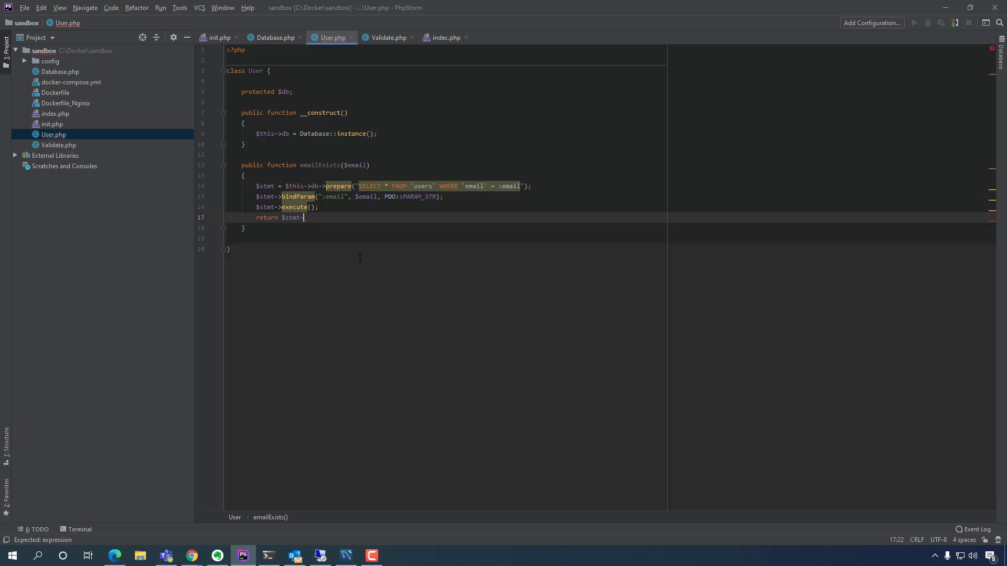
{"action": "type", "text": "->fe"}
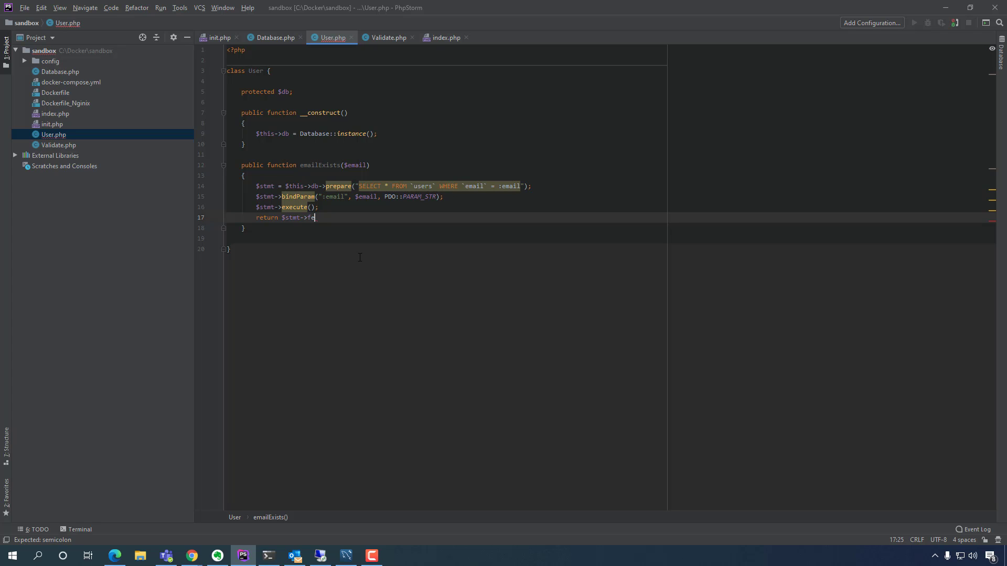
{"action": "type", "text": "tch()"}
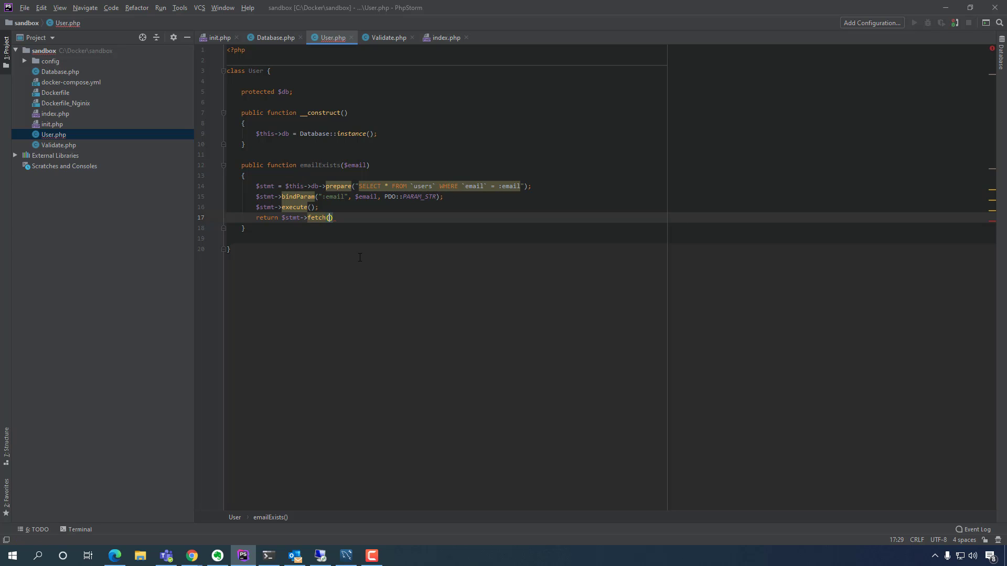
{"action": "type", "text": "PDO::"}
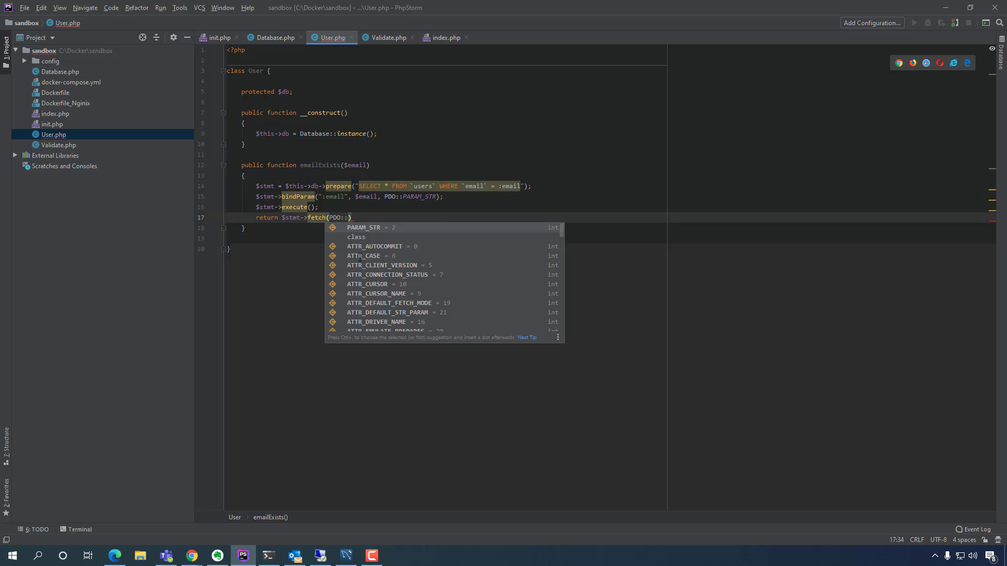
{"action": "type", "text": "F"}
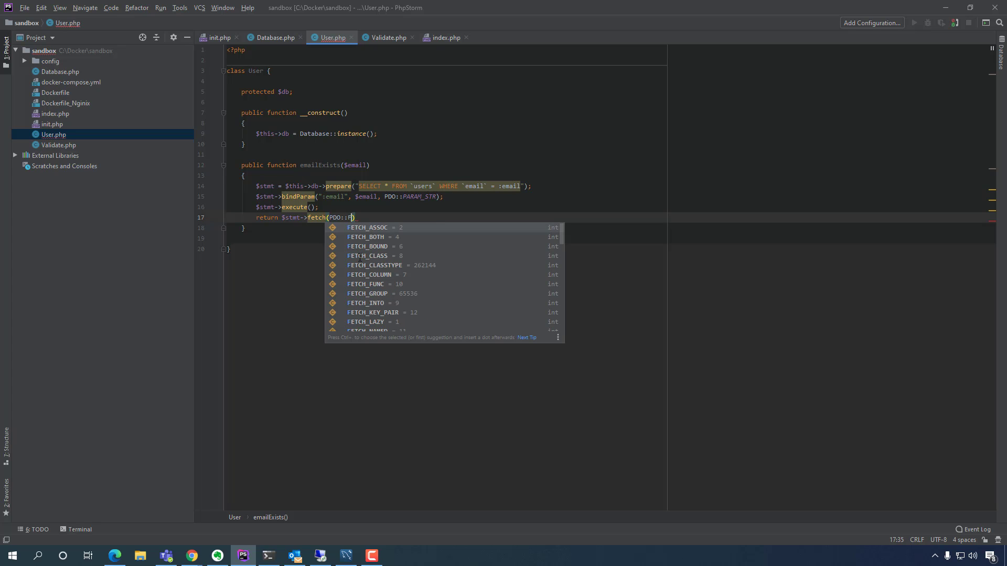
{"action": "type", "text": "ETCH_OB"}
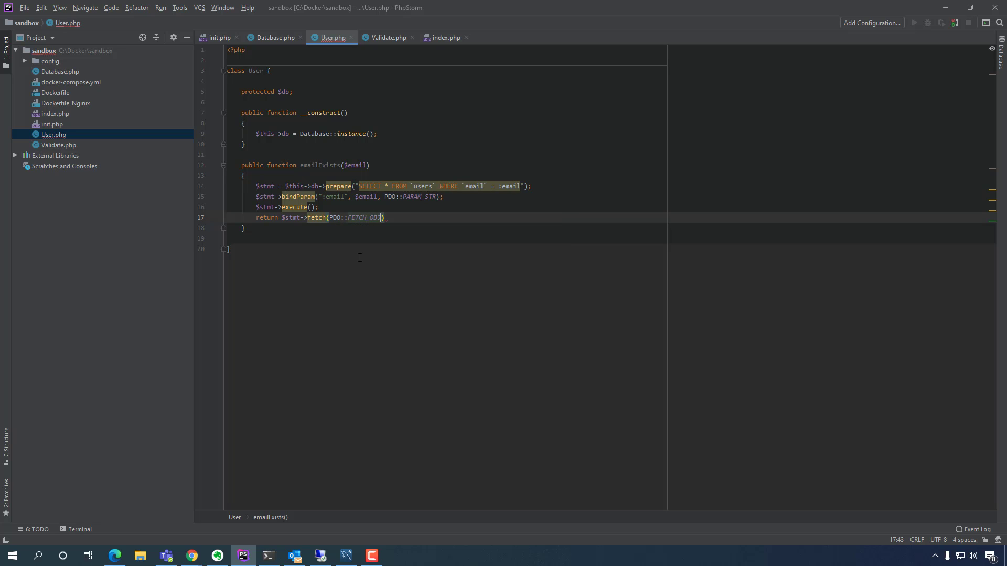
{"action": "type", "text": "J);"}
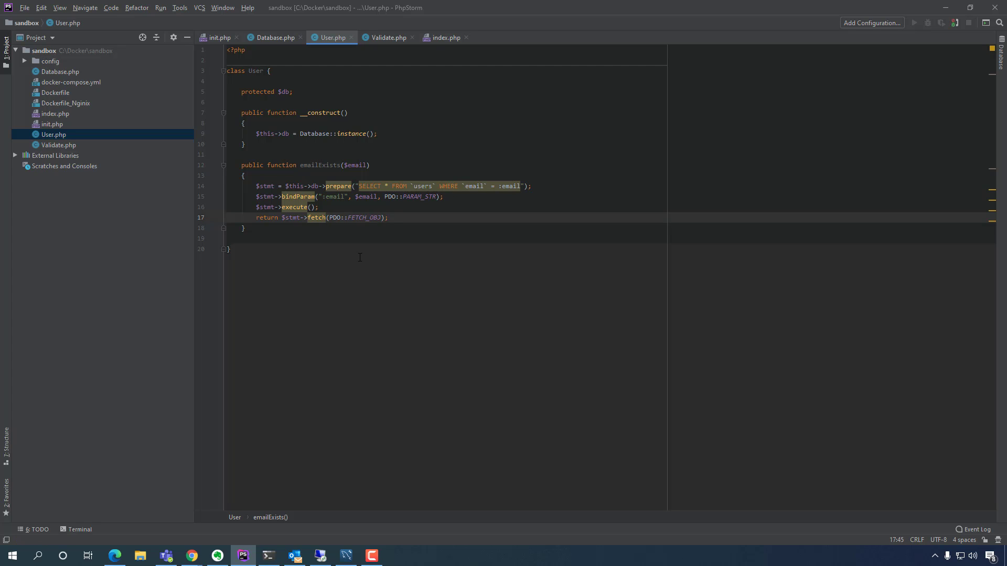
{"action": "left_click", "coordinate": [244, 228]}
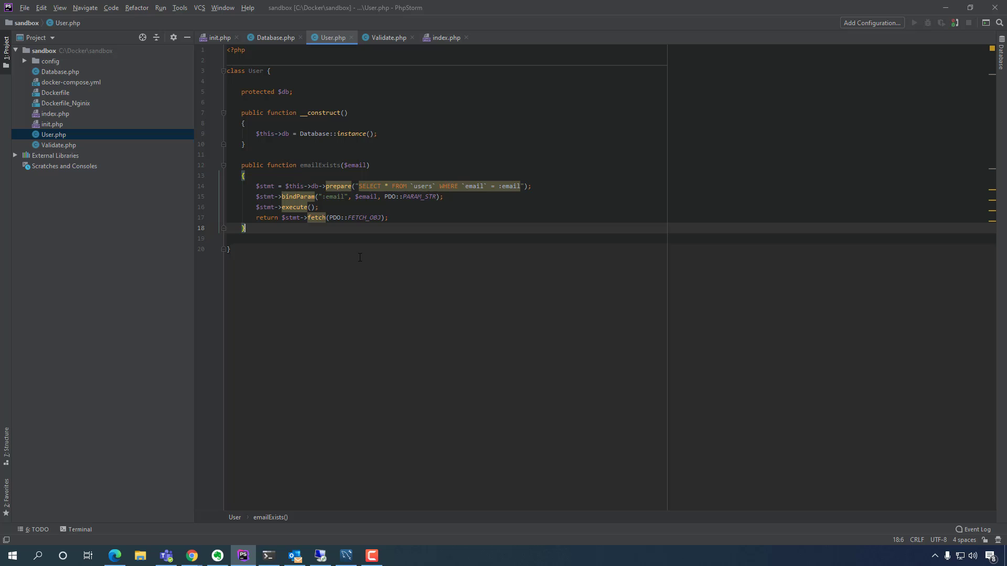
{"action": "mouse_move", "coordinate": [304, 169]}
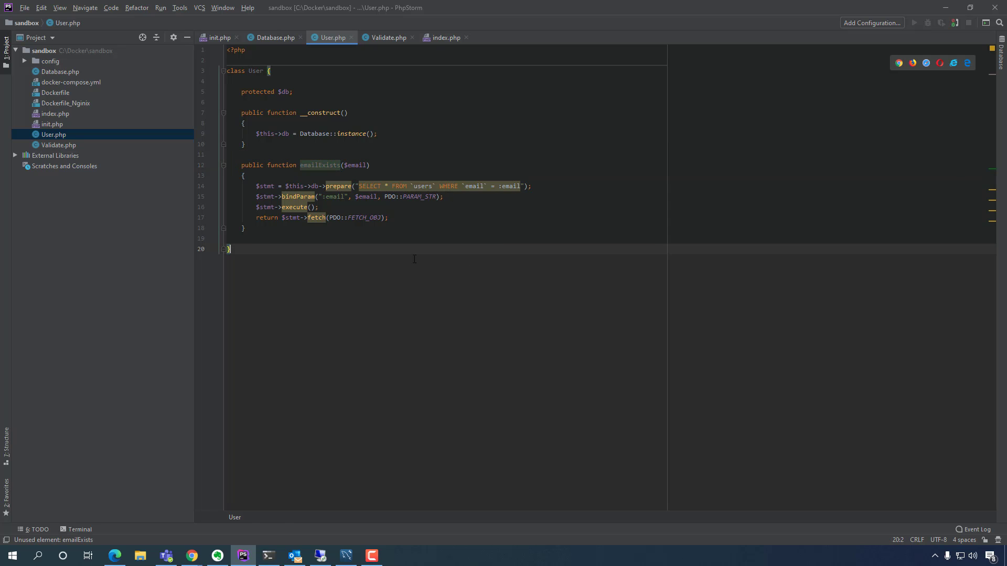
{"action": "double_click", "coordinate": [319, 165]}
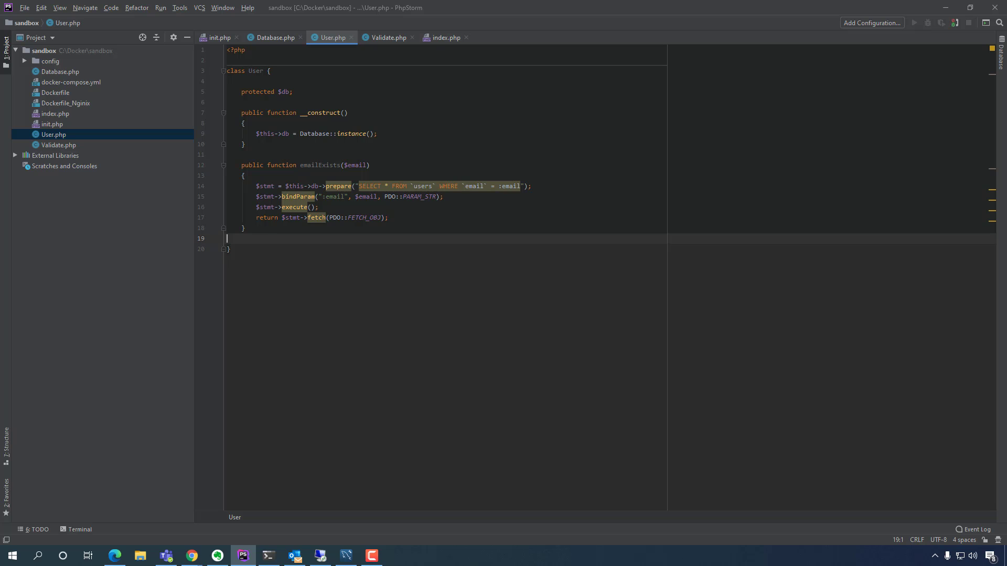
{"action": "mouse_move", "coordinate": [177, 72]}
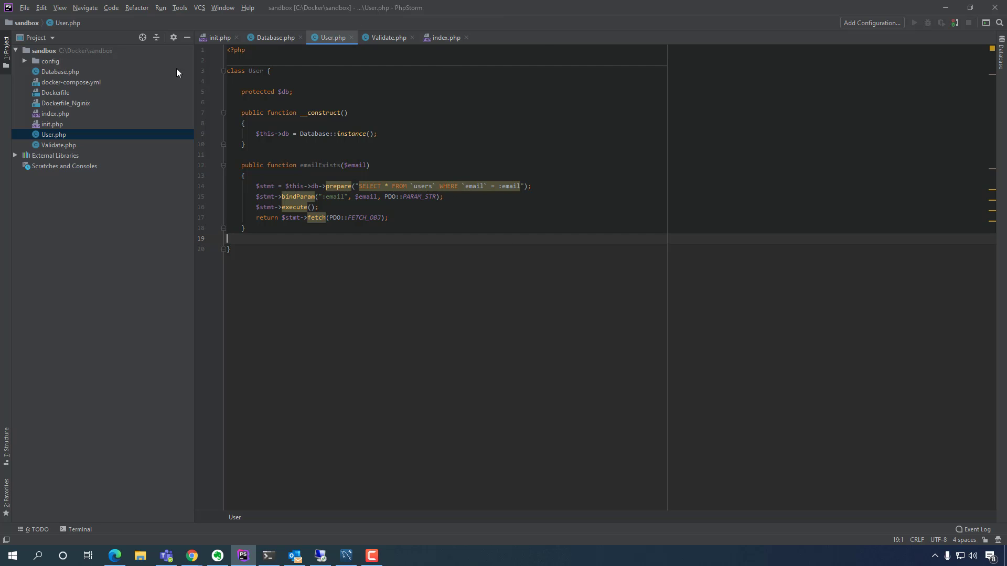
- In init.php, add $userObj = new User; below $validate = new Validate;
{"action": "left_click", "coordinate": [218, 37]}
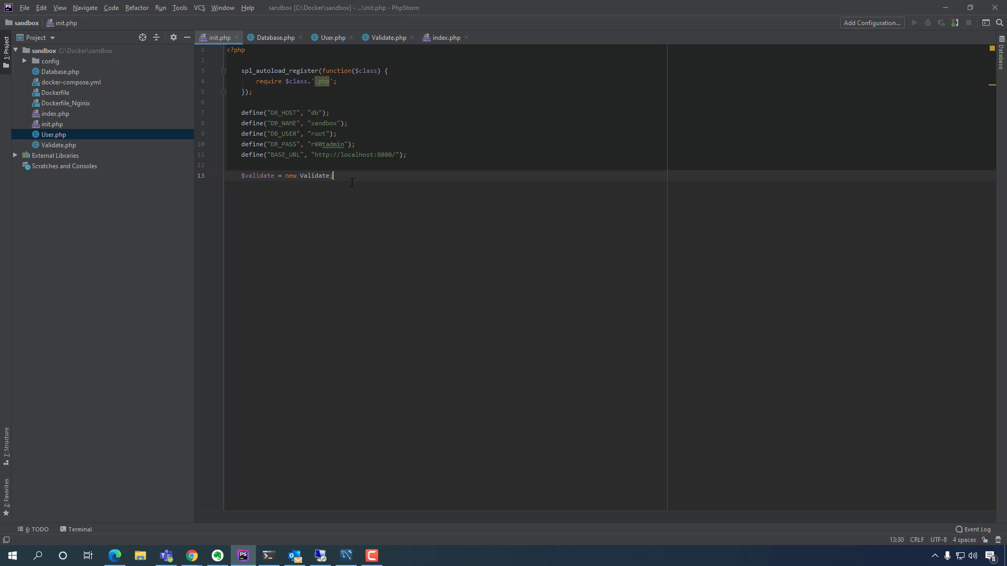
{"action": "key", "text": "enter"}
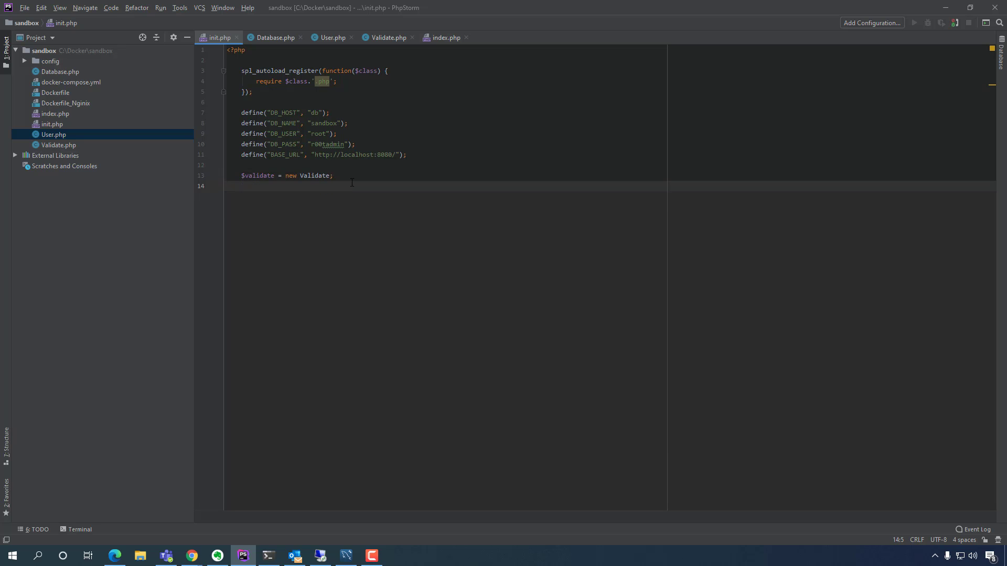
{"action": "type", "text": "$userObjct"}
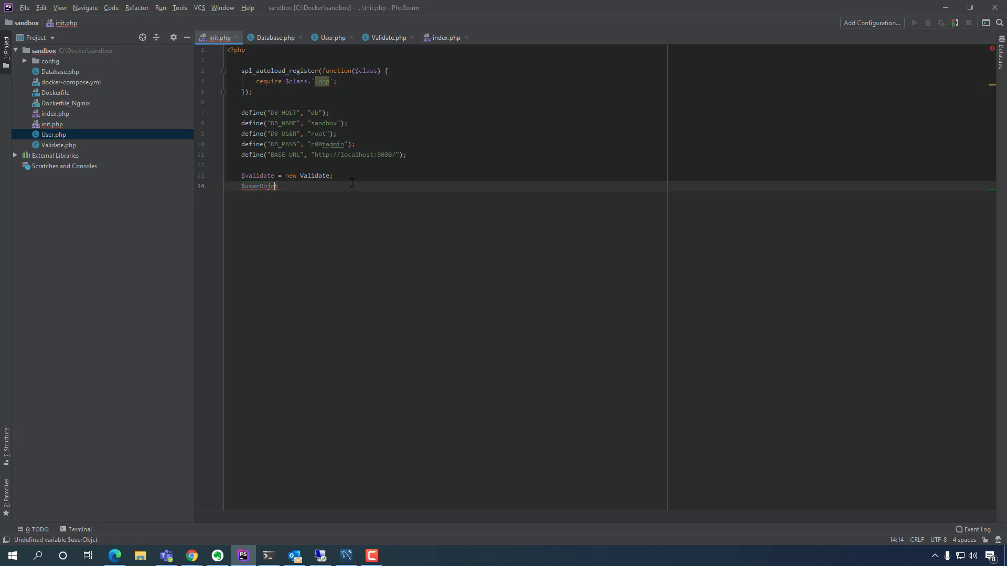
{"action": "key", "text": "BackSpace"}
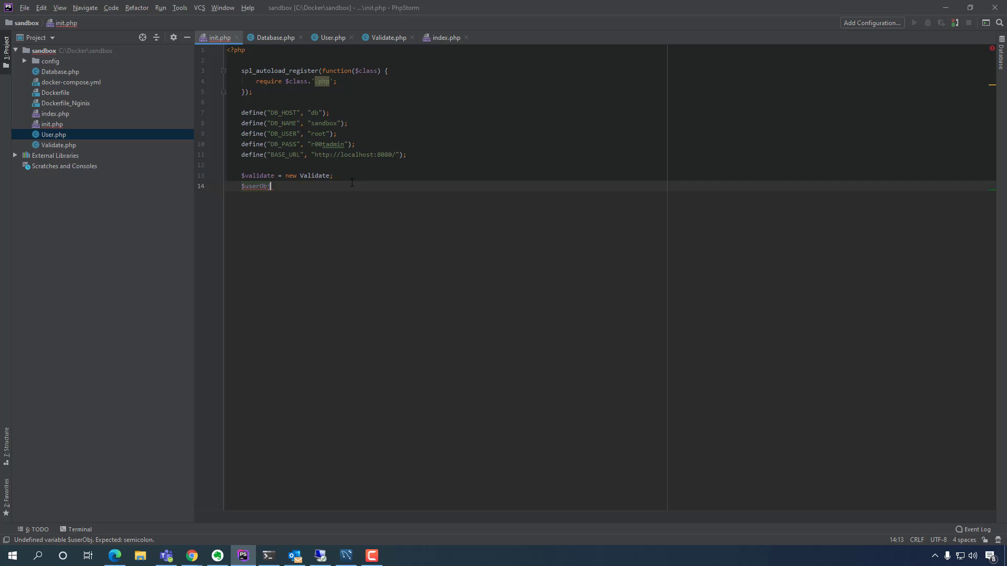
{"action": "type", "text": "="}
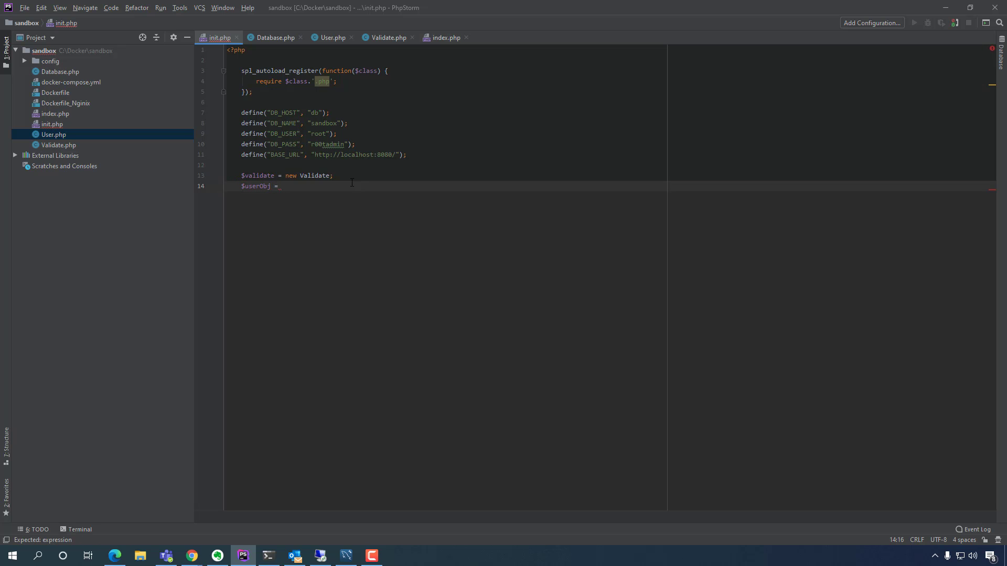
{"action": "type", "text": "new User"}
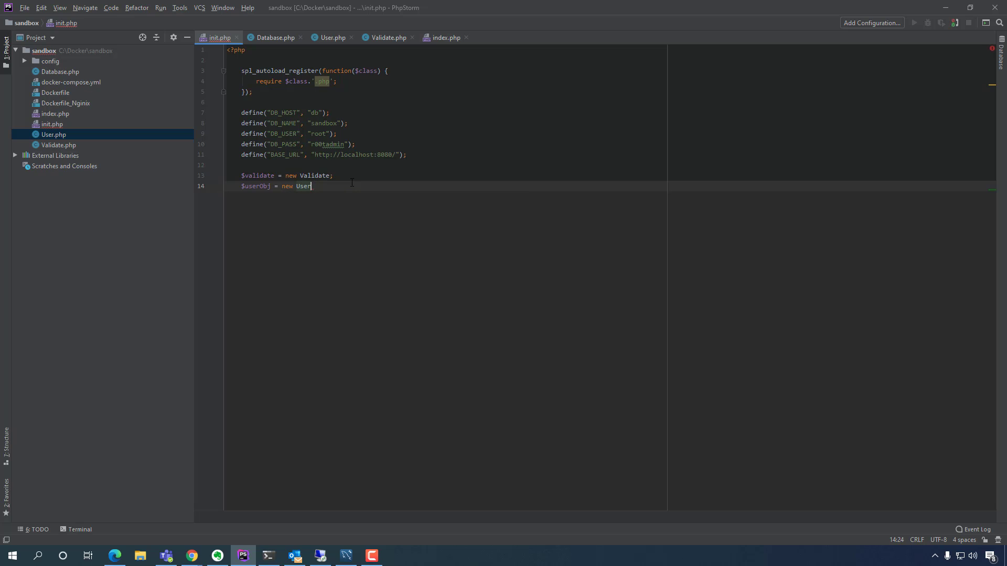
{"action": "type", "text": ";"}
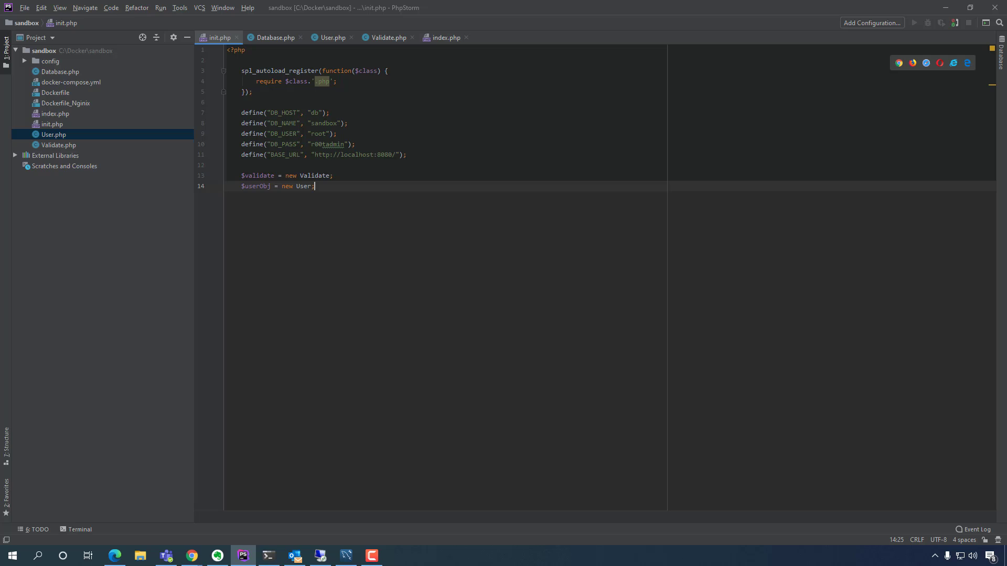
{"action": "type", "text": ";"}
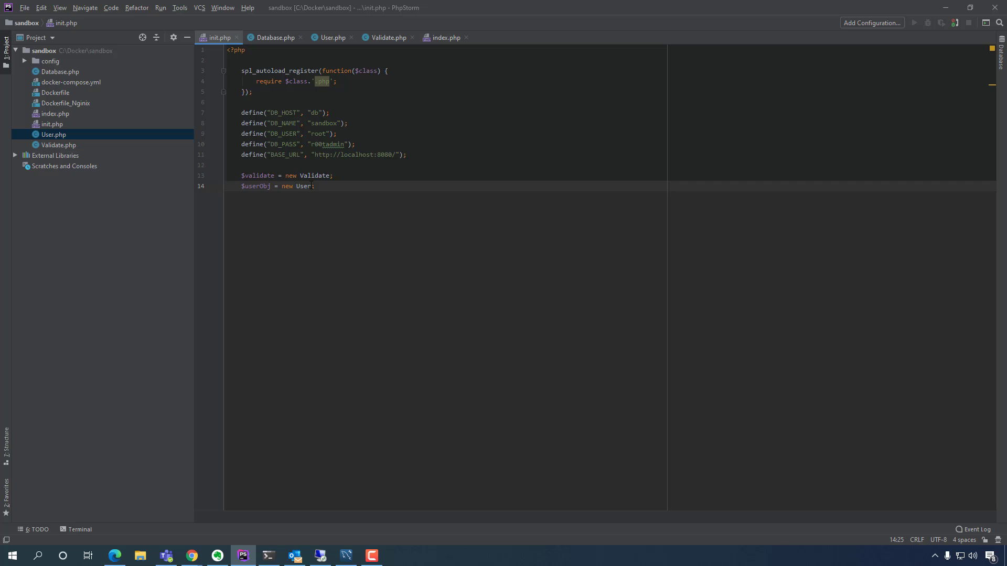
{"action": "mouse_move", "coordinate": [387, 37]}
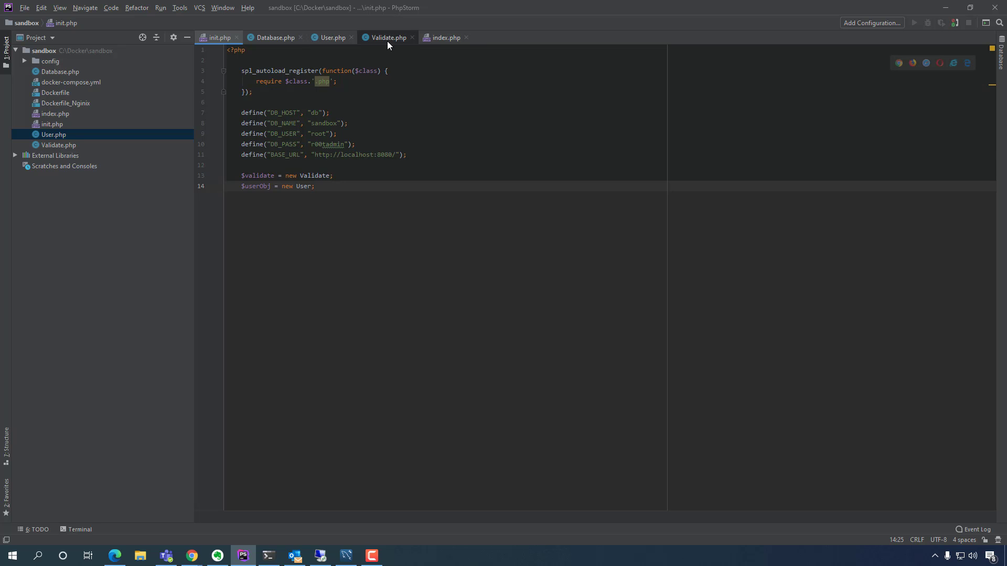
- Glance at Validate.php and User.php, check the single users row in MySQL Workbench, and return to PhpStorm
{"action": "left_click", "coordinate": [387, 37]}
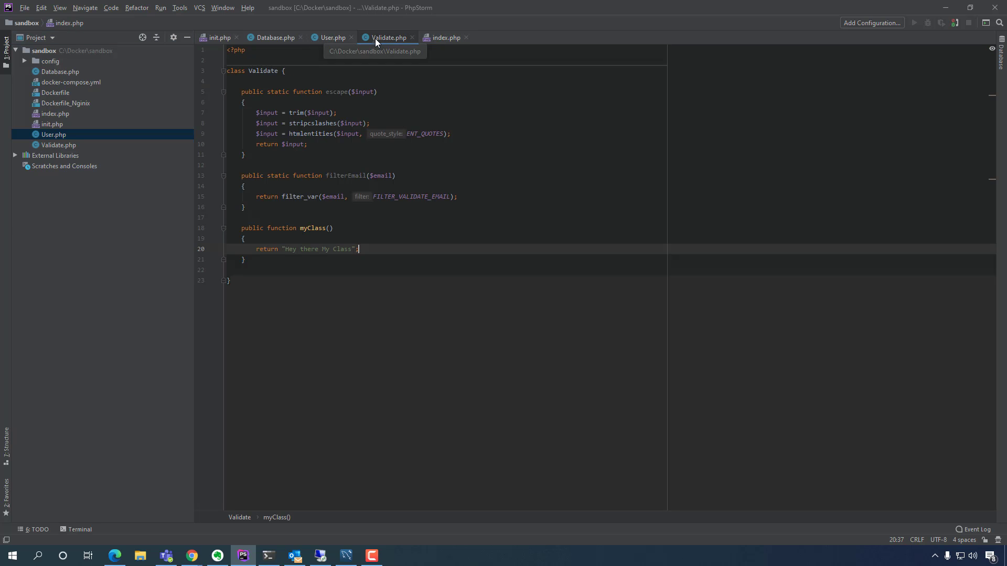
{"action": "left_click", "coordinate": [332, 37]}
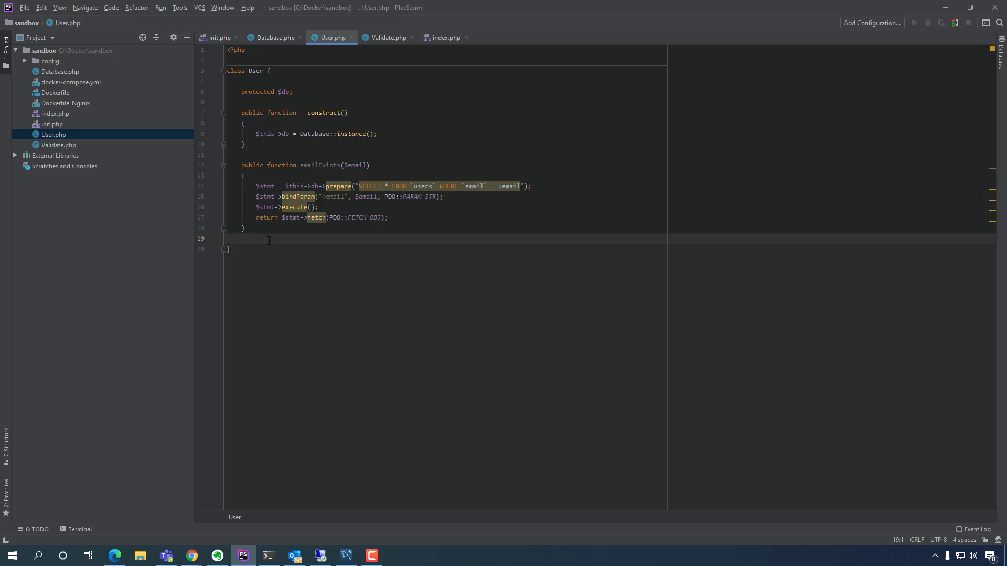
{"action": "left_click", "coordinate": [345, 555]}
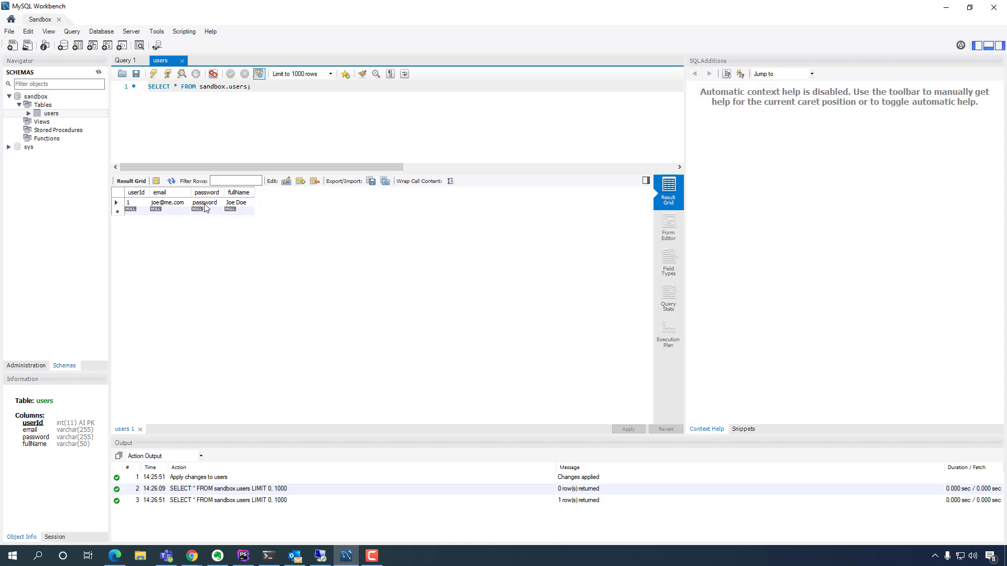
{"action": "mouse_move", "coordinate": [206, 207]}
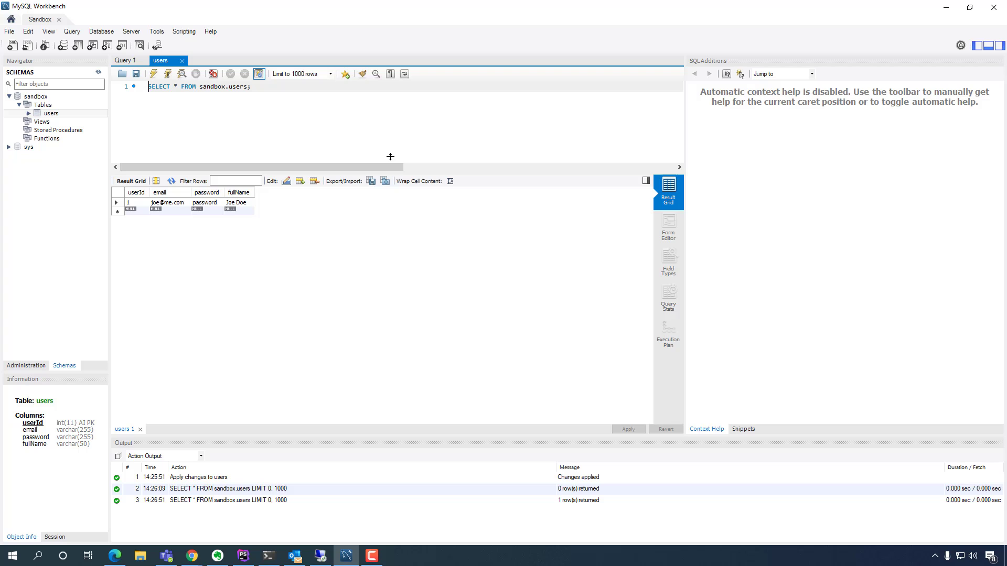
{"action": "left_click", "coordinate": [242, 555]}
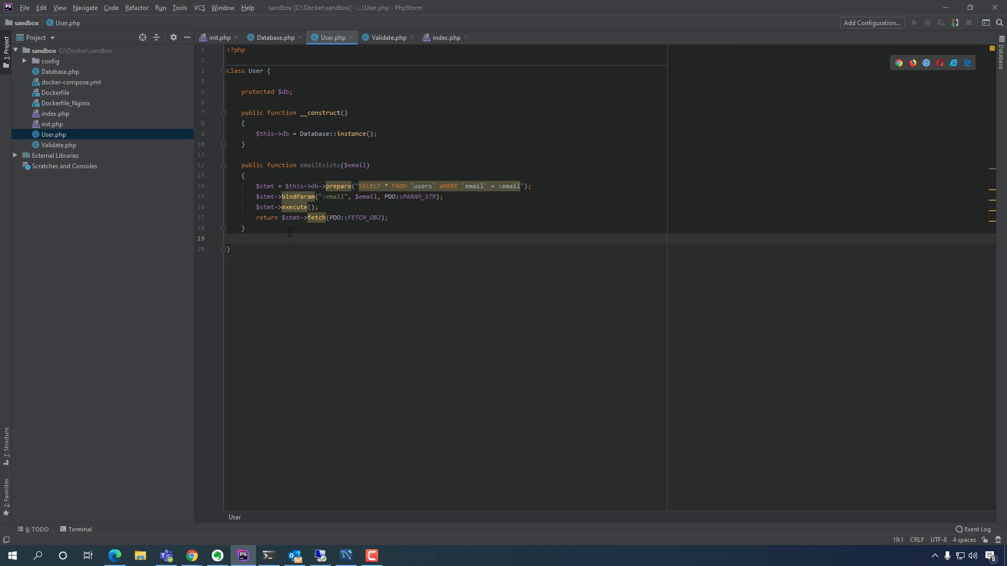
- Start a public function hash($password) method in the User class
{"action": "key", "text": "enter"}
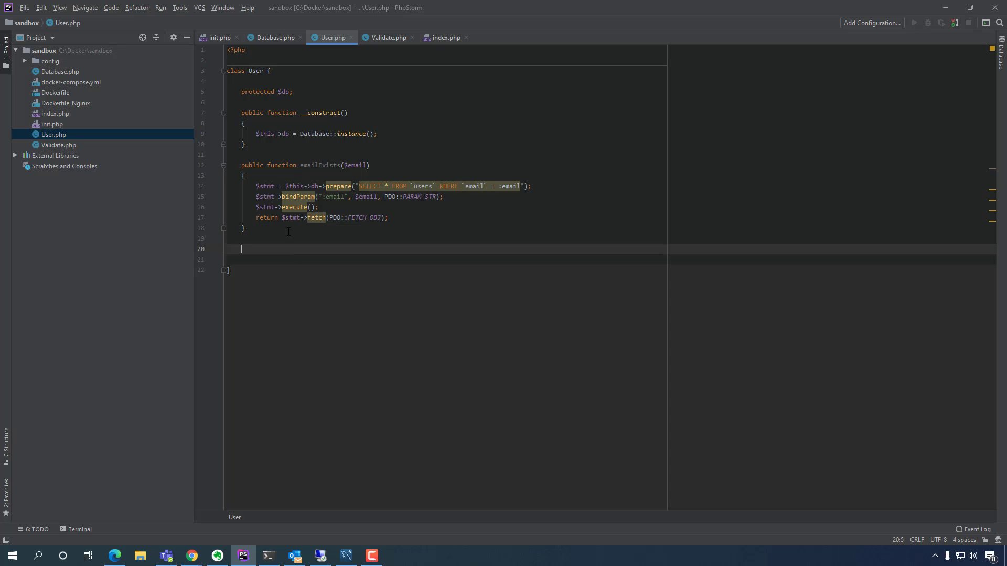
{"action": "type", "text": "public"}
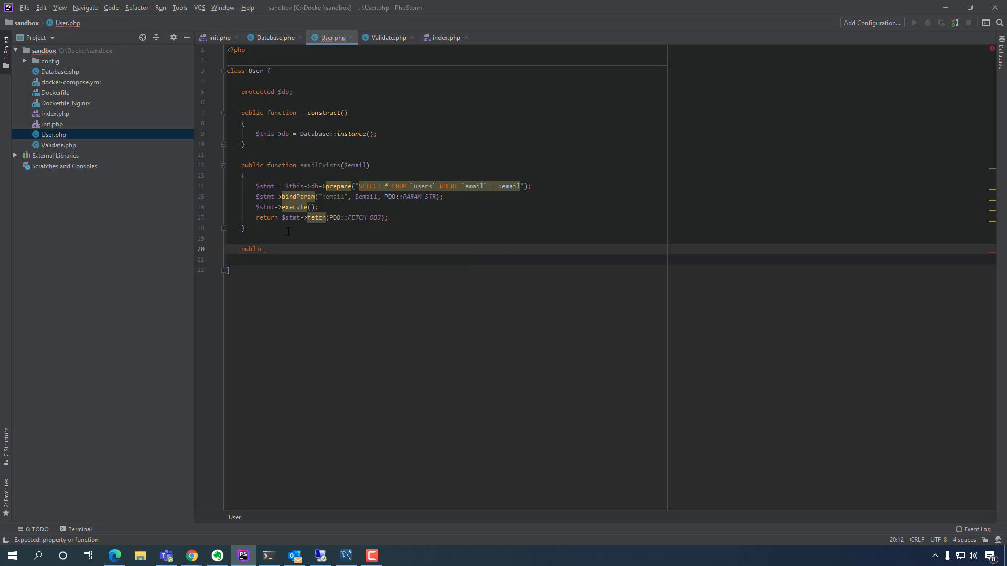
{"action": "type", "text": "fu"}
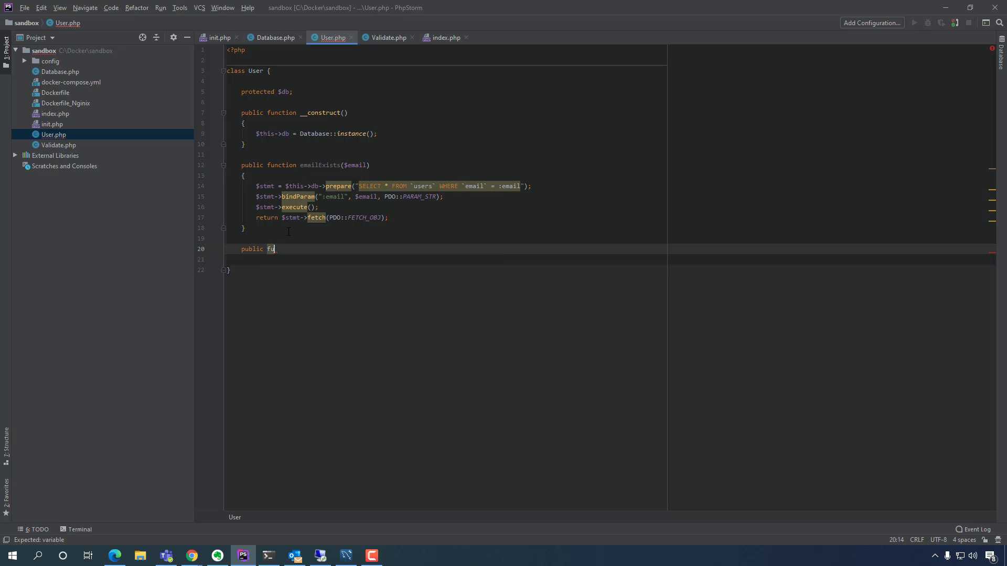
{"action": "type", "text": "nction"}
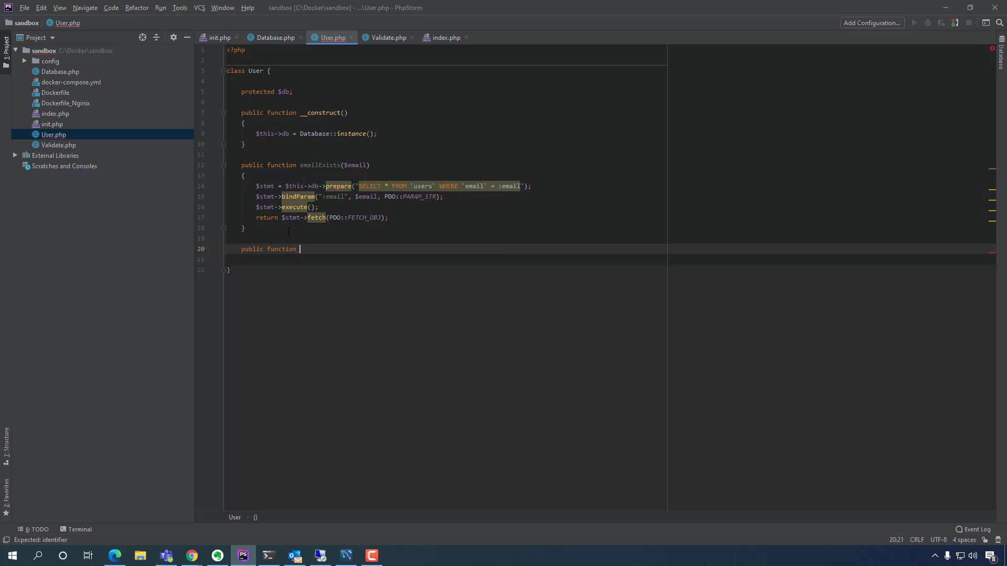
{"action": "type", "text": "hash"}
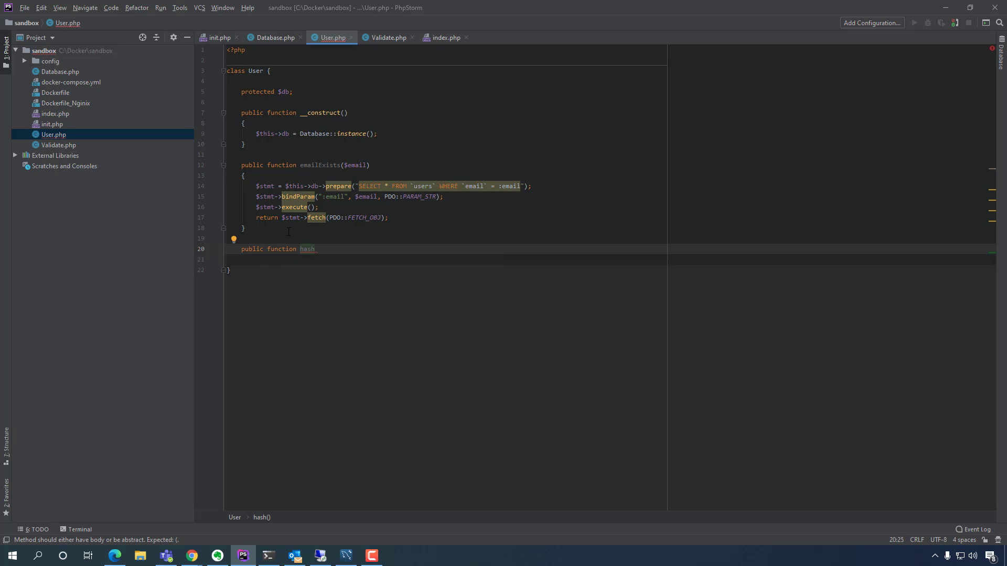
{"action": "type", "text": "()"}
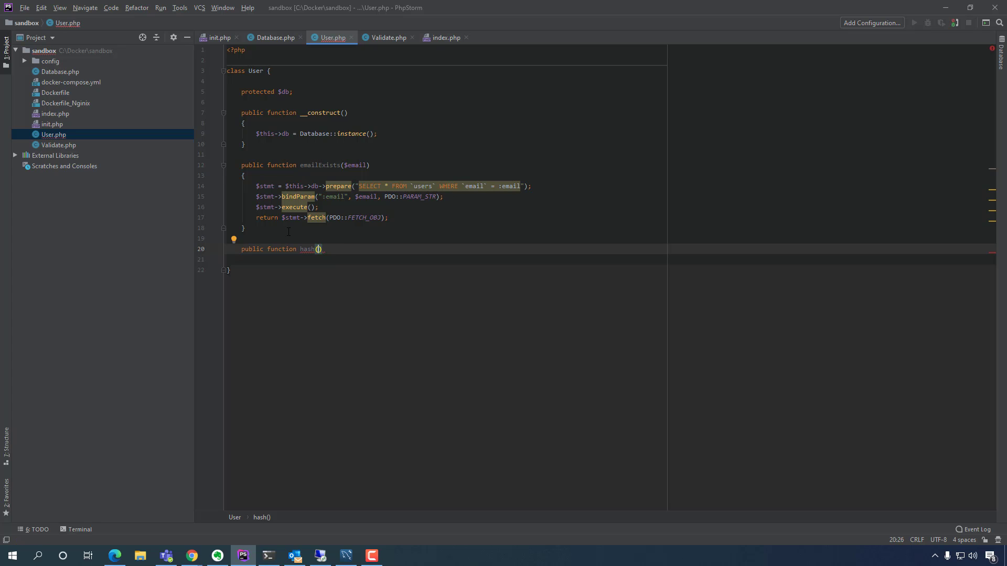
{"action": "type", "text": "$passwr"}
{"action": "left_click", "coordinate": [446, 259]}
{"action": "type", "text": "{"}
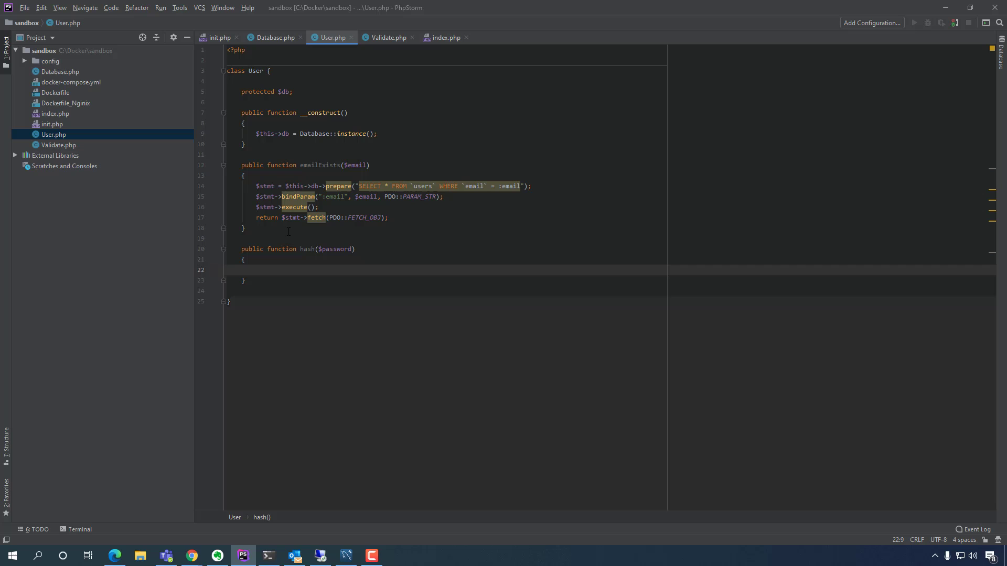
- Make the method return password_hash($password, PASSWORD_BCRYPT), picking the constant from autocomplete
{"action": "type", "text": "return"}
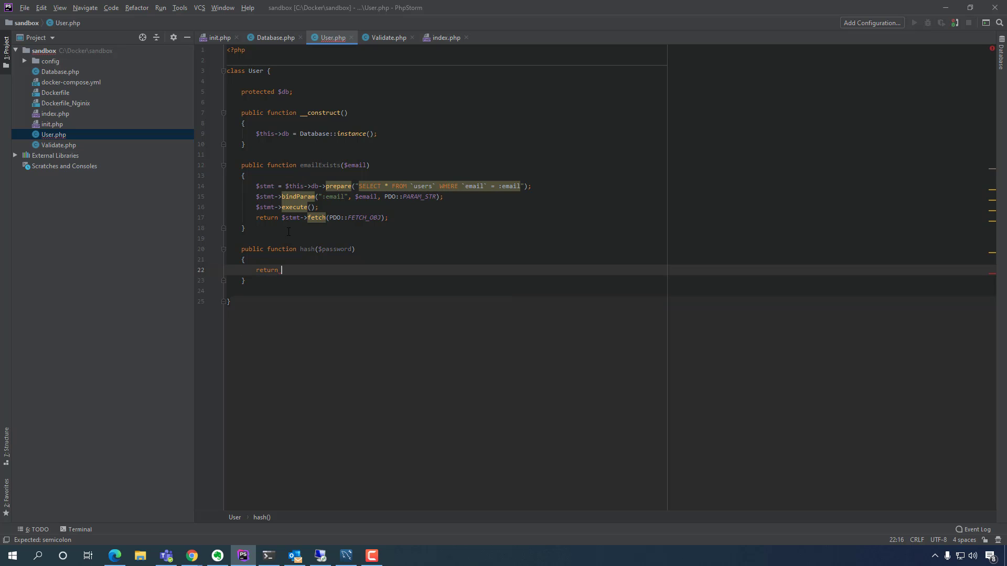
{"action": "type", "text": "p"}
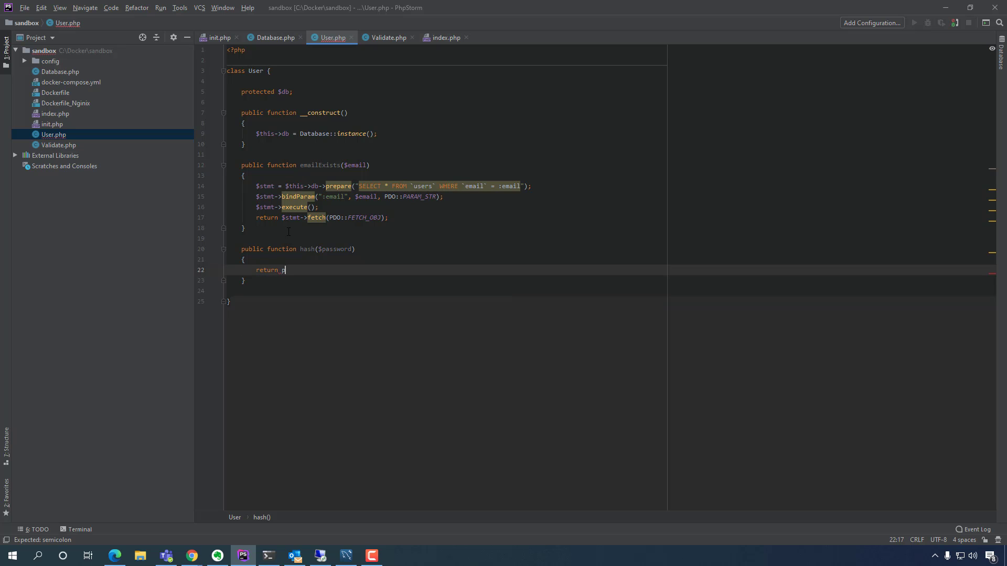
{"action": "type", "text": "assword_hash("}
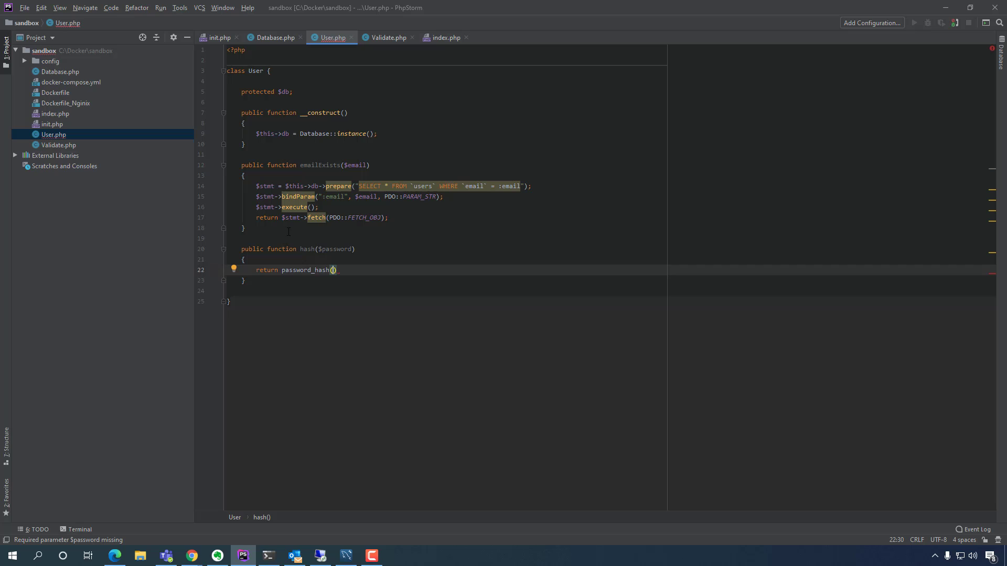
{"action": "mouse_move", "coordinate": [332, 270]}
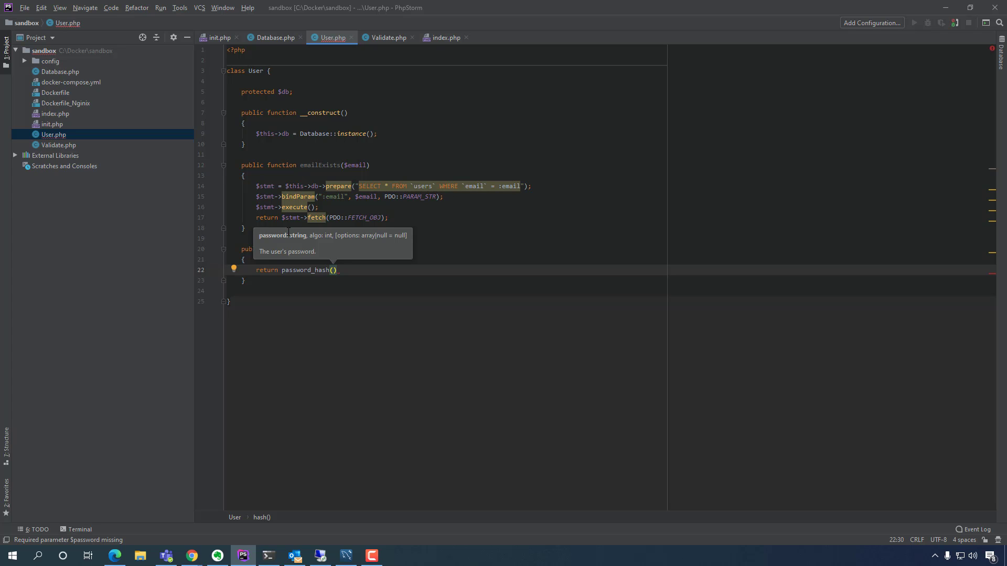
{"action": "type", "text": "$password,"}
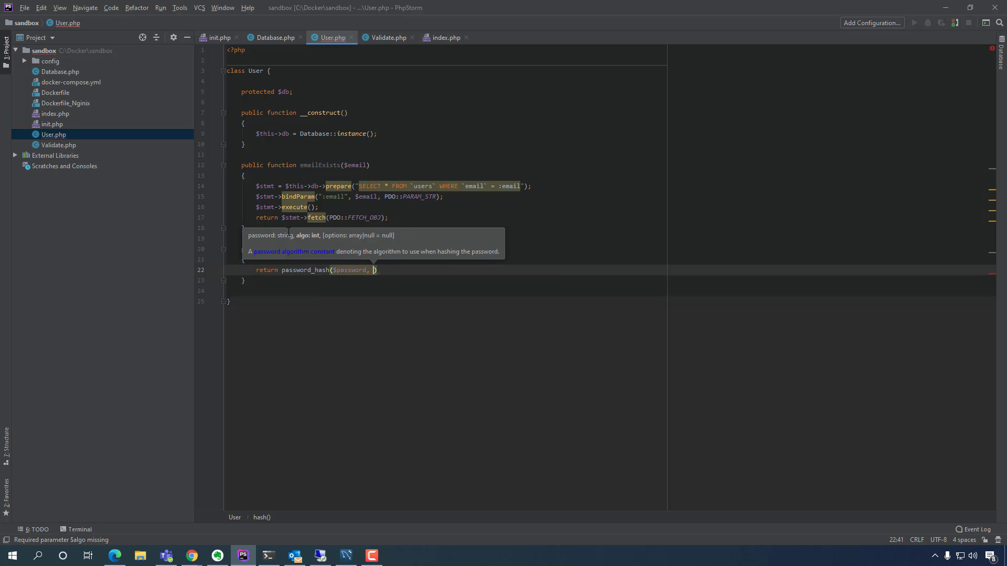
{"action": "type", "text": "PASS"}
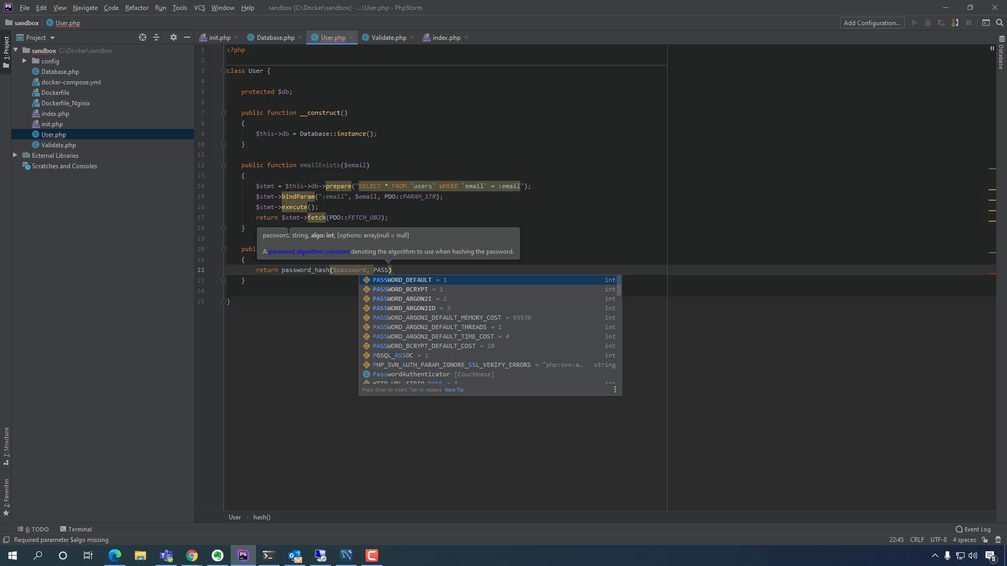
{"action": "key", "text": "Down"}
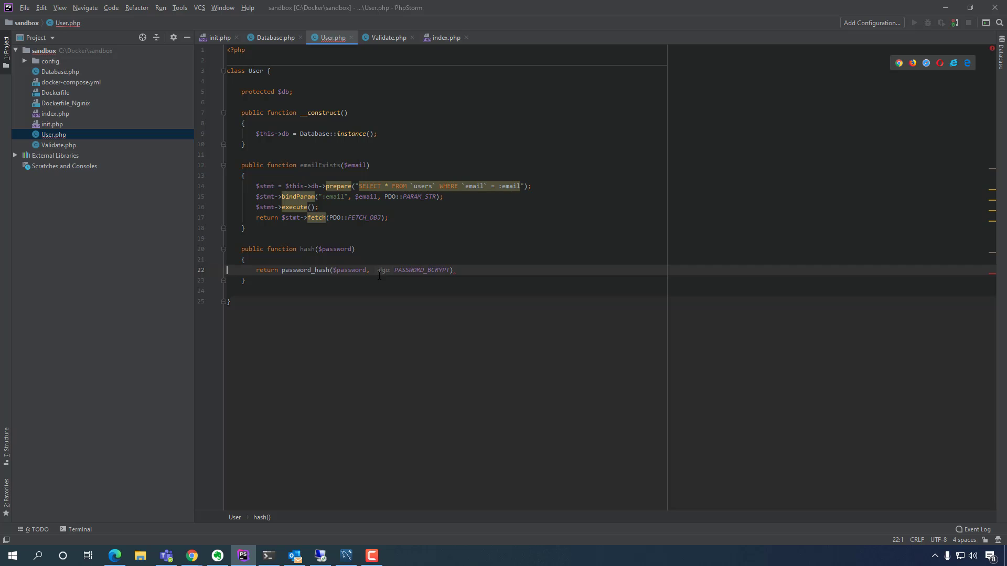
{"action": "mouse_move", "coordinate": [474, 270]}
{"action": "type", "text": ";"}
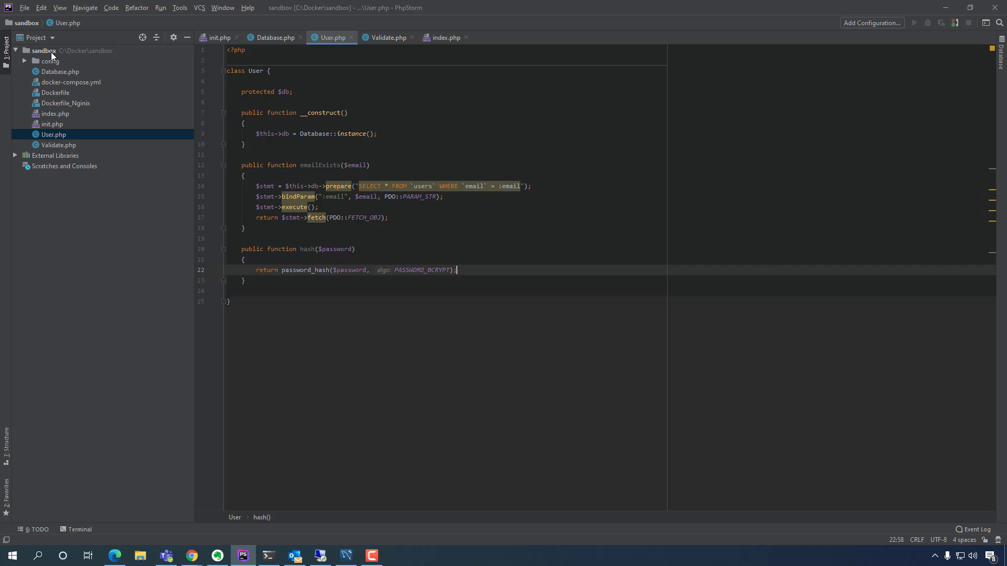
- Create a new PHP file named login.php in the sandbox project folder
{"action": "right_click", "coordinate": [43, 50]}
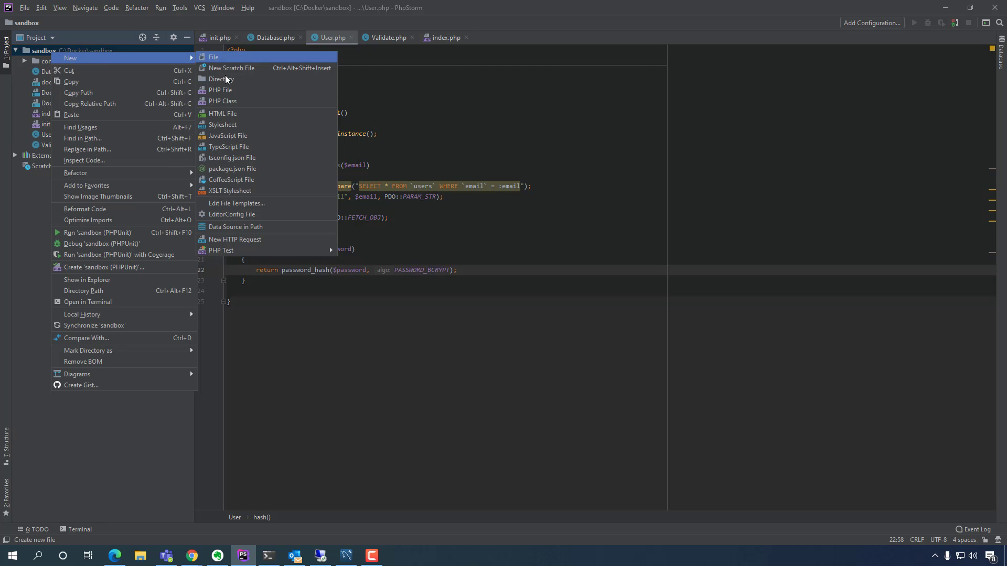
{"action": "left_click", "coordinate": [221, 89]}
{"action": "type", "text": "login.ph"}
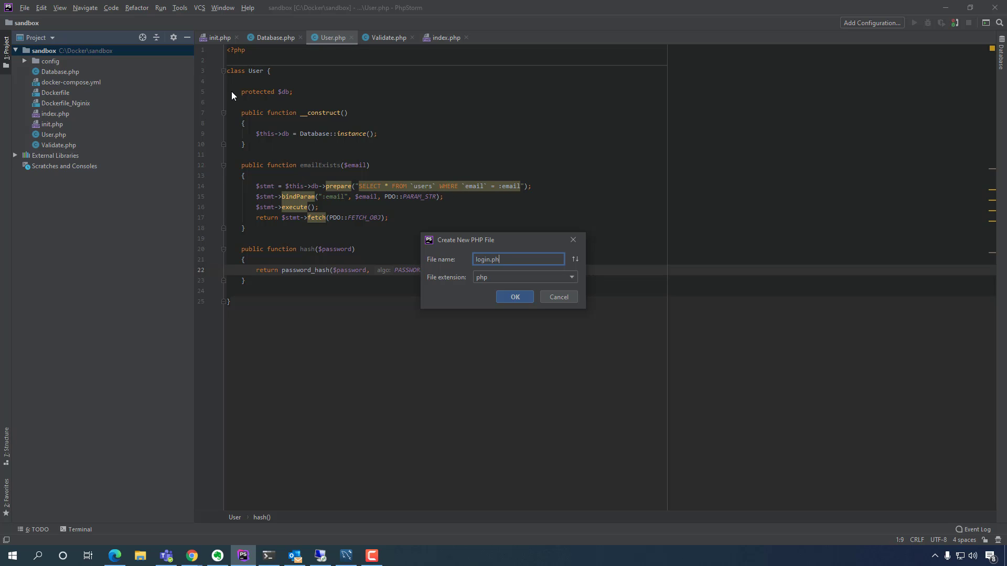
{"action": "left_click", "coordinate": [514, 297]}
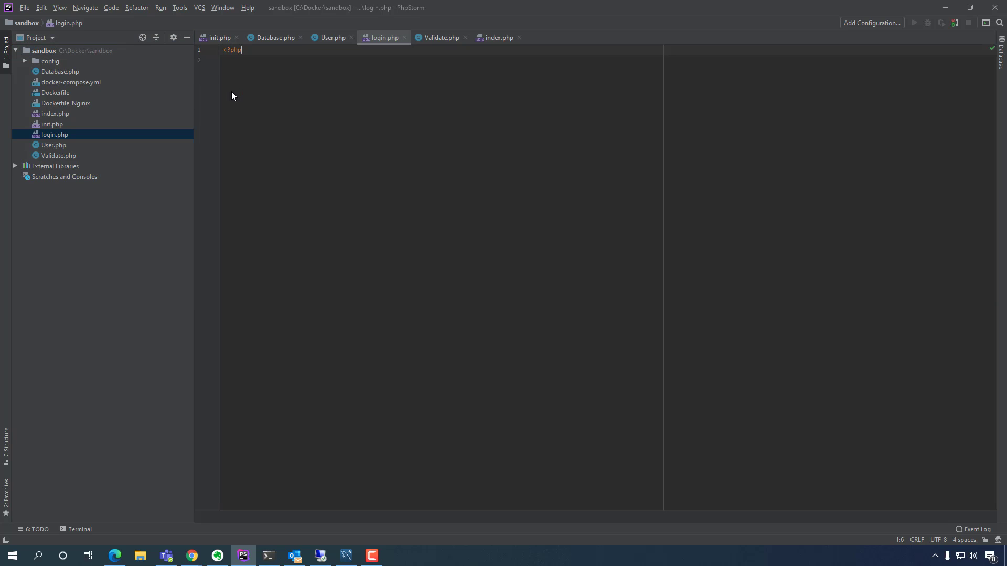
- Begin an echo statement below the opening tag, glancing at the user's password cell in Workbench
{"action": "key", "text": "Enter"}
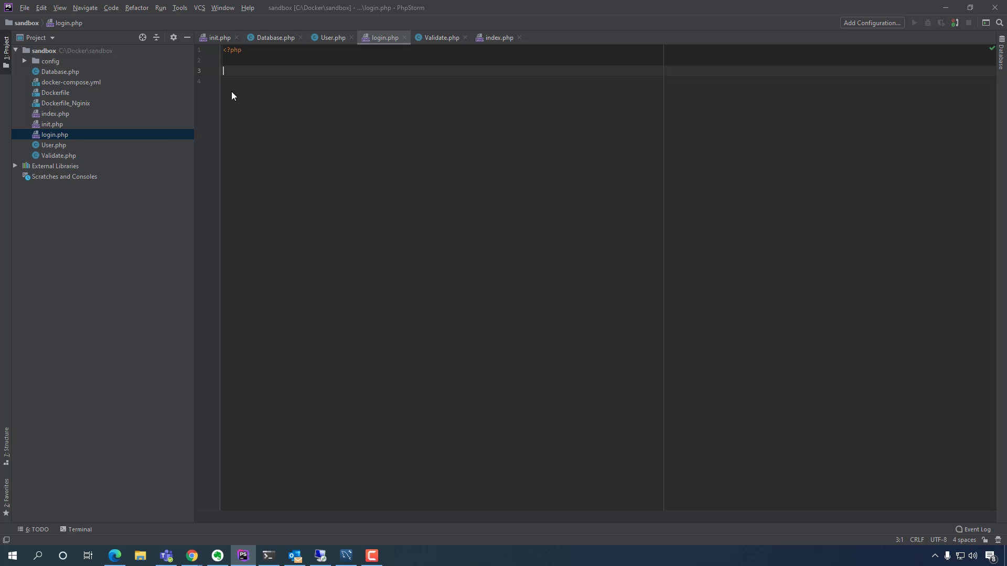
{"action": "type", "text": "echo"}
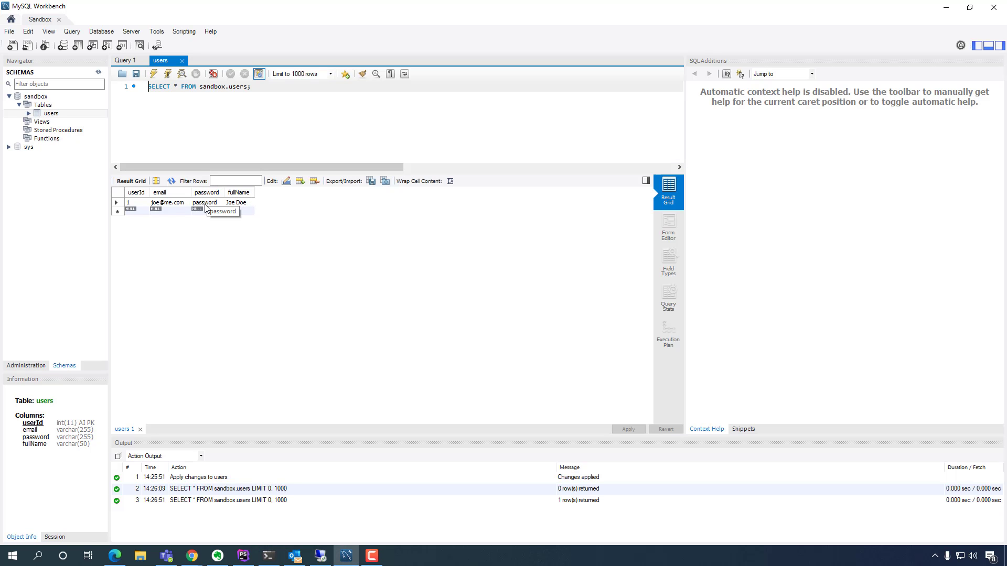
{"action": "left_click", "coordinate": [205, 202]}
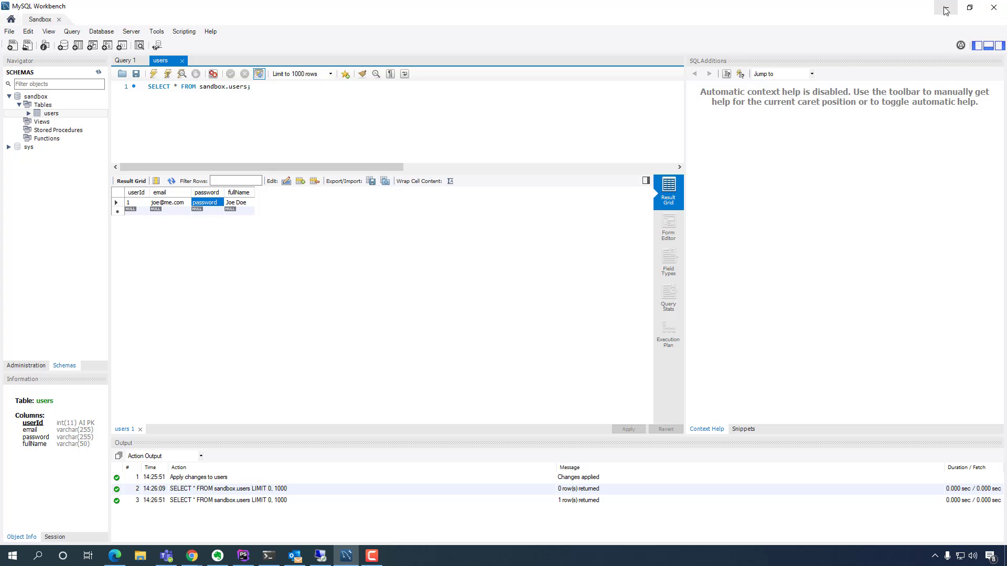
{"action": "left_click", "coordinate": [242, 556]}
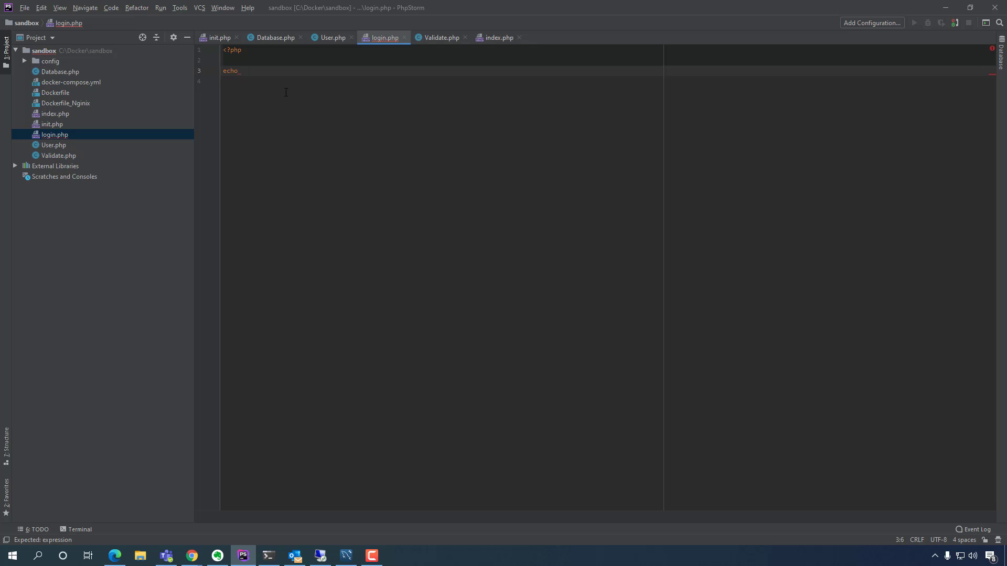
- Complete the line as echo $userObj->hash('password');
{"action": "type", "text": "$user"}
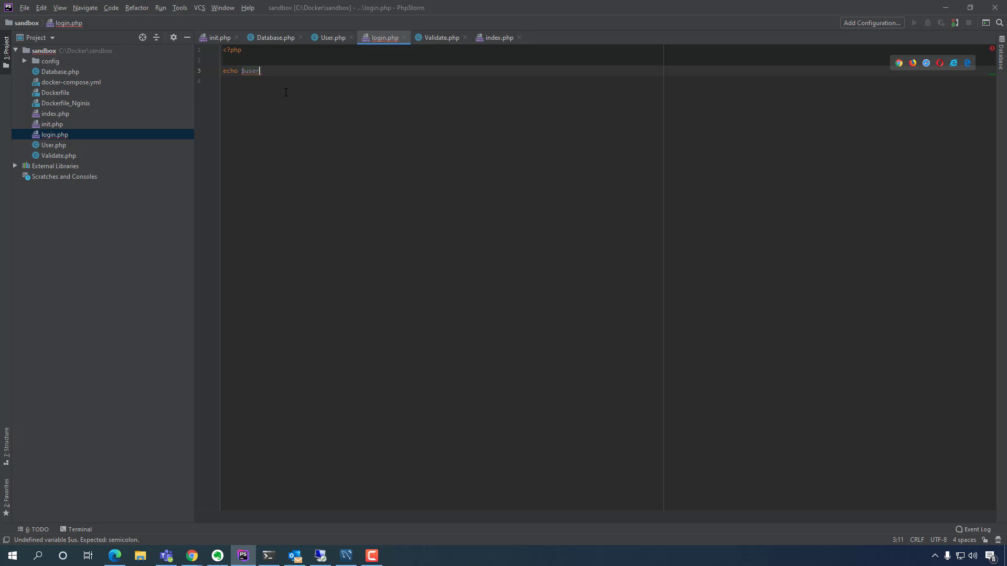
{"action": "type", "text": "Obj"}
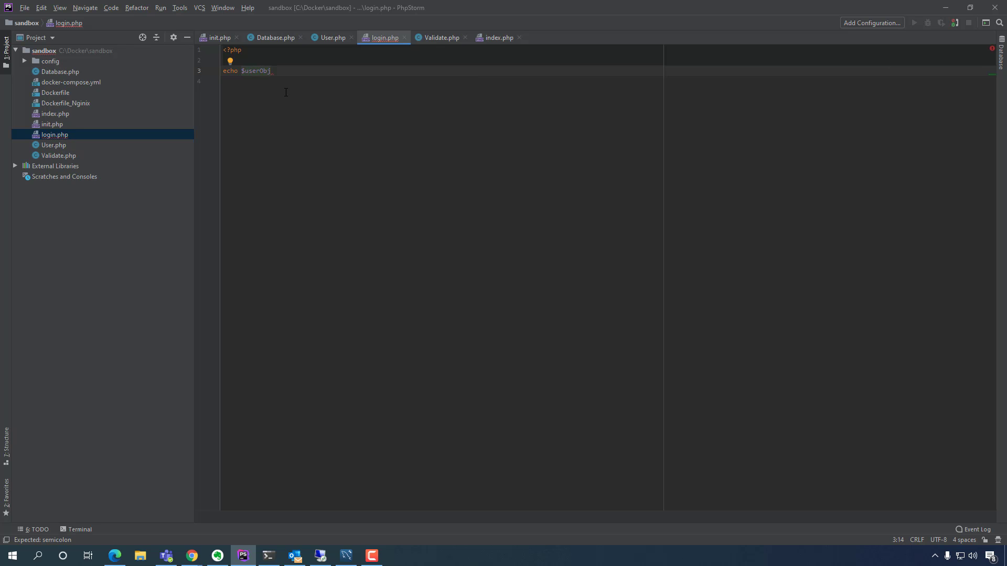
{"action": "type", "text": "->"}
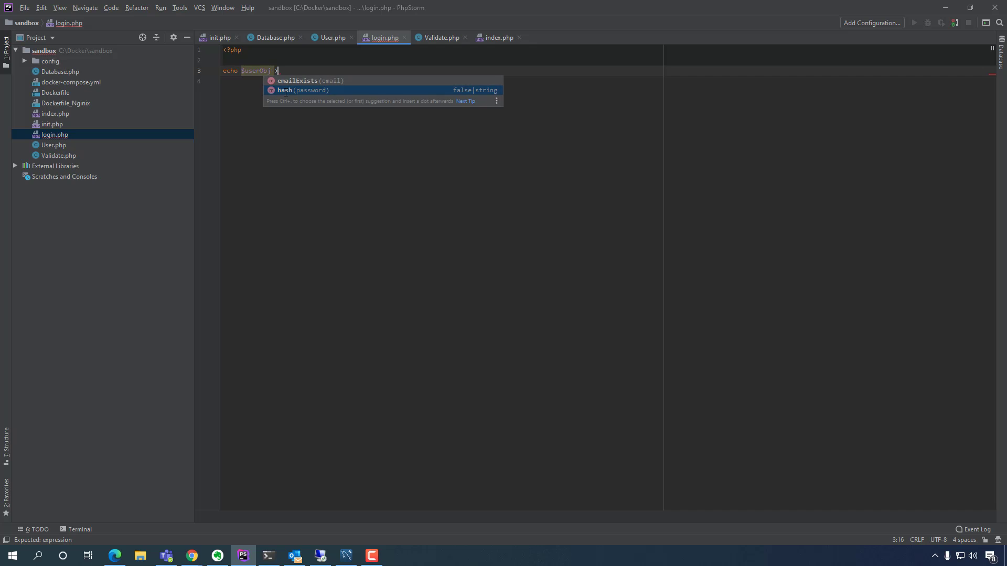
{"action": "left_click", "coordinate": [302, 90]}
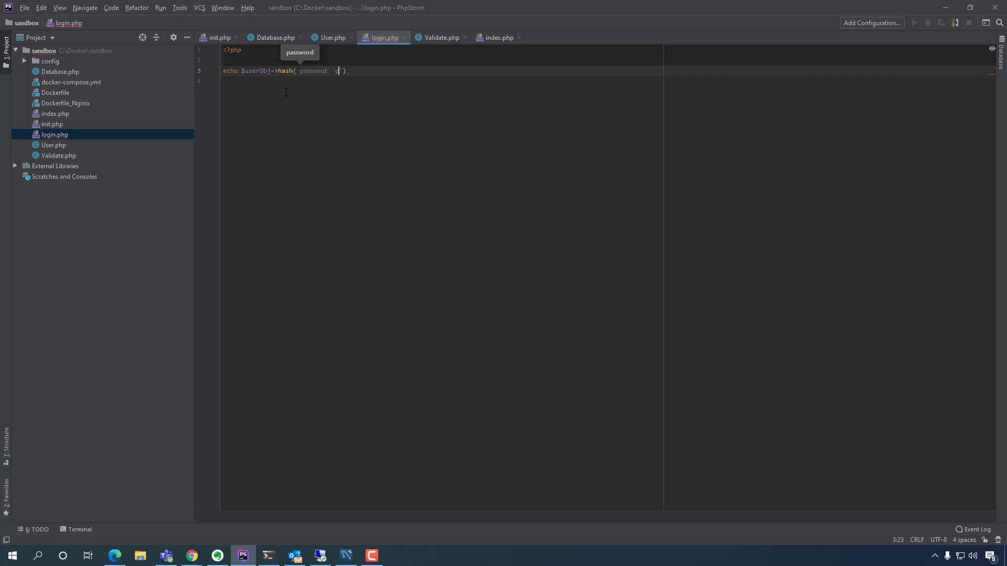
{"action": "type", "text": "password"}
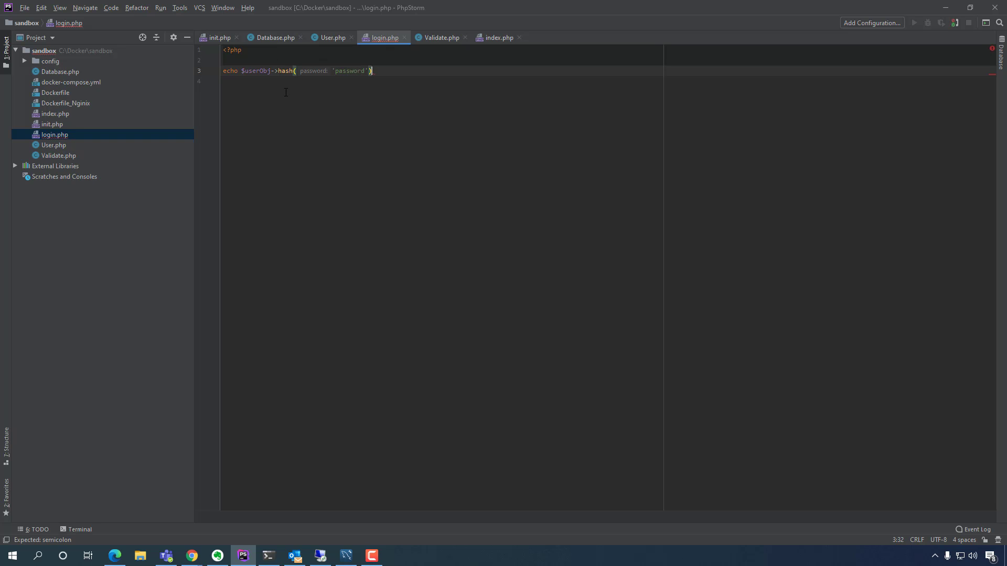
{"action": "type", "text": ";"}
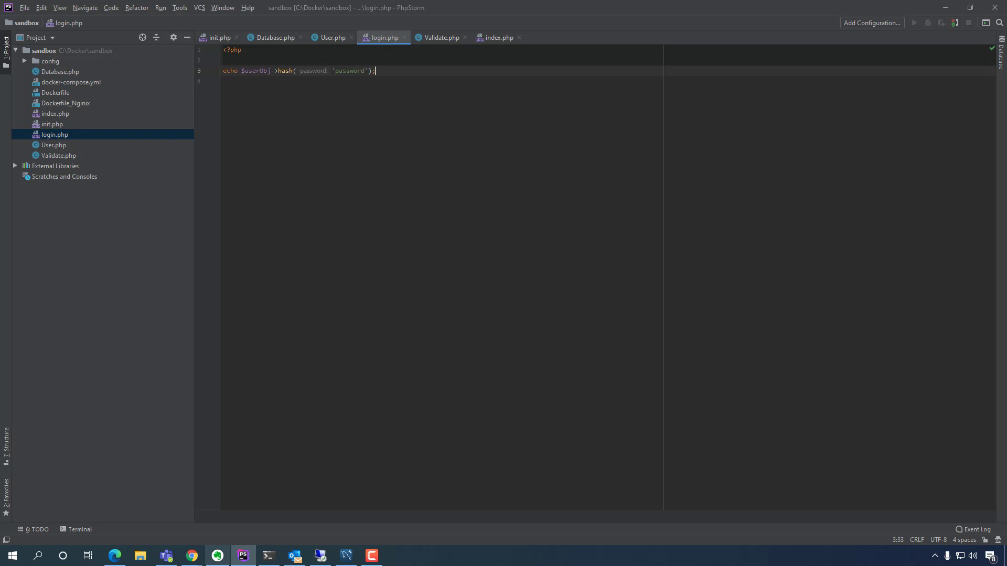
- Check the users table in Workbench, then load login.php in Edge, which shows a hash() on null fatal error
{"action": "left_click", "coordinate": [346, 560]}
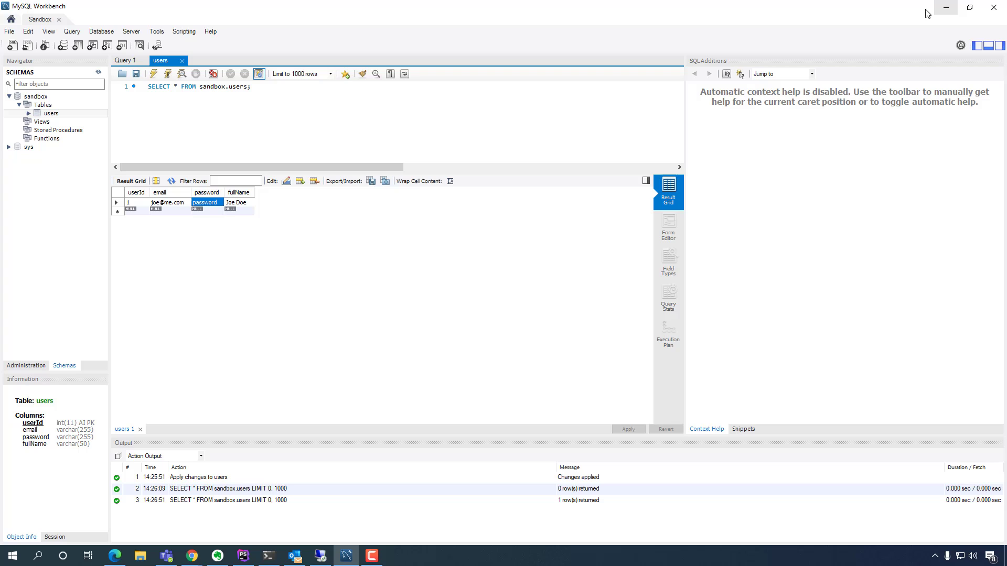
{"action": "mouse_move", "coordinate": [946, 6]}
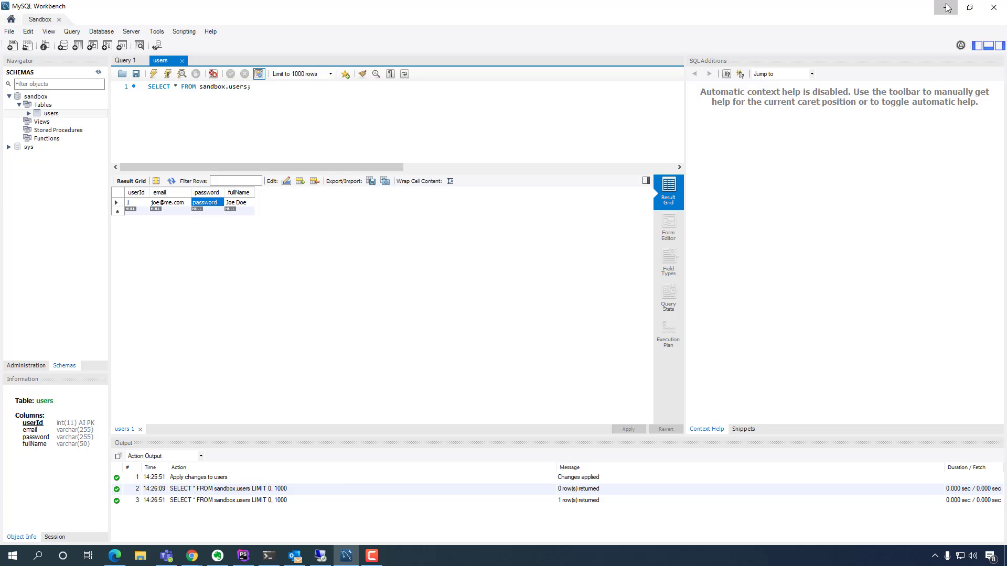
{"action": "left_click", "coordinate": [243, 555]}
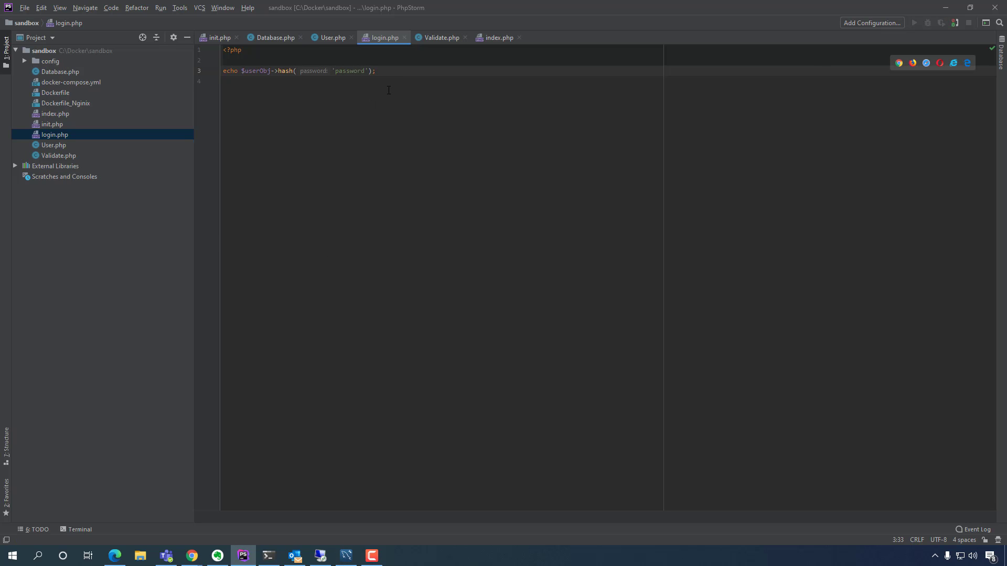
{"action": "left_click", "coordinate": [115, 555]}
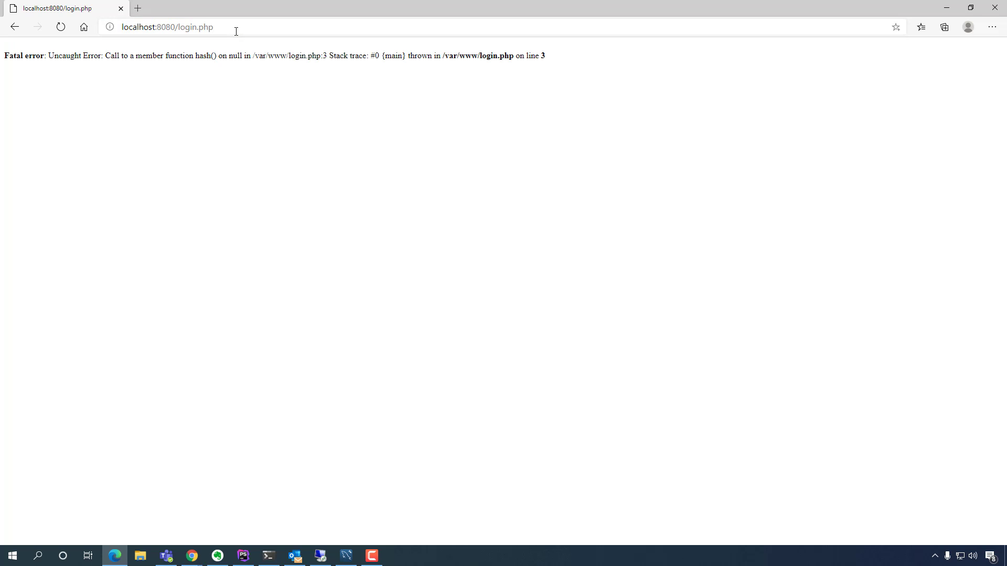
{"action": "mouse_move", "coordinate": [684, 7]}
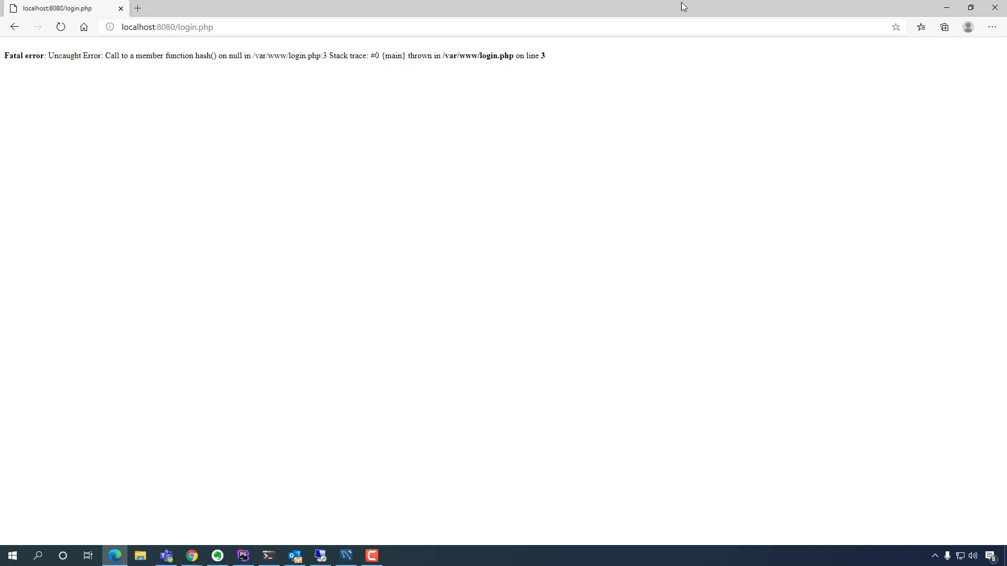
{"action": "left_click", "coordinate": [242, 556]}
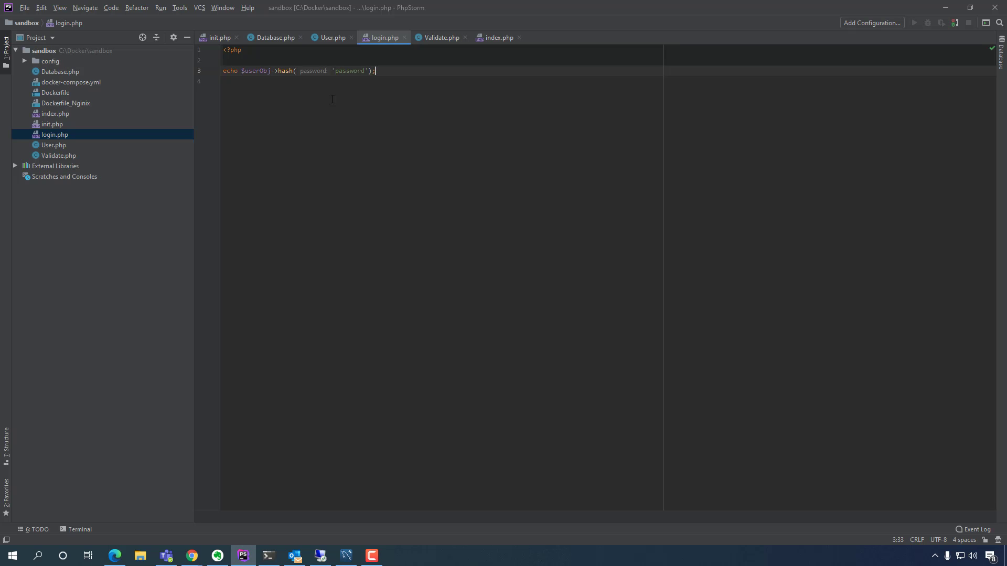
- After reviewing how index.php includes init.php, add include "init.php"; at the top of login.php
{"action": "left_click", "coordinate": [247, 59]}
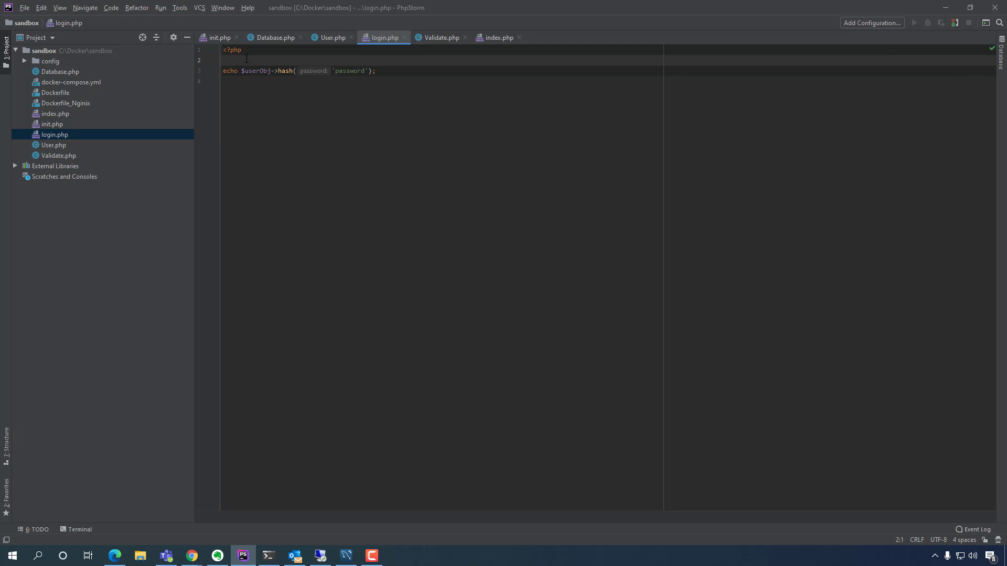
{"action": "mouse_move", "coordinate": [328, 34]}
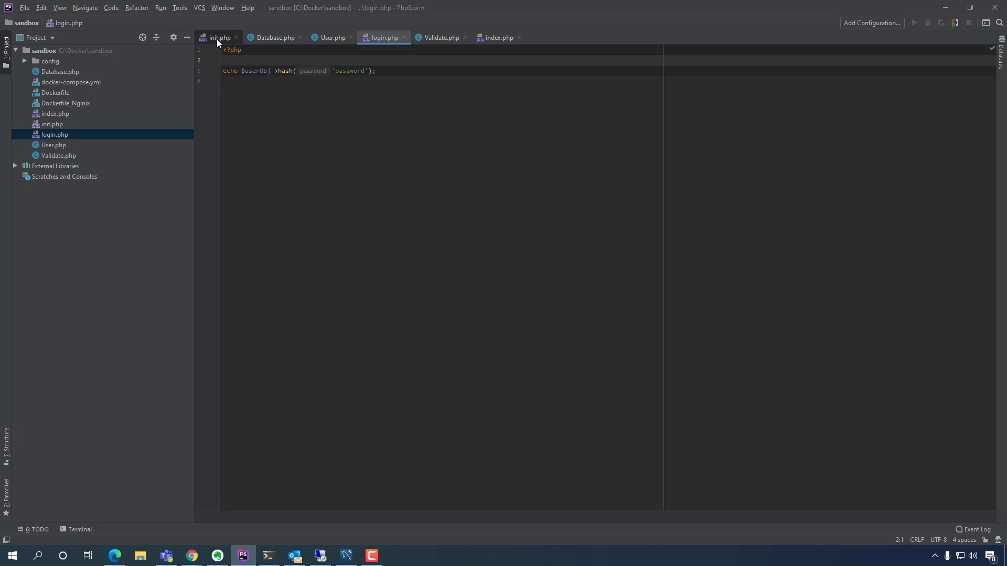
{"action": "left_click", "coordinate": [272, 38]}
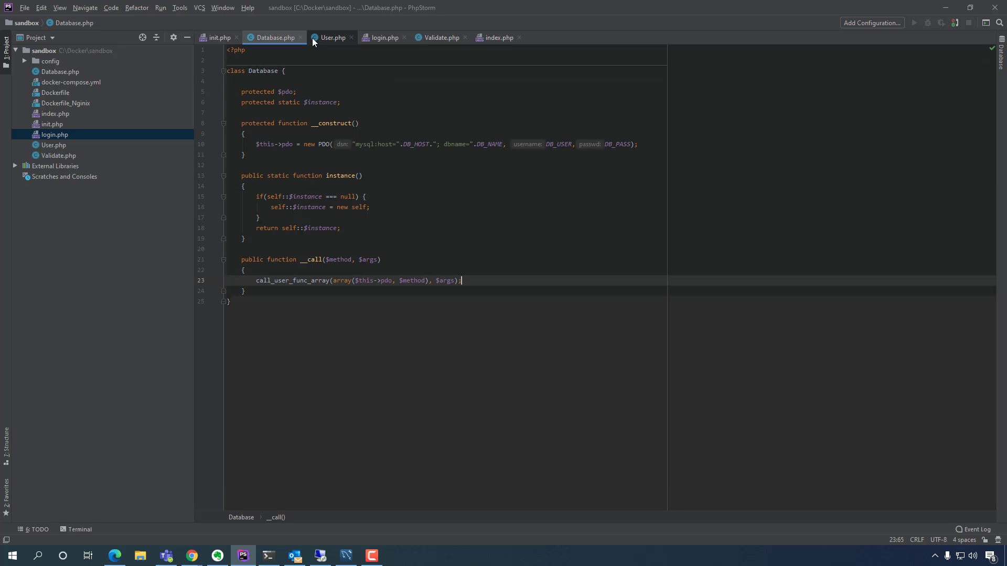
{"action": "left_click", "coordinate": [333, 37]}
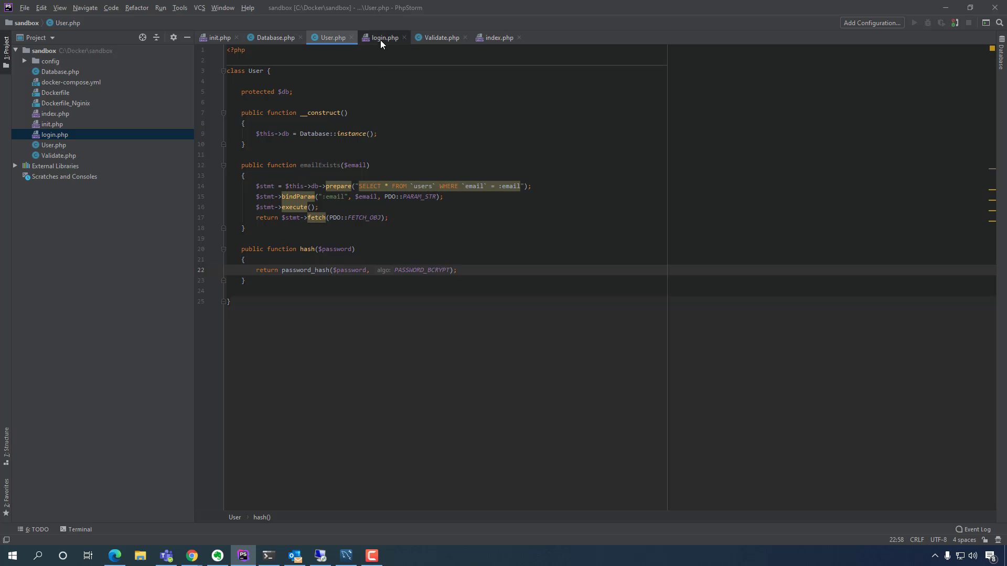
{"action": "left_click", "coordinate": [498, 37]}
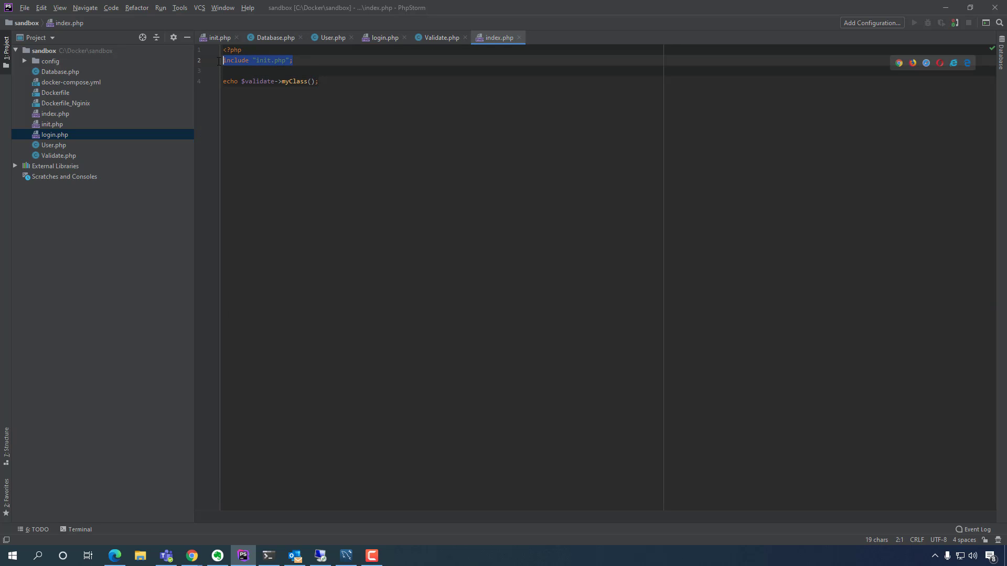
{"action": "left_click", "coordinate": [441, 37]}
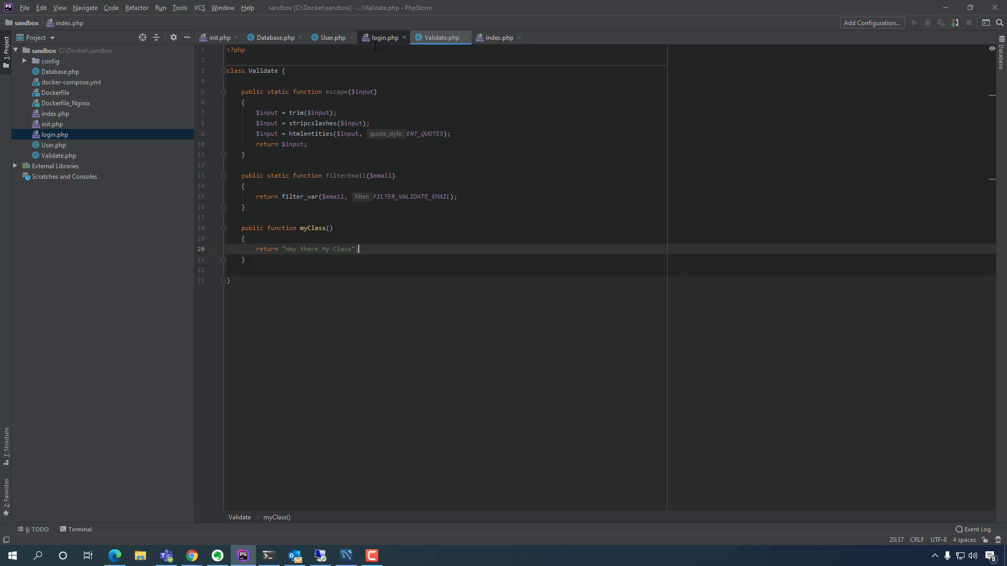
{"action": "left_click", "coordinate": [498, 38]}
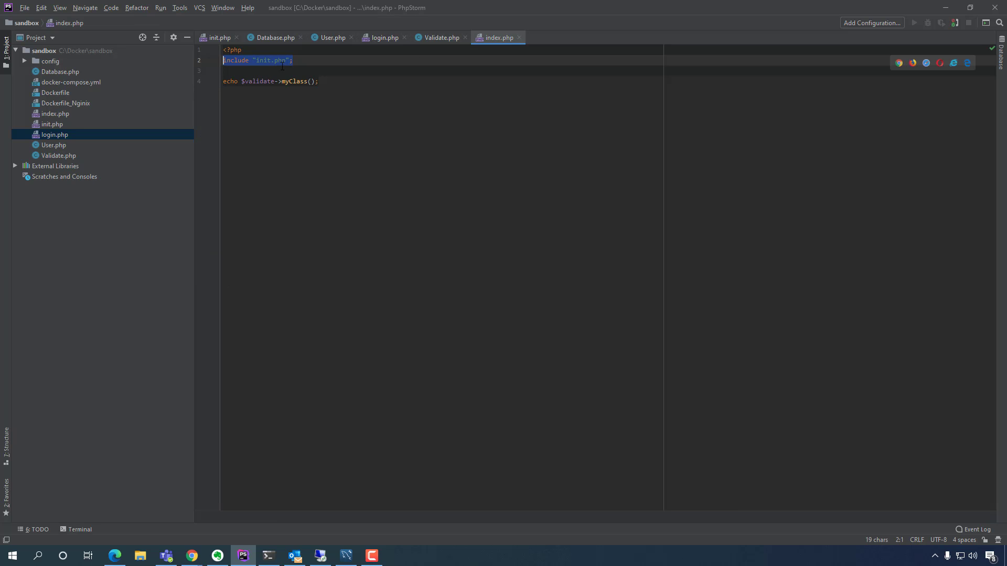
{"action": "left_click", "coordinate": [383, 37]}
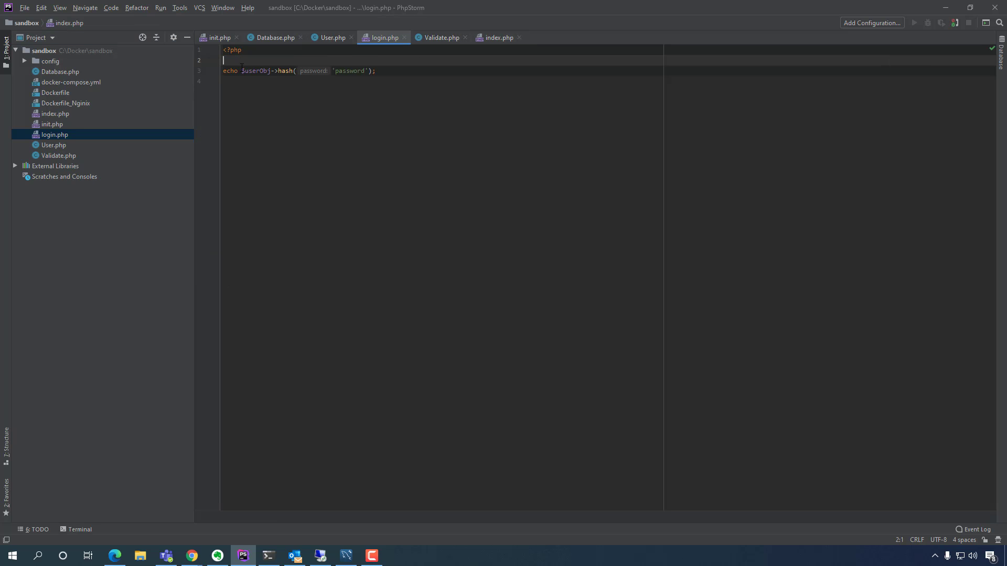
{"action": "type", "text": "include \"init.php\";"}
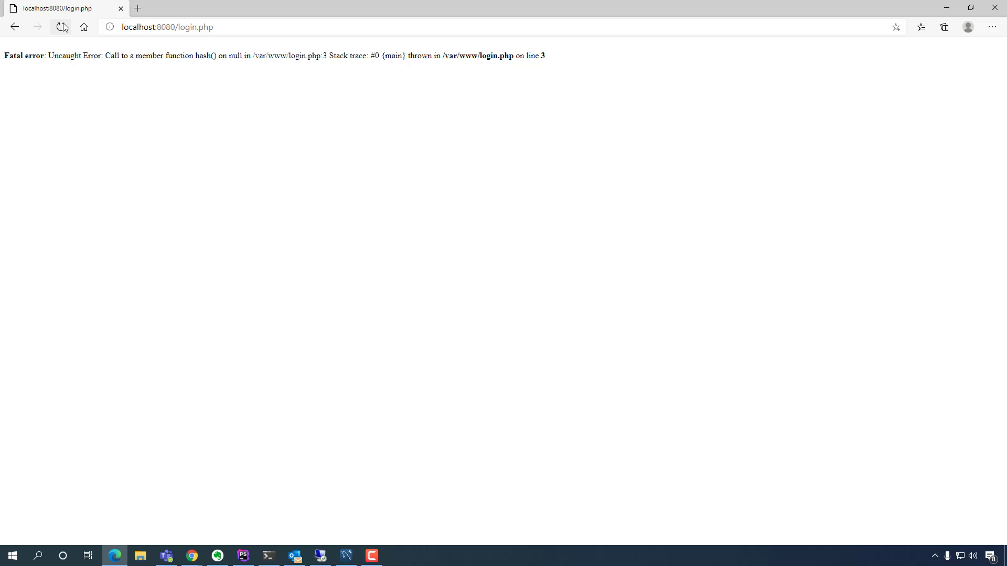
- Reload localhost:8080/login.php in Edge to see the printed bcrypt hash, then switch to MySQL Workbench
{"action": "left_click", "coordinate": [61, 27]}
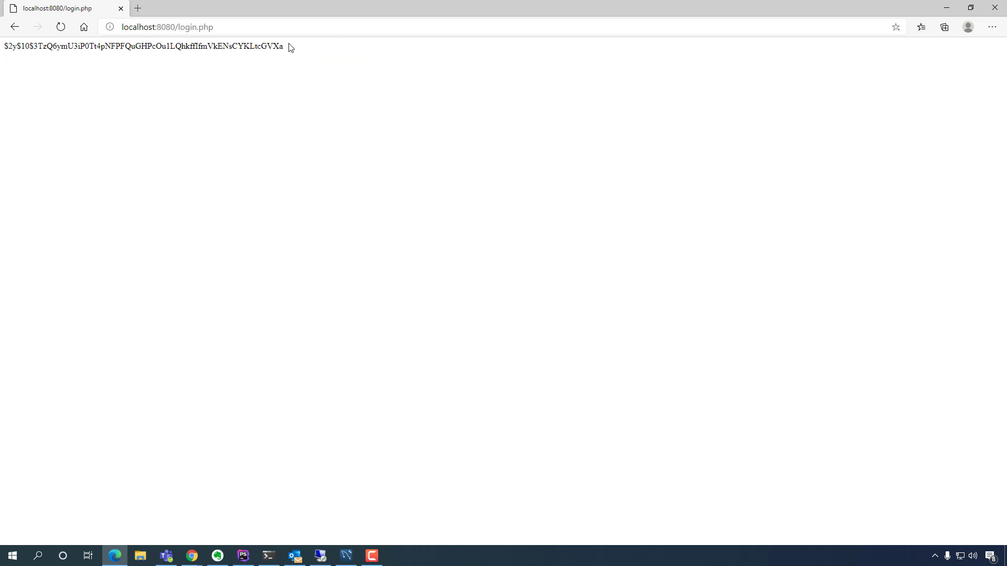
{"action": "mouse_move", "coordinate": [279, 66]}
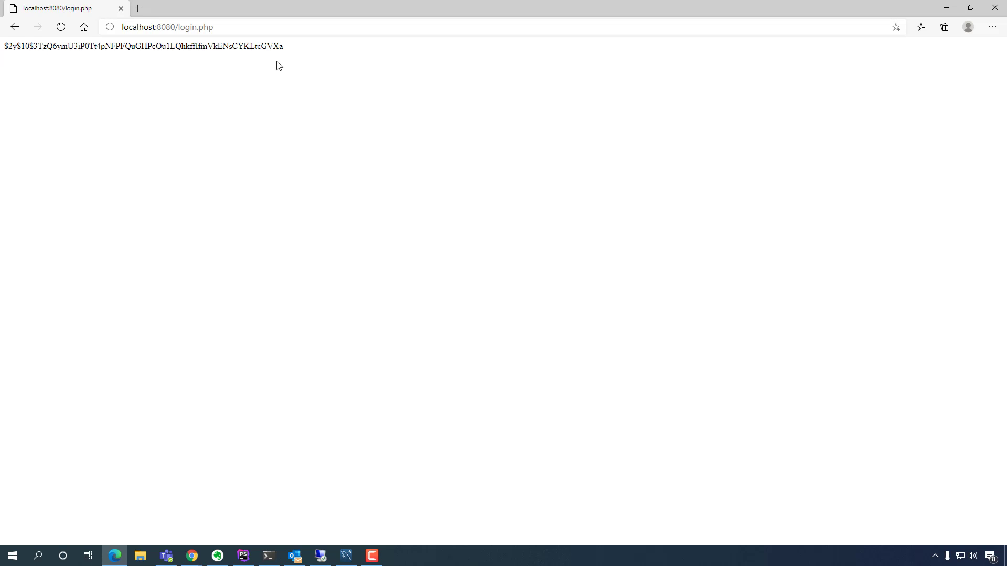
{"action": "mouse_move", "coordinate": [2, 60]}
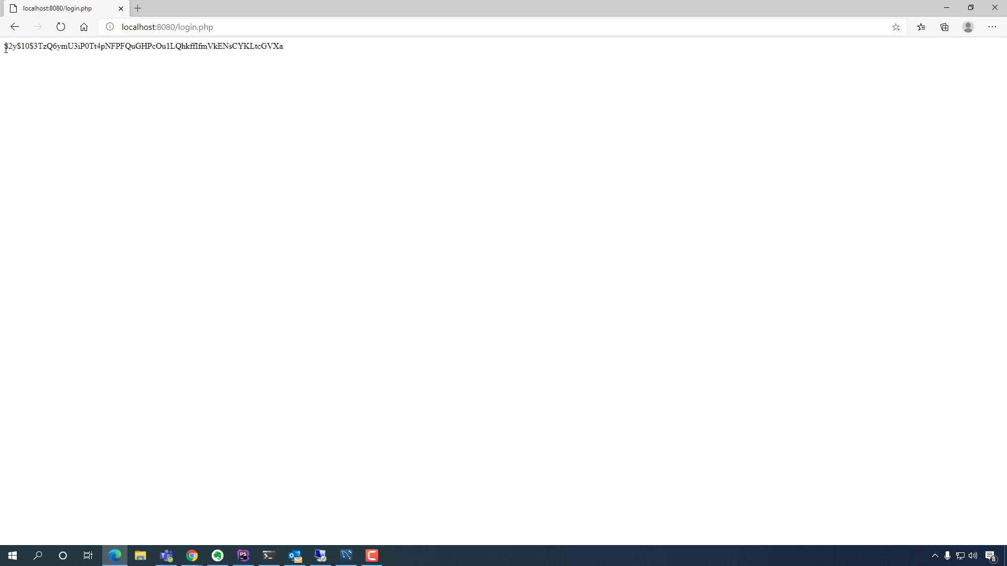
{"action": "mouse_move", "coordinate": [305, 54]}
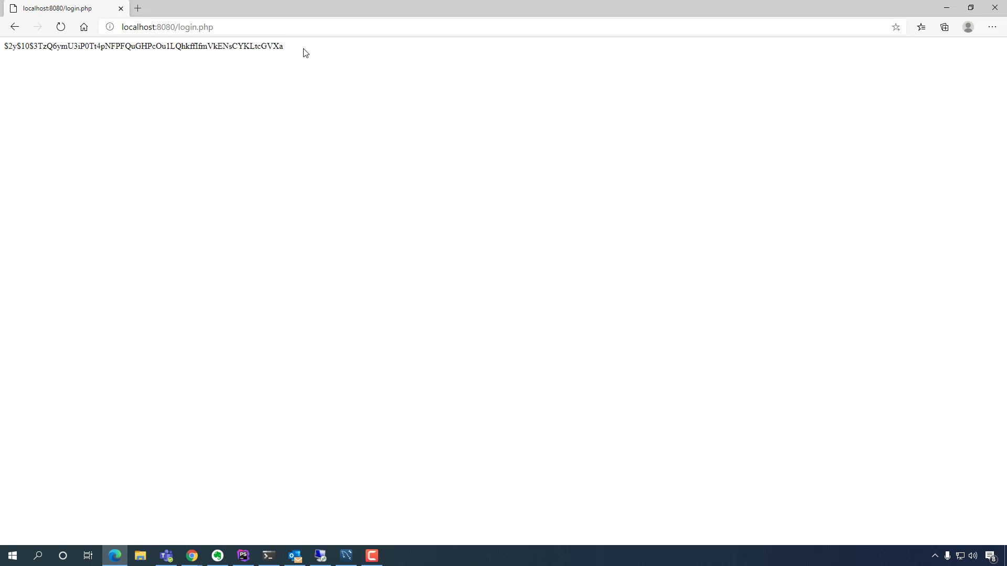
{"action": "left_click", "coordinate": [346, 555]}
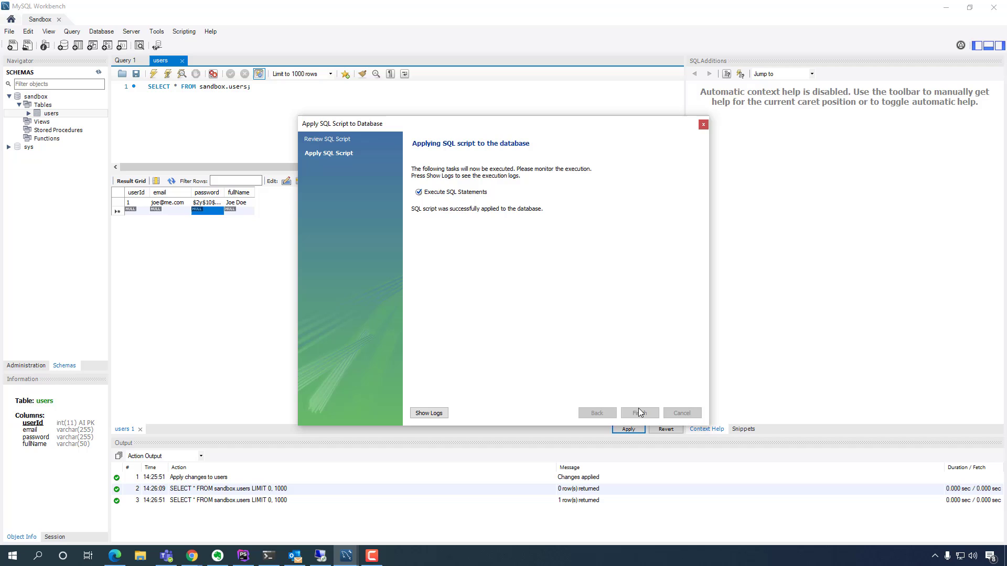
- Finish applying the password change, re-query the users table to confirm the stored bcrypt hash, and leave Workbench
{"action": "left_click", "coordinate": [639, 413]}
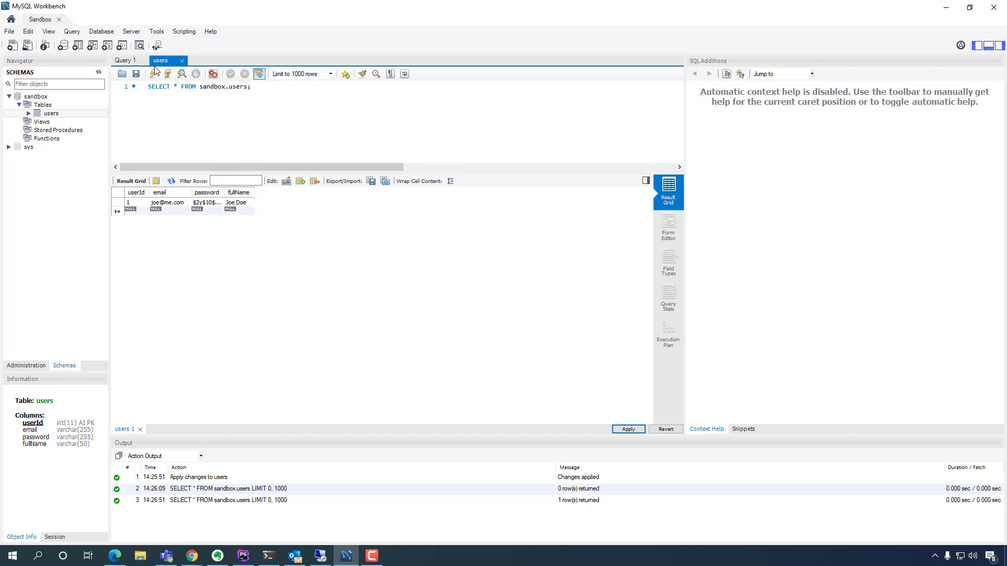
{"action": "left_click", "coordinate": [183, 61]}
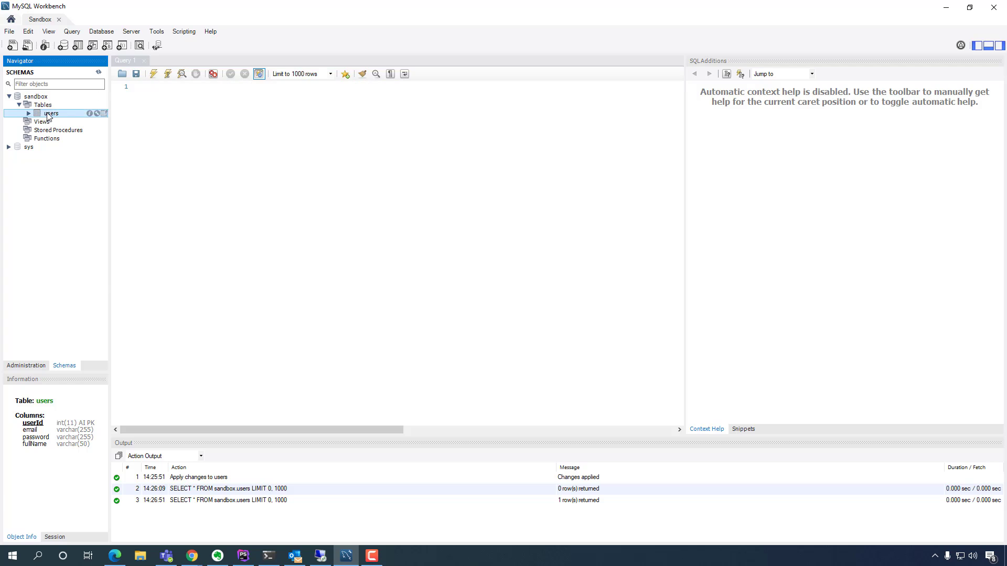
{"action": "double_click", "coordinate": [51, 113]}
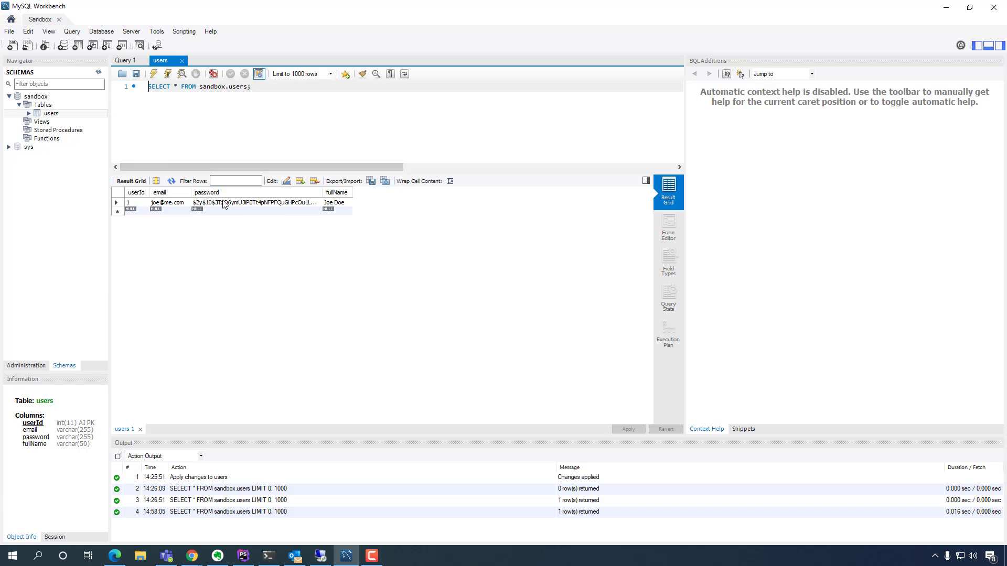
{"action": "left_click", "coordinate": [114, 556]}
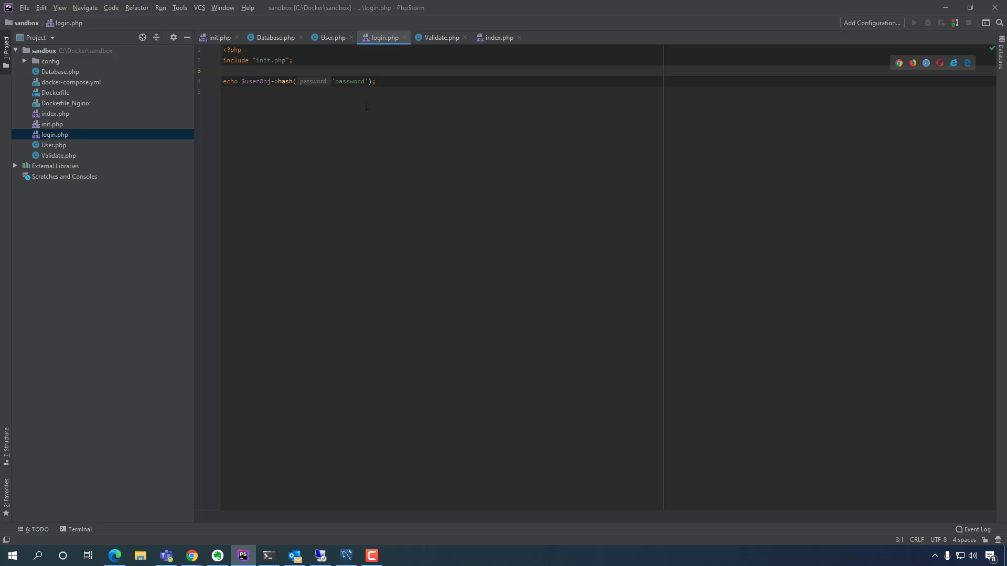
- Place the cursor at the end of the echo line in login.php
{"action": "left_click", "coordinate": [375, 80]}
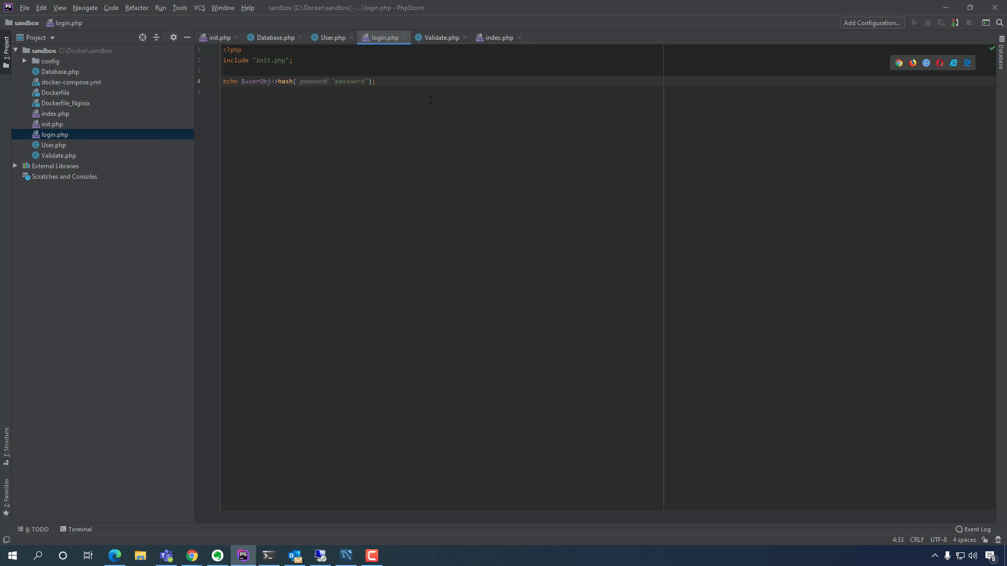
{"action": "mouse_move", "coordinate": [355, 162]}
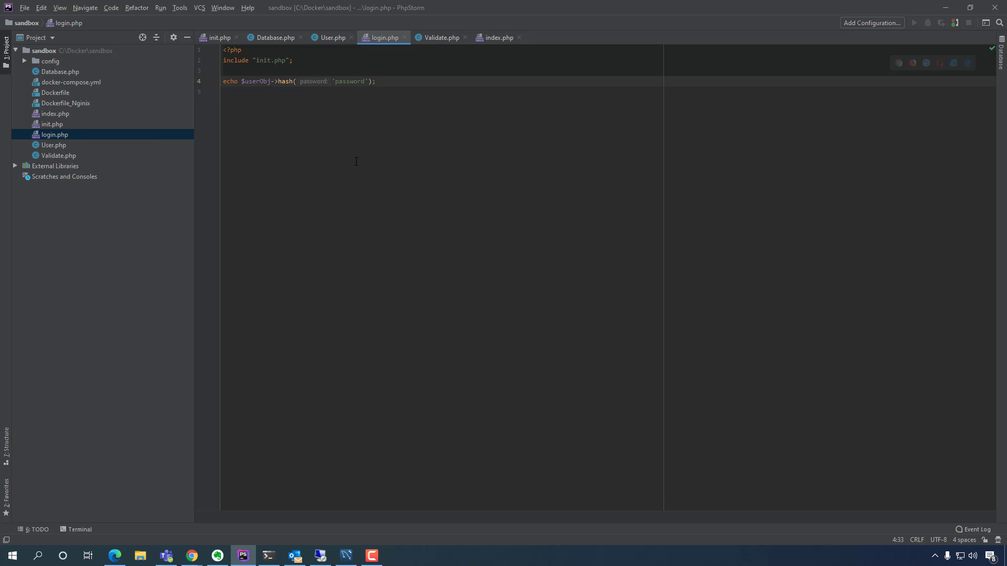